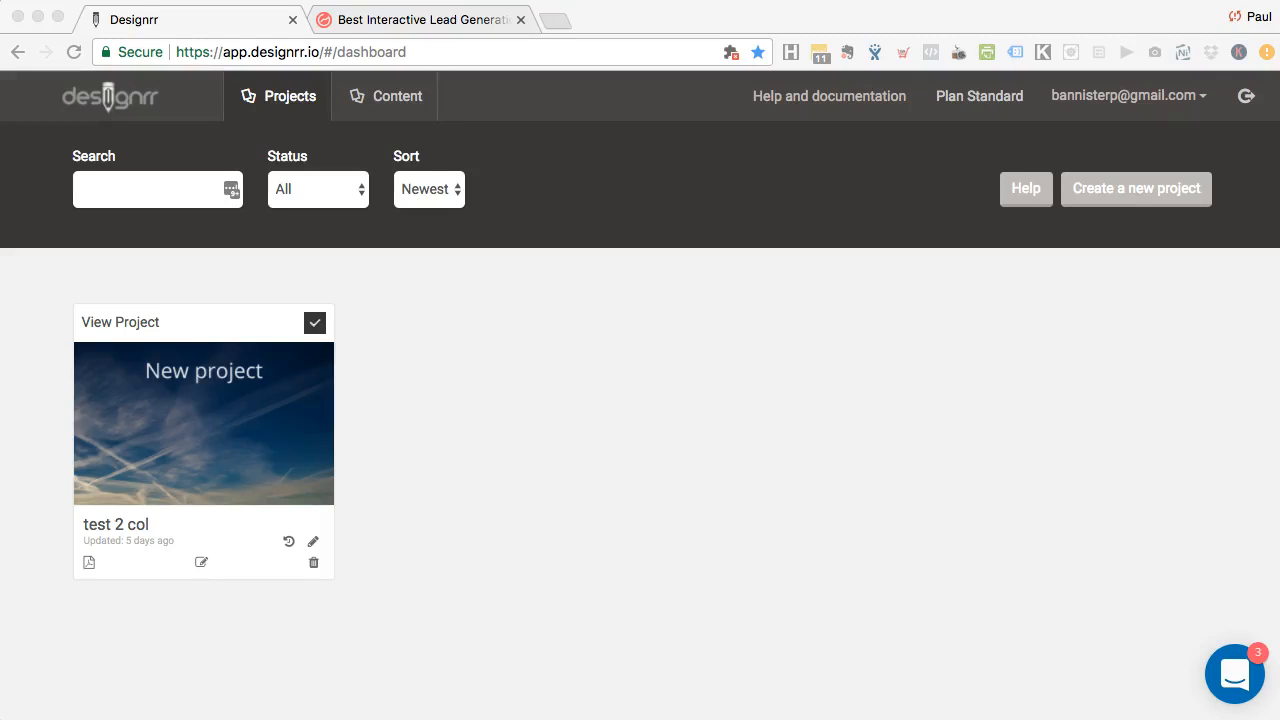
pyautogui.moveTo(420, 296)
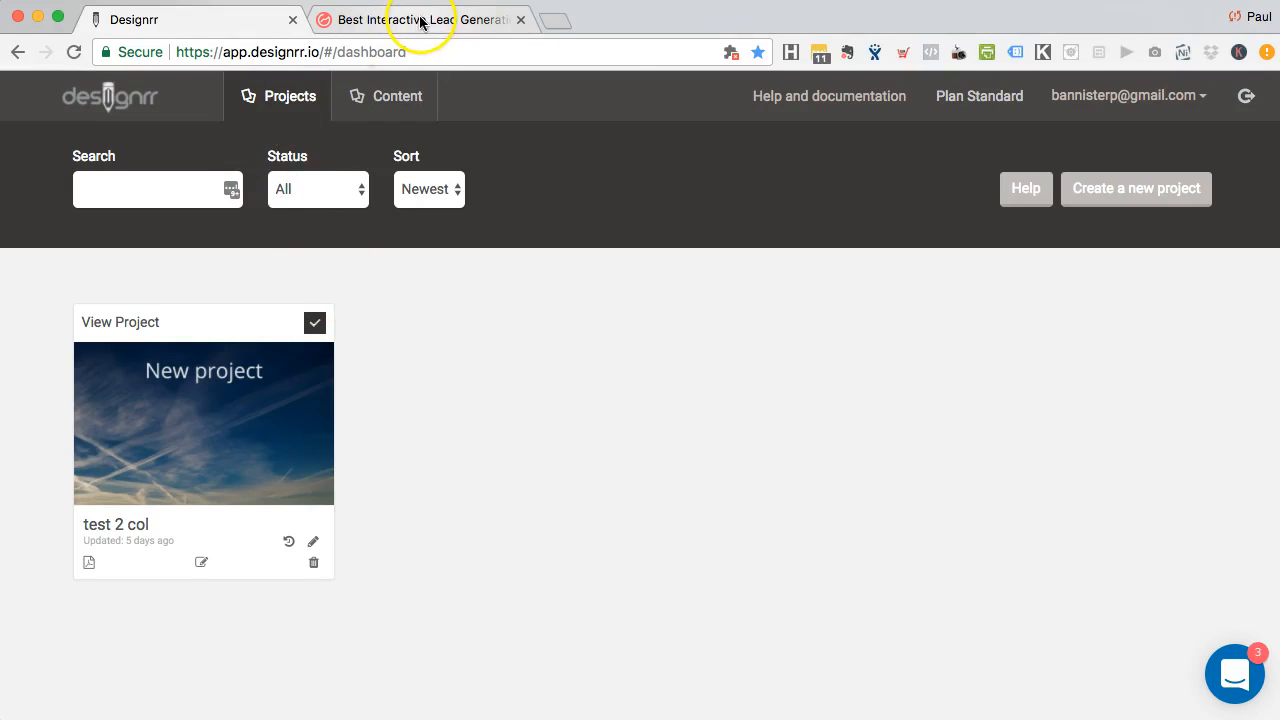
# Open the Outgrow 'Best Interactive Lead Generation Techniques' post and scroll to the mobile games section
pyautogui.click(420, 19)
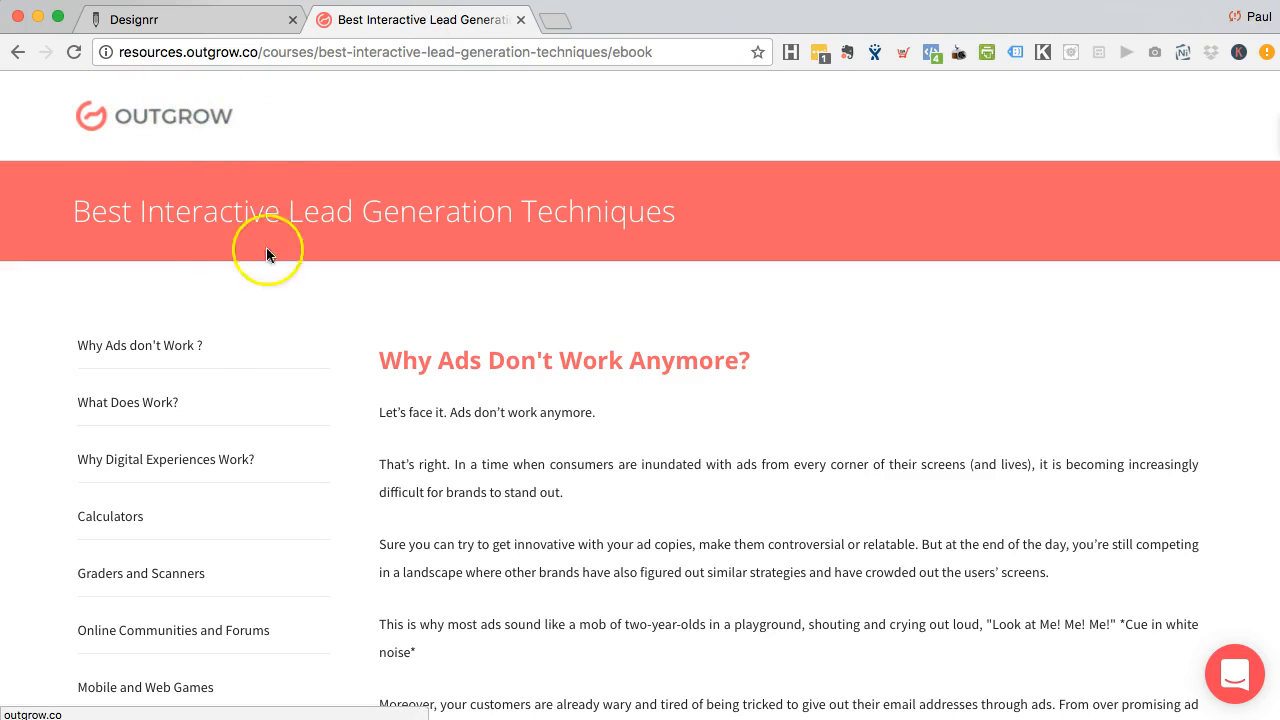
pyautogui.moveTo(201, 157)
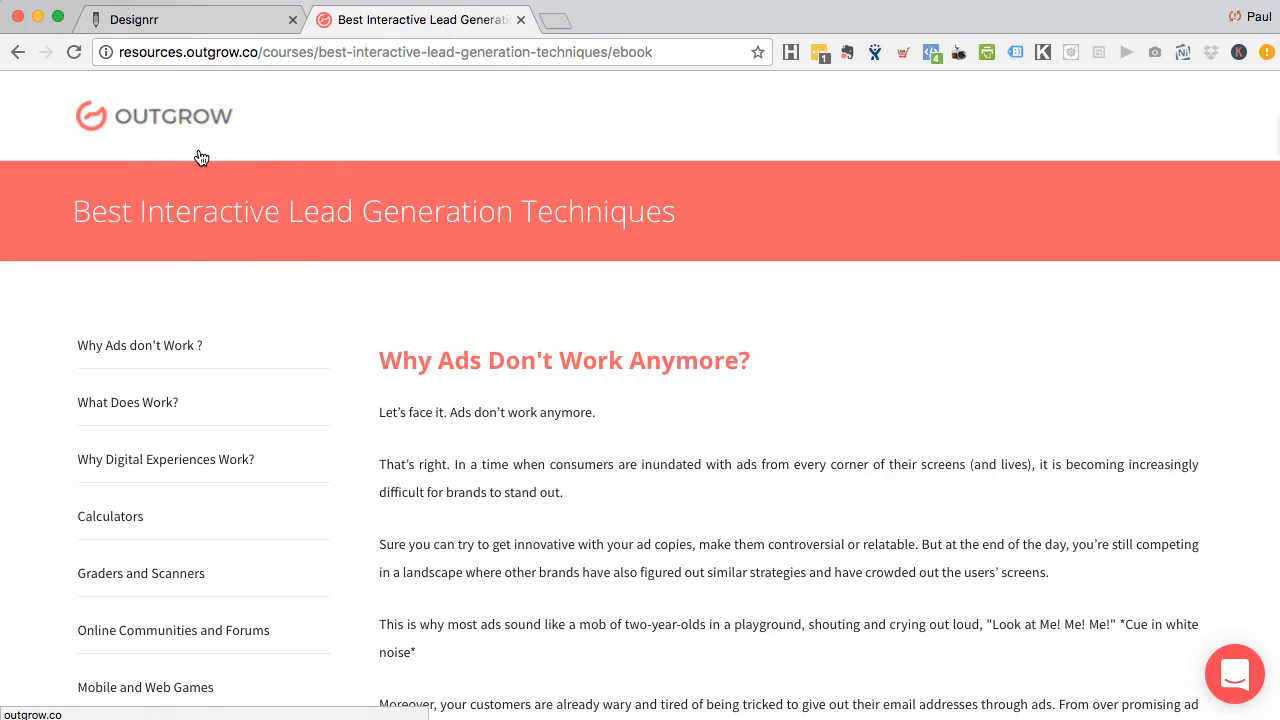
pyautogui.moveTo(515, 412)
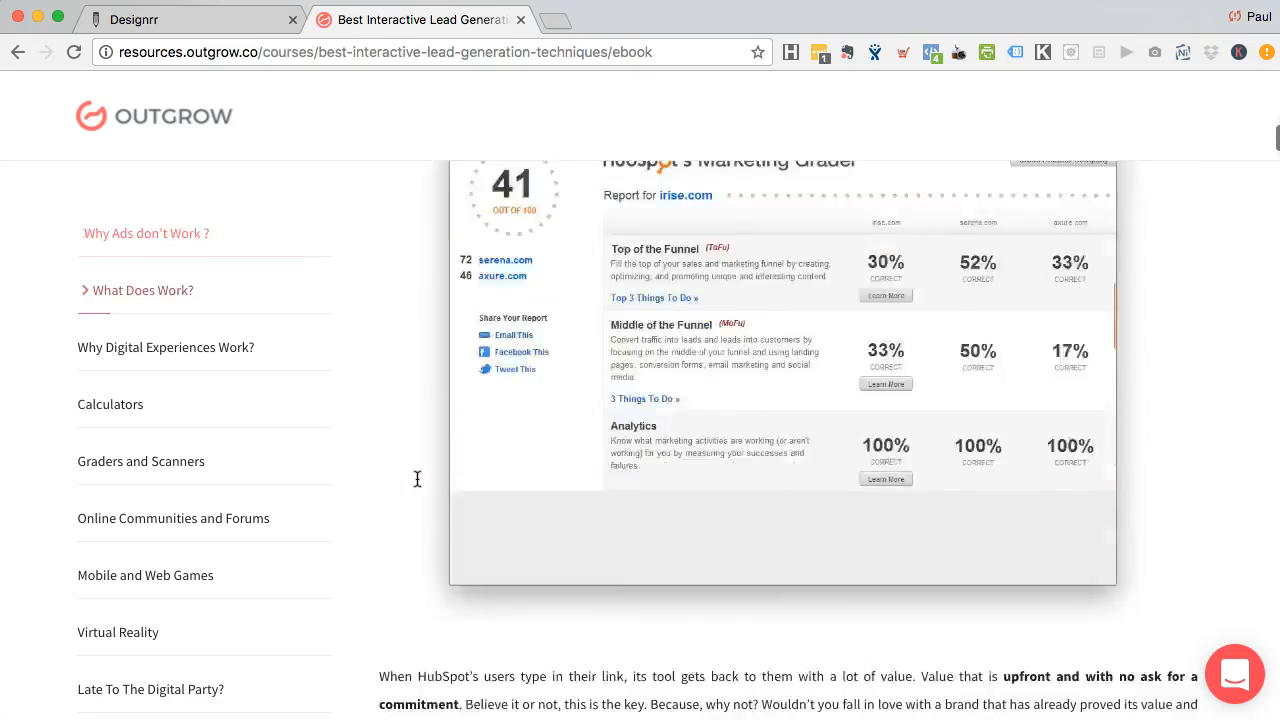
pyautogui.scroll(-3)
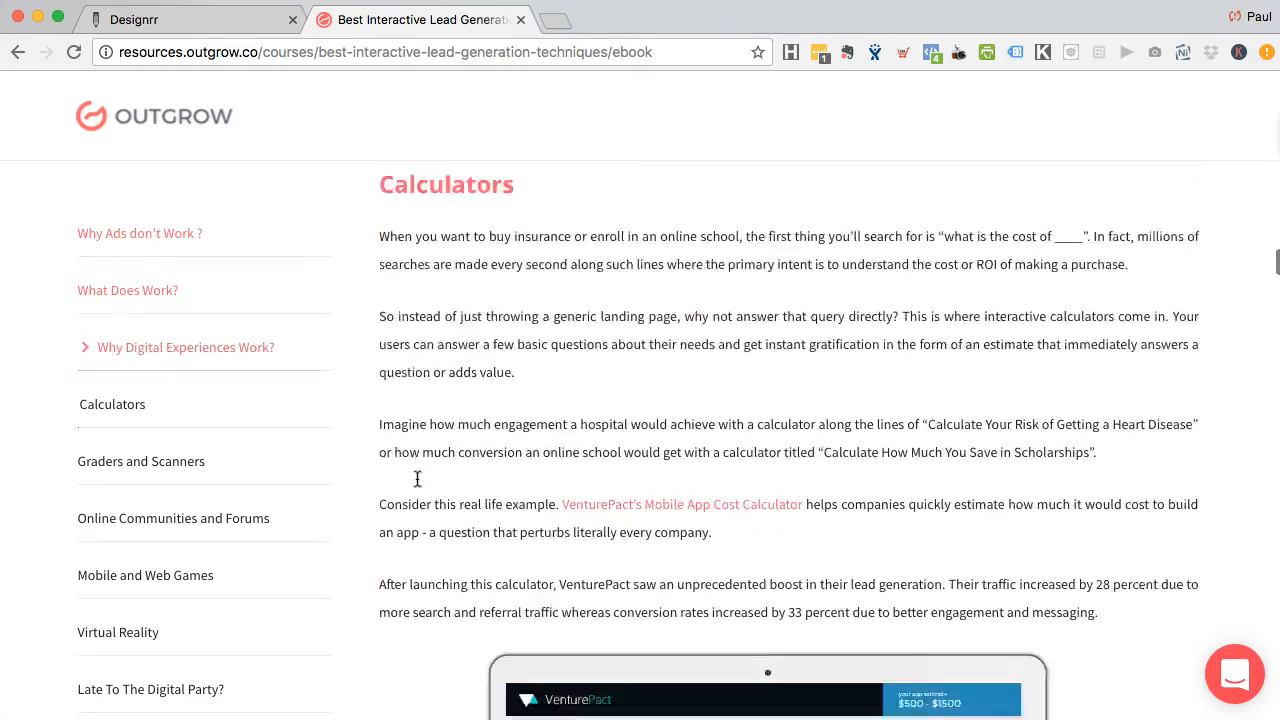
pyautogui.scroll(-3)
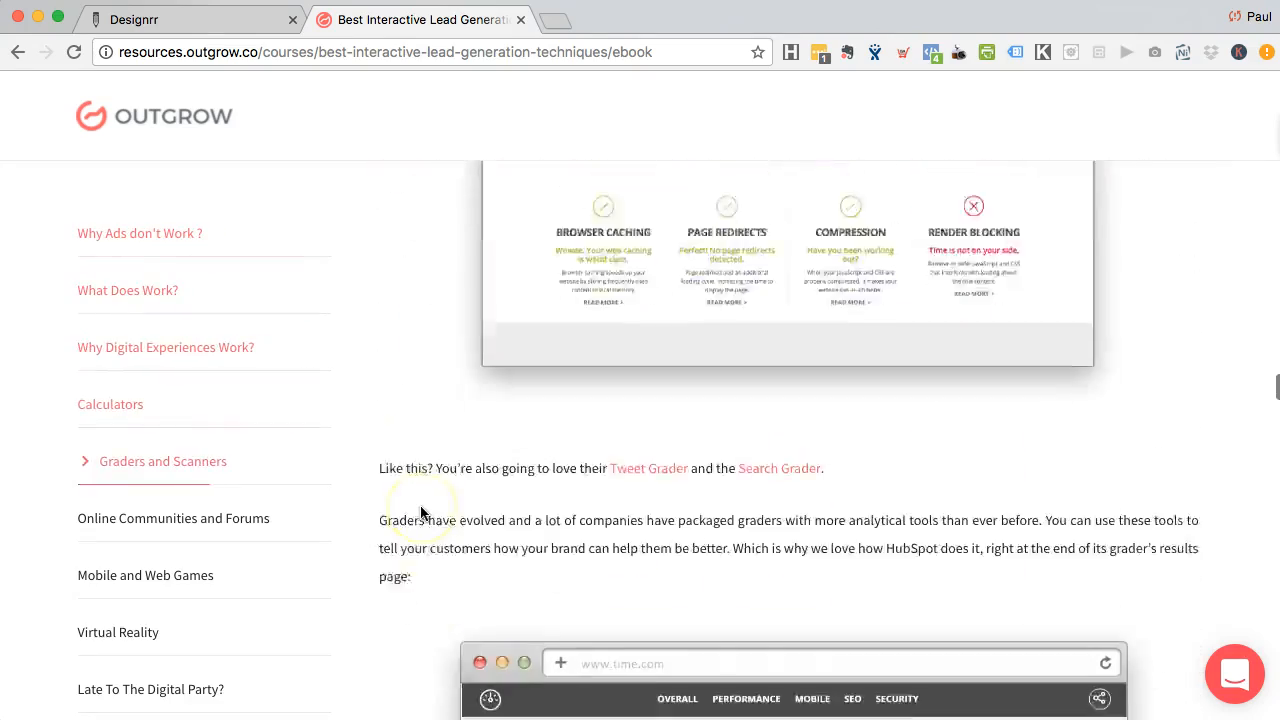
pyautogui.scroll(-3)
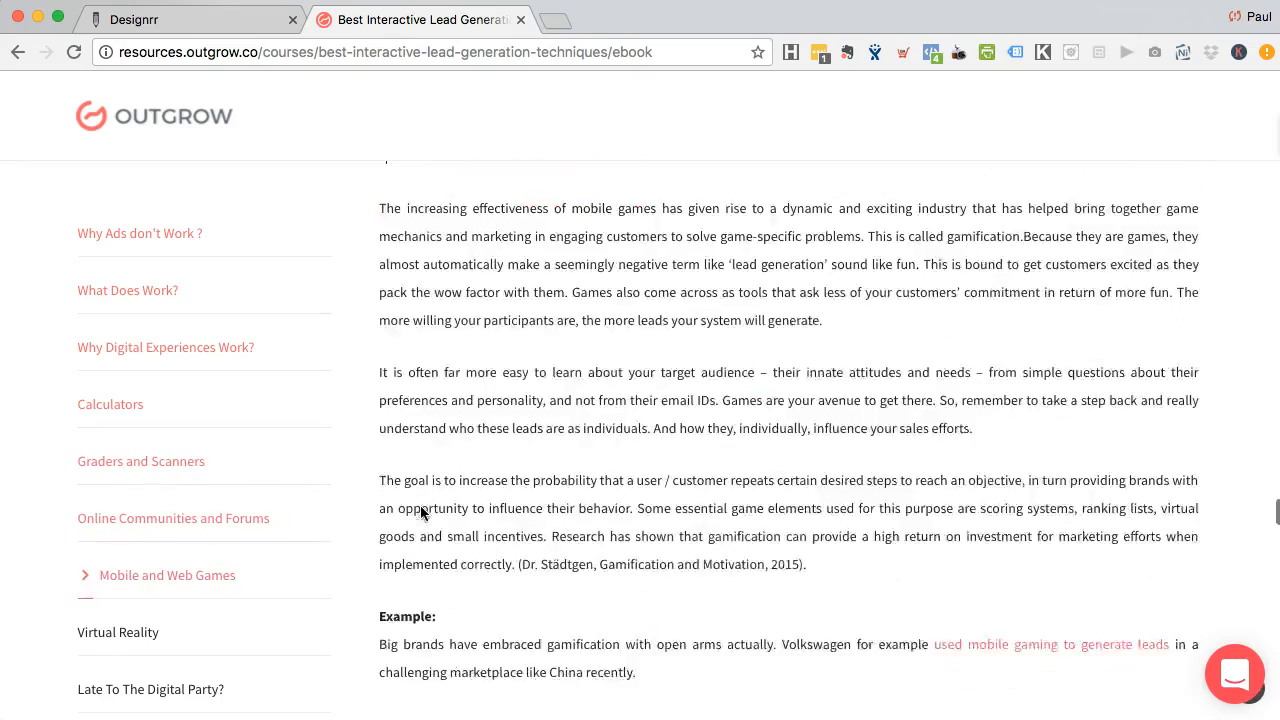
pyautogui.scroll(-3)
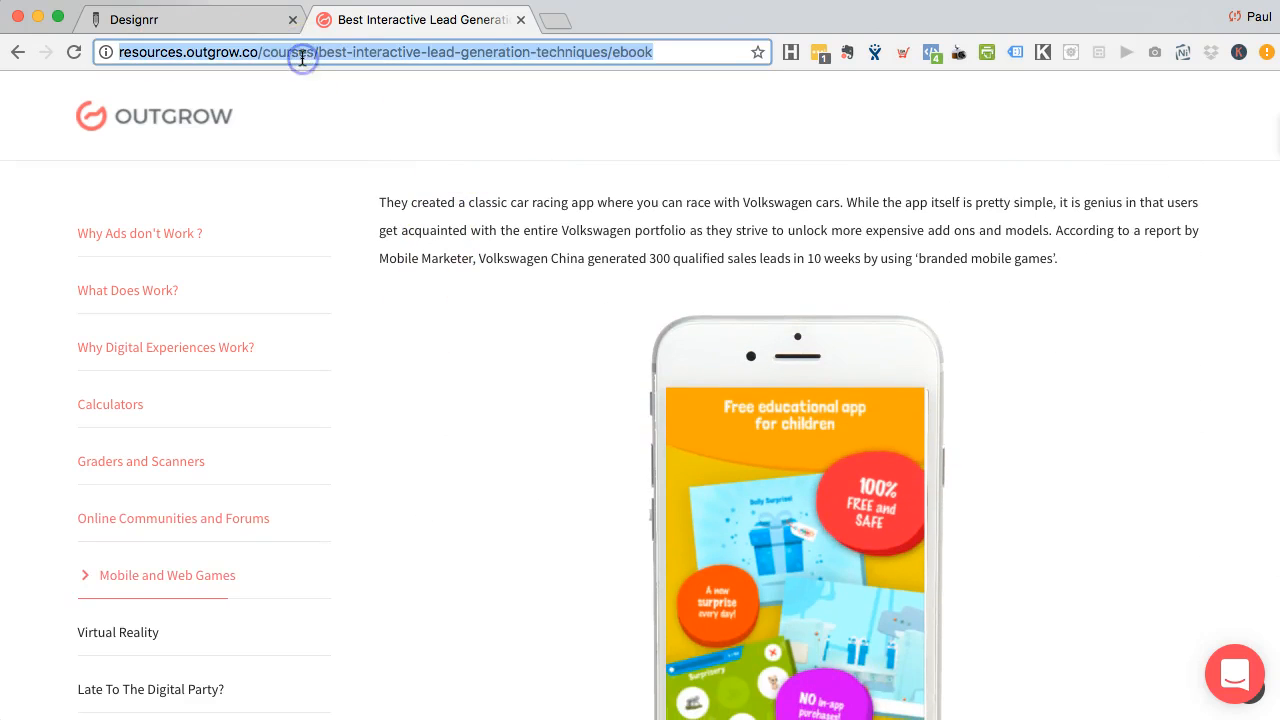
# Start a new Designrr project from the Outgrow ebook page URL and proceed to templates
pyautogui.click(190, 19)
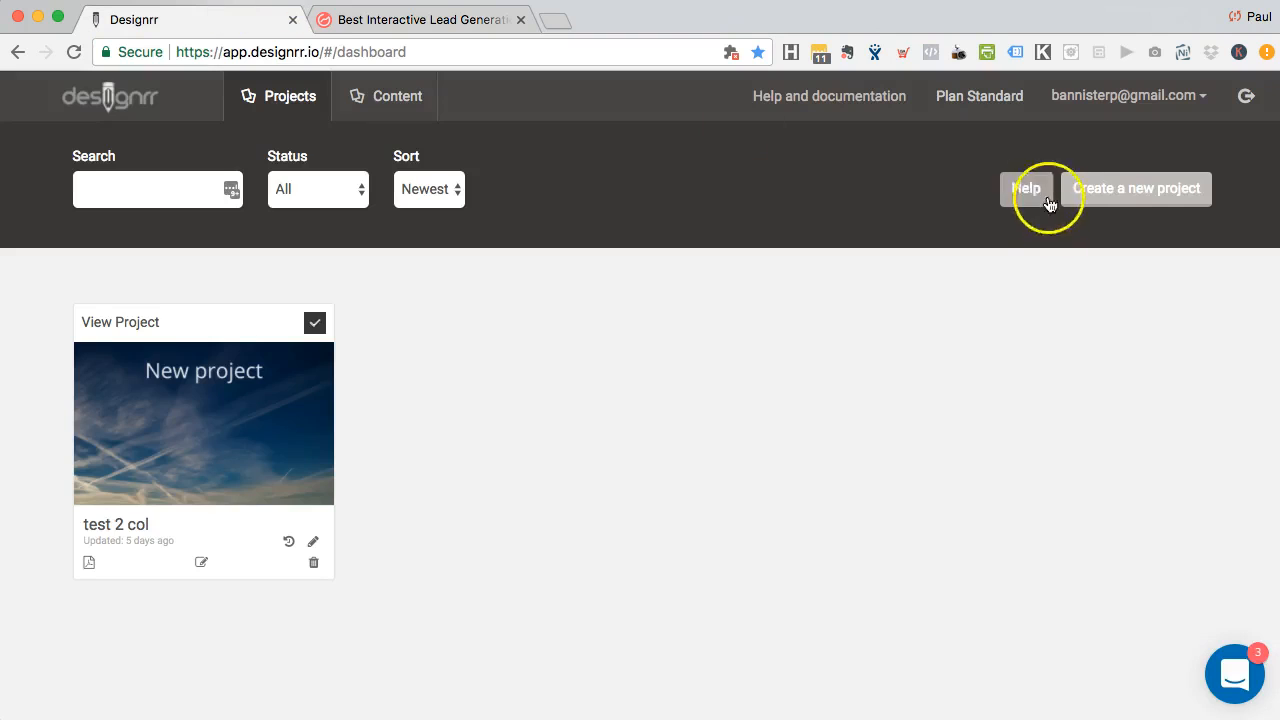
pyautogui.click(1136, 188)
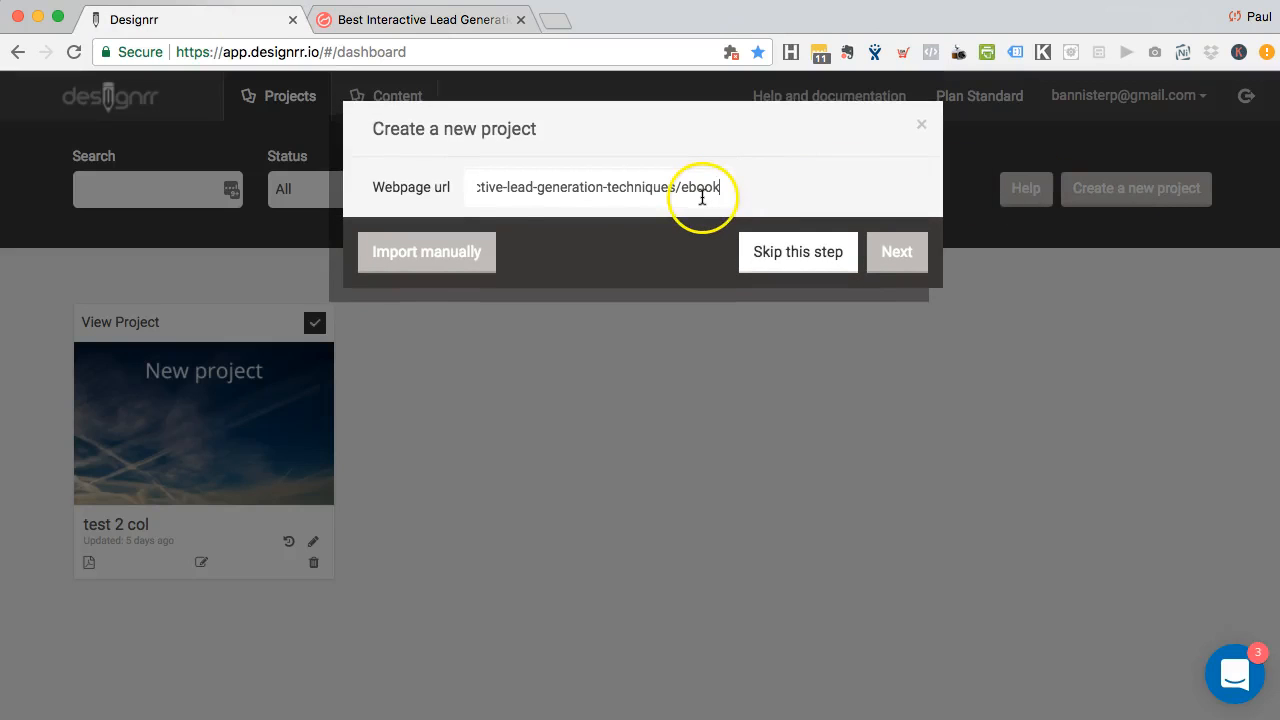
pyautogui.click(896, 251)
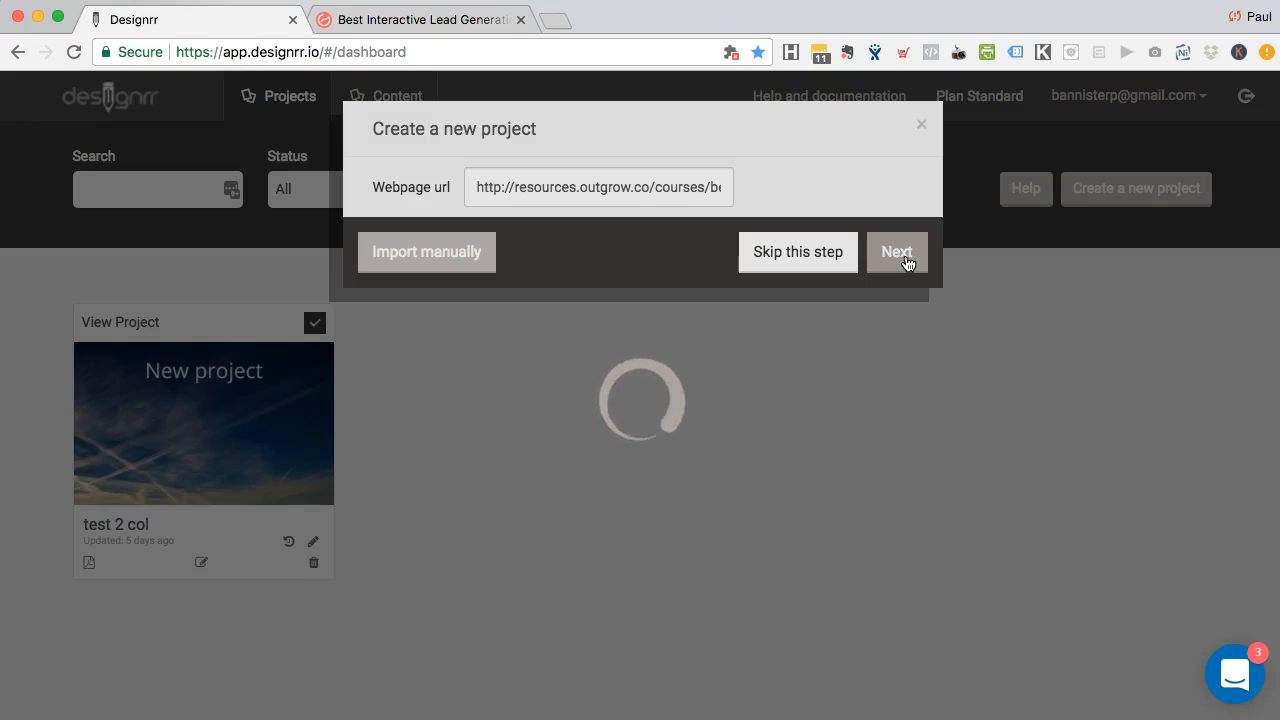
pyautogui.click(897, 251)
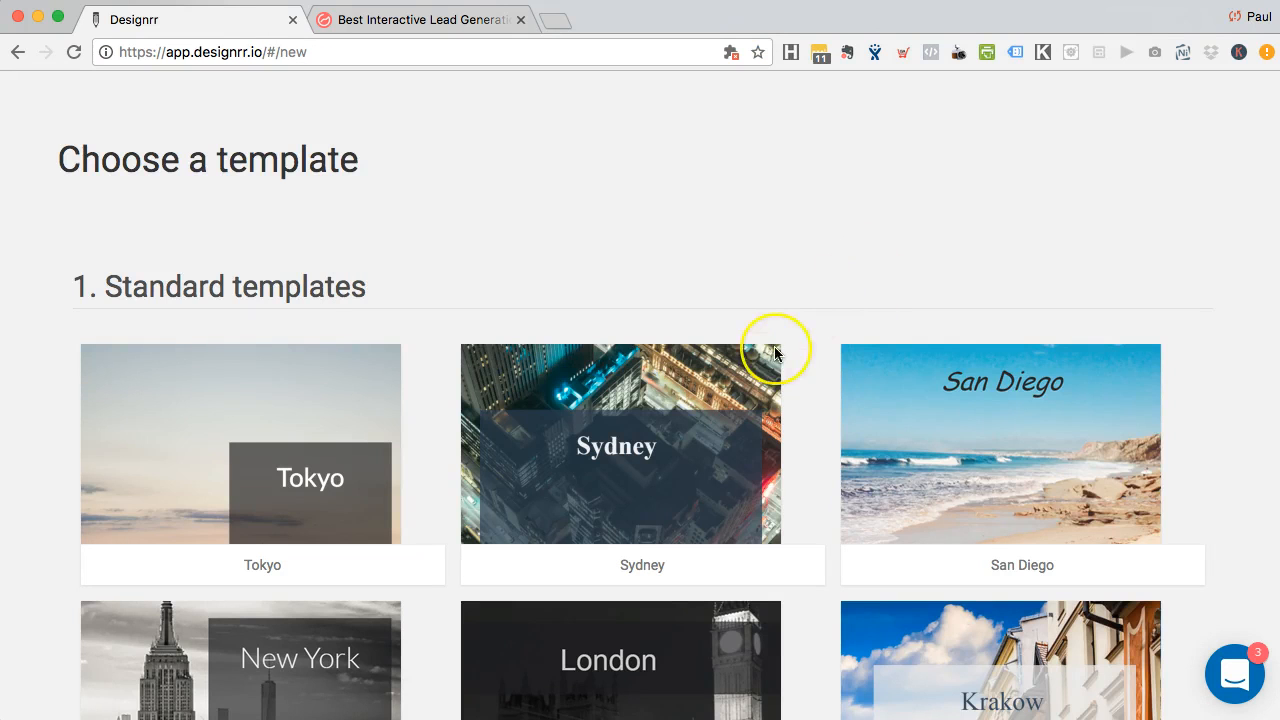
# Choose Two Columns Template 1 and create the project named Outgrow1
pyautogui.scroll(-3)
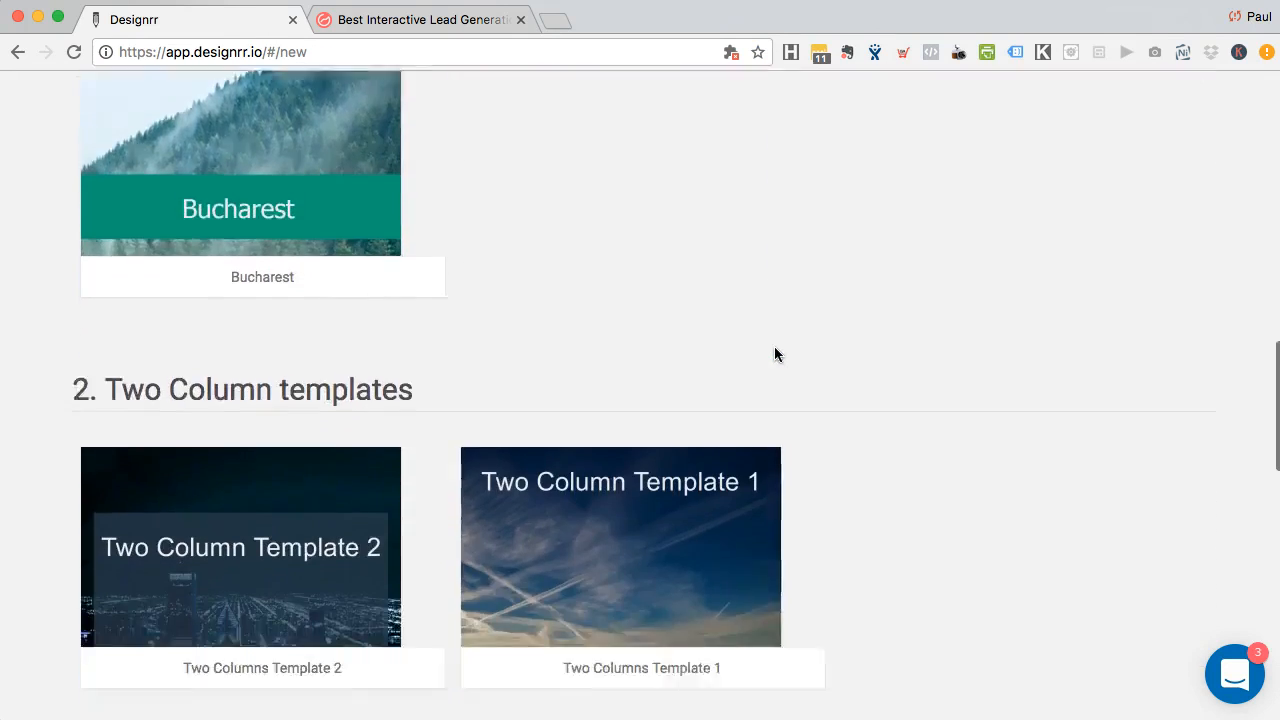
pyautogui.scroll(-3)
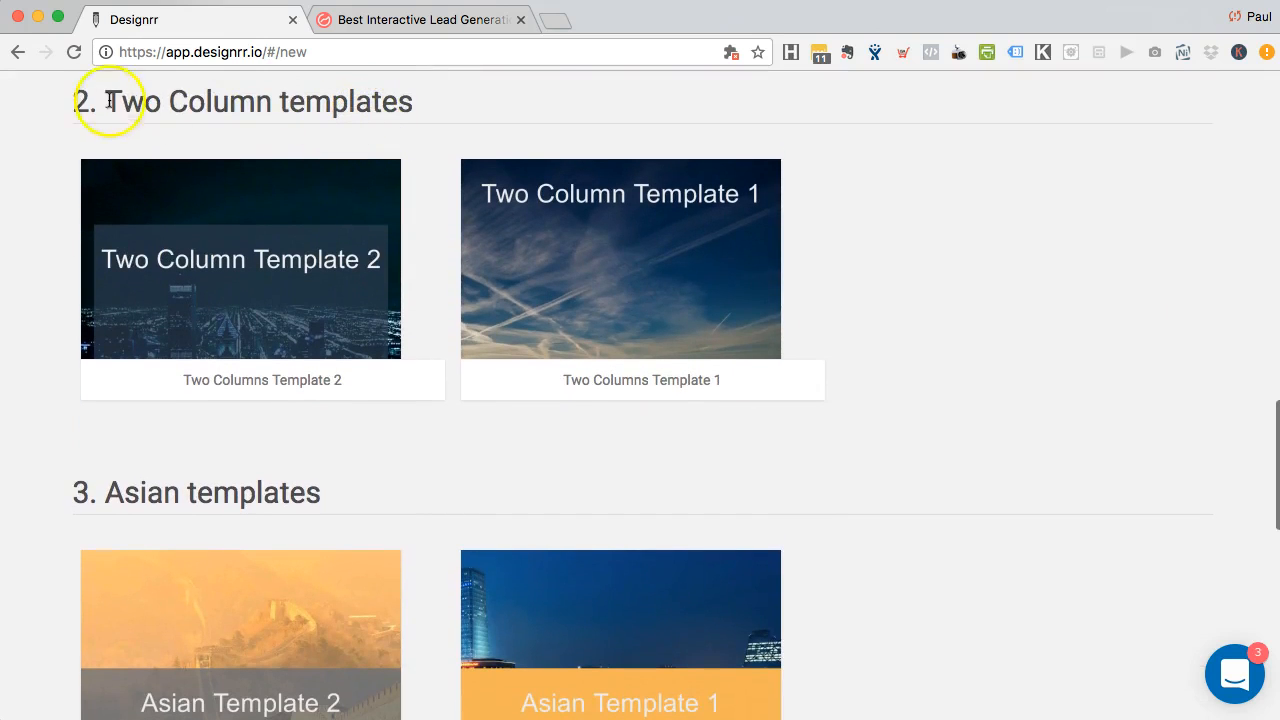
pyautogui.moveTo(614, 262)
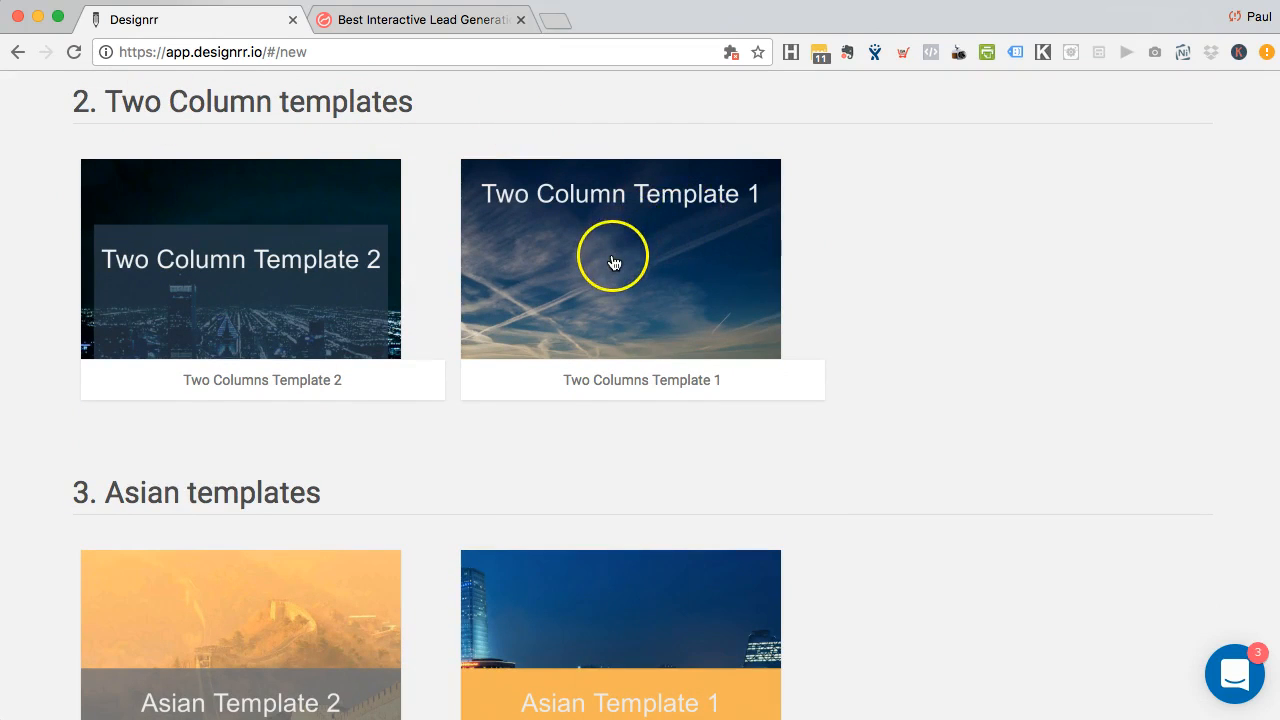
pyautogui.click(614, 262)
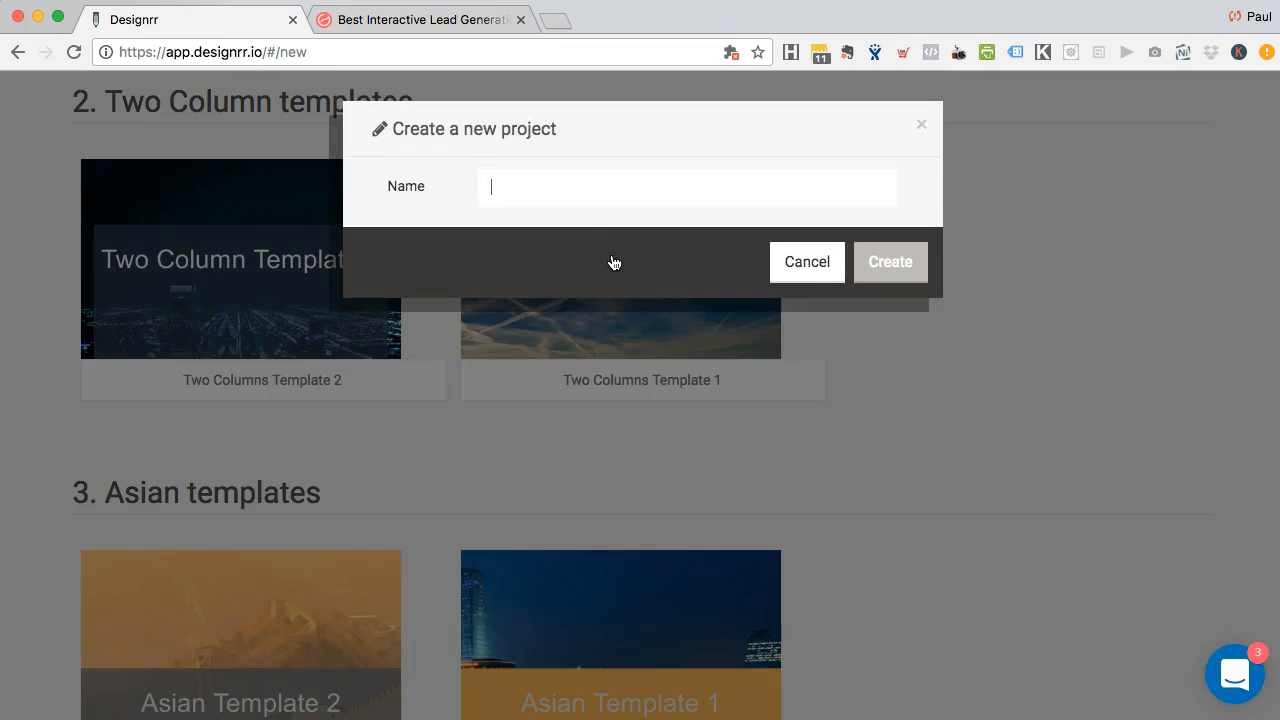
pyautogui.write('Outgrown')
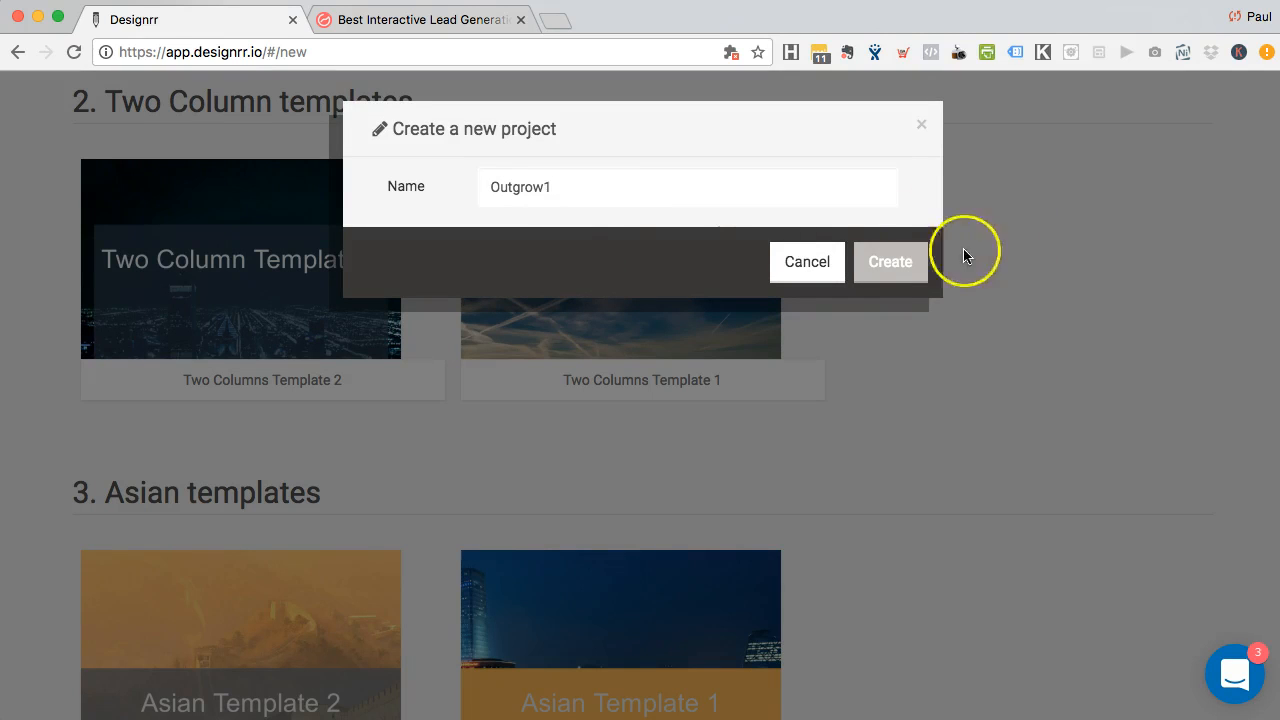
pyautogui.click(807, 261)
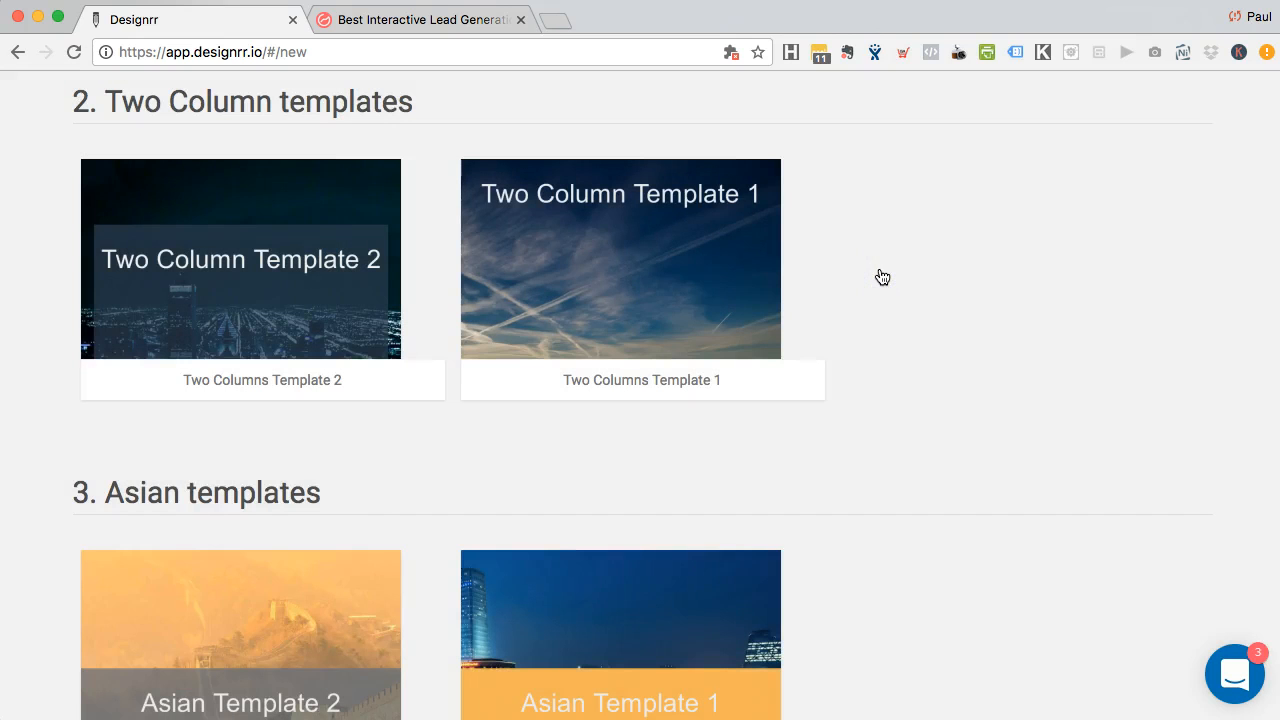
pyautogui.click(620, 259)
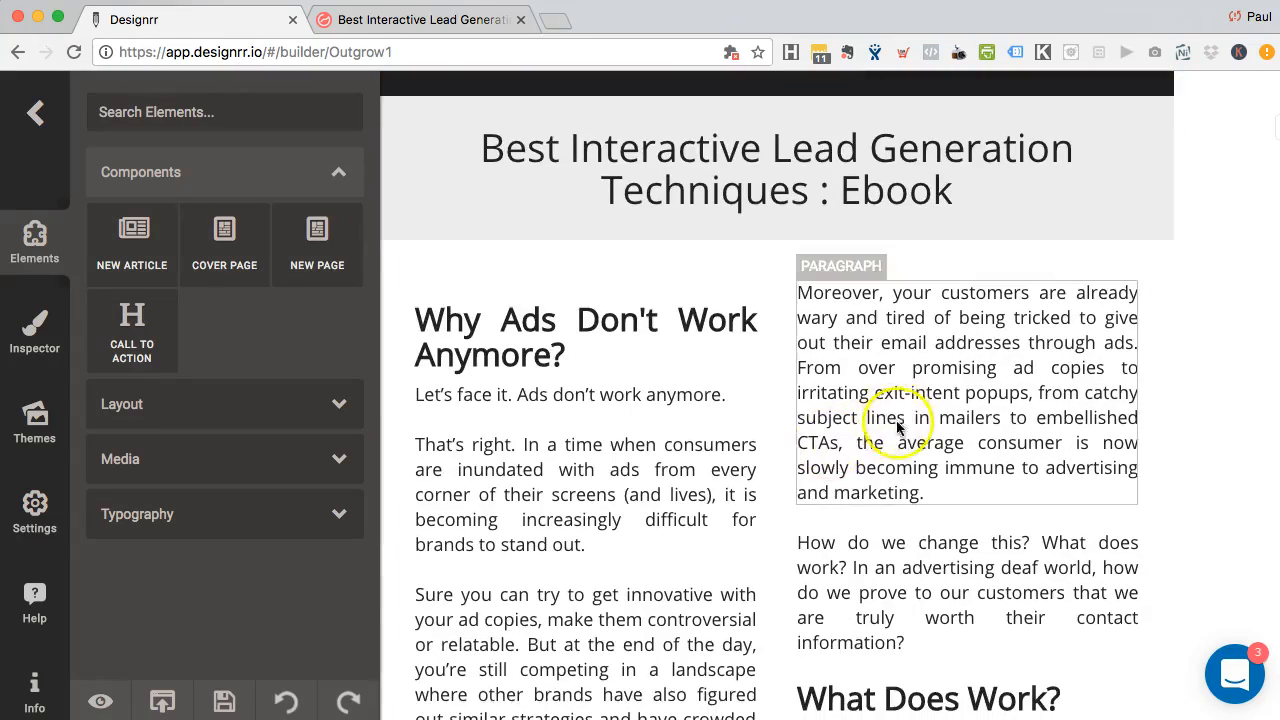
pyautogui.scroll(-3)
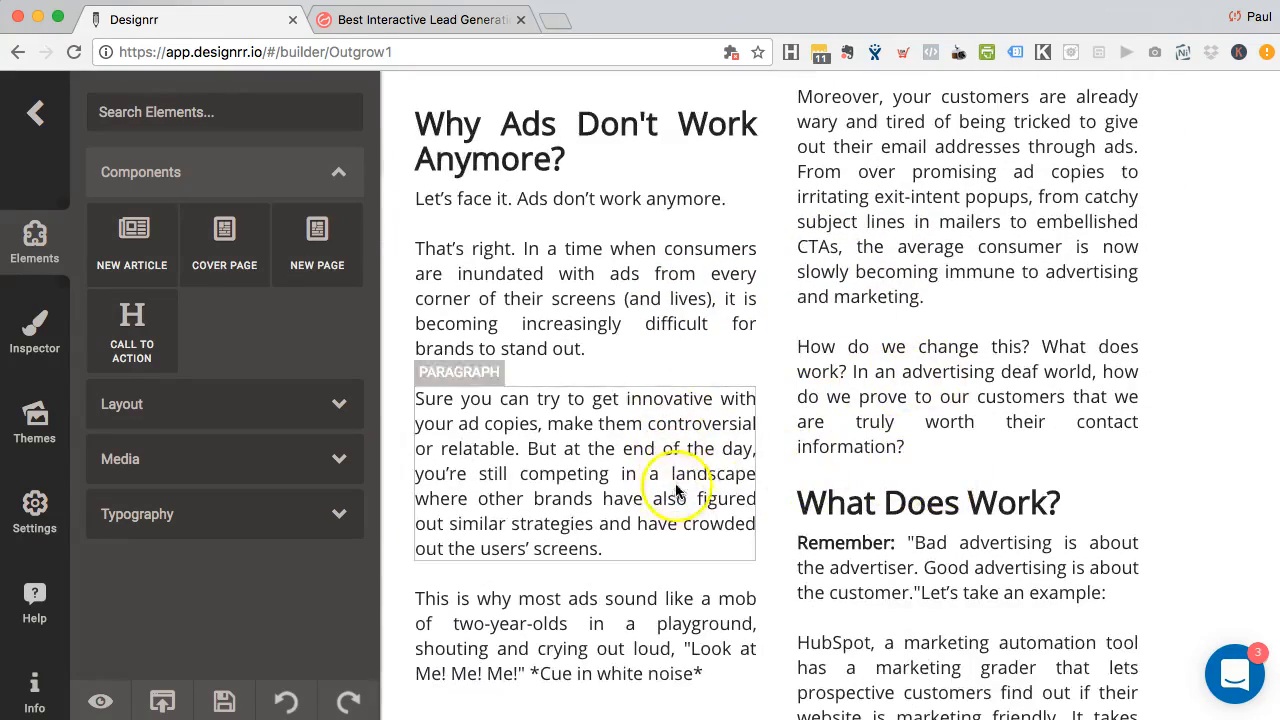
pyautogui.scroll(-3)
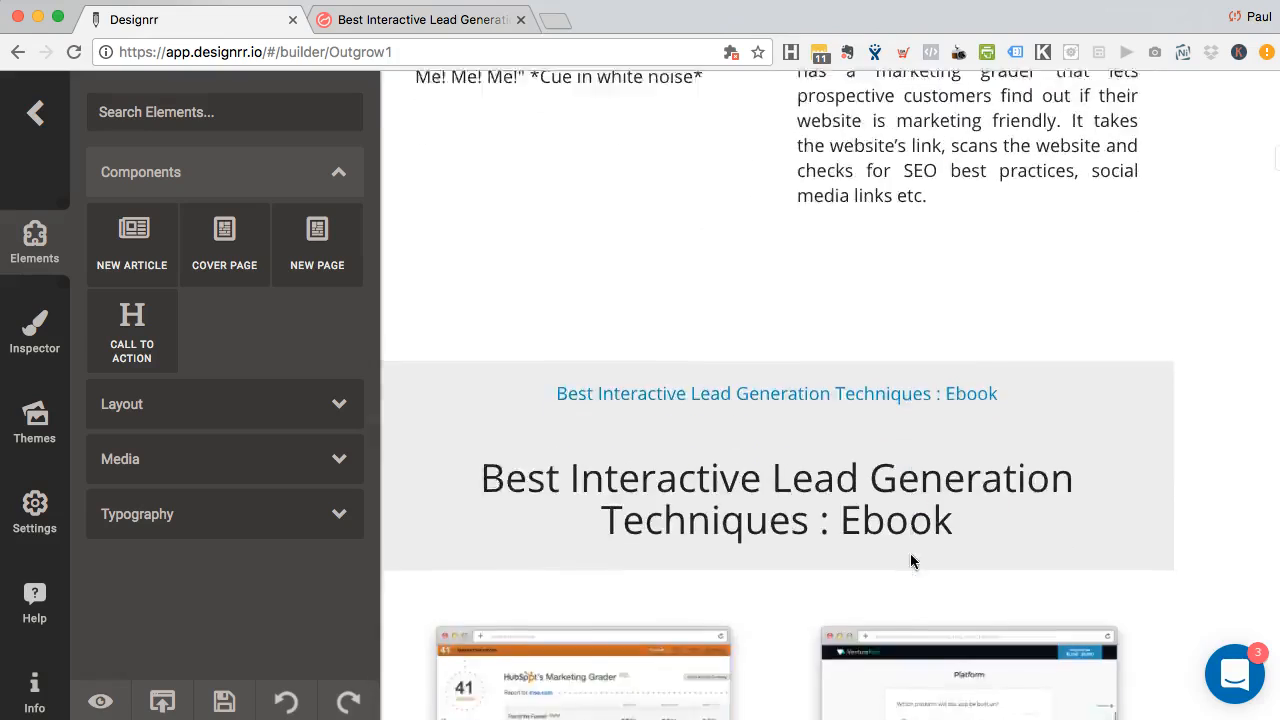
pyautogui.scroll(-3)
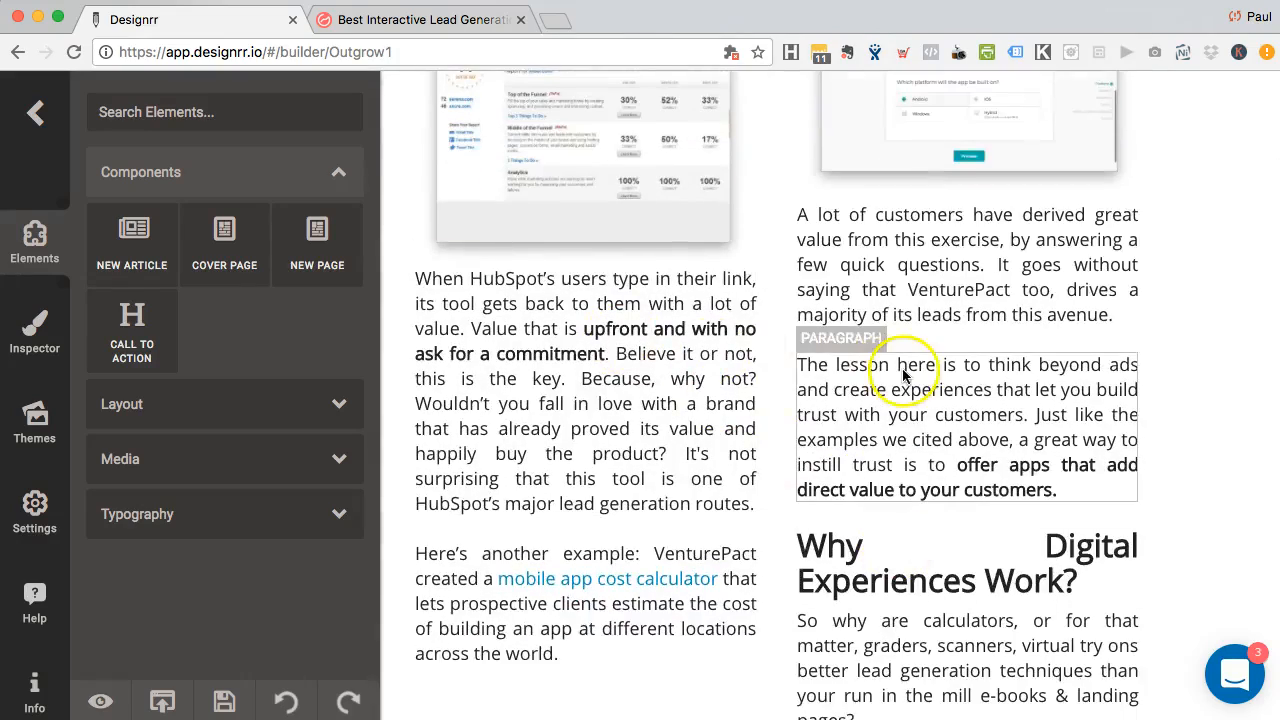
pyautogui.click(420, 19)
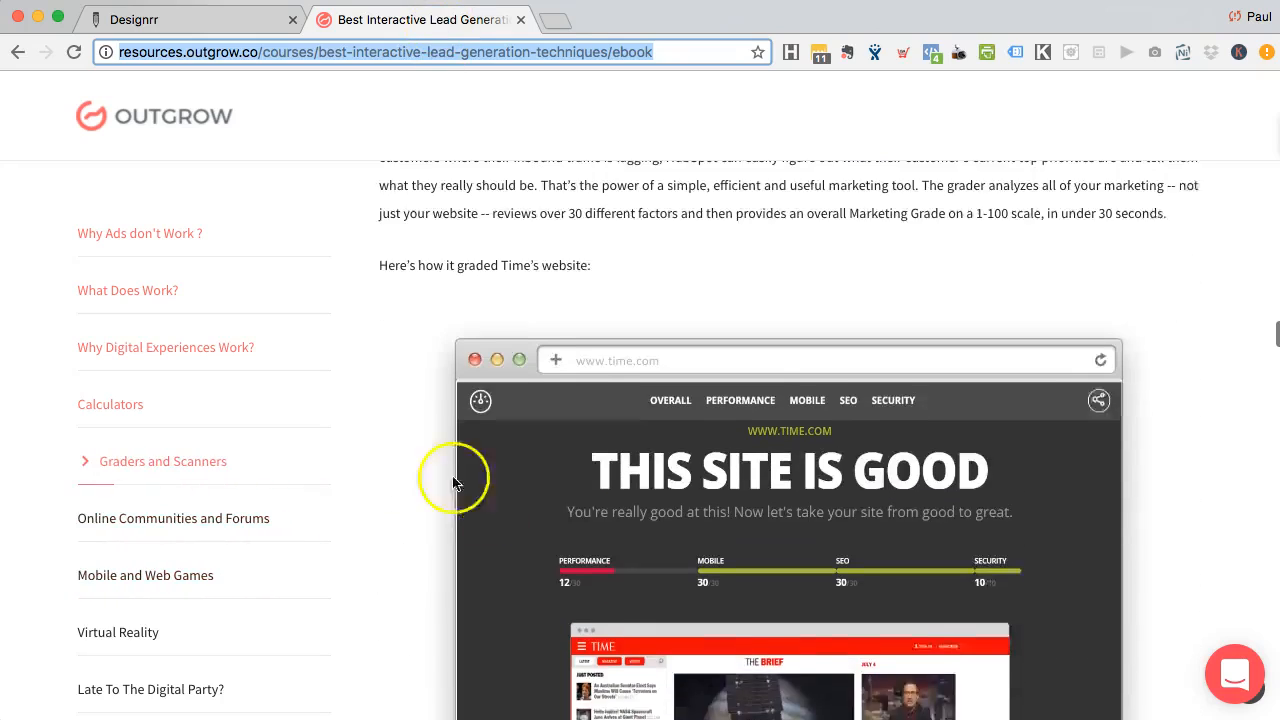
# Scroll to the end of the Outgrow blog post, then return to the Designrr Outgrow1 builder
pyautogui.scroll(3)
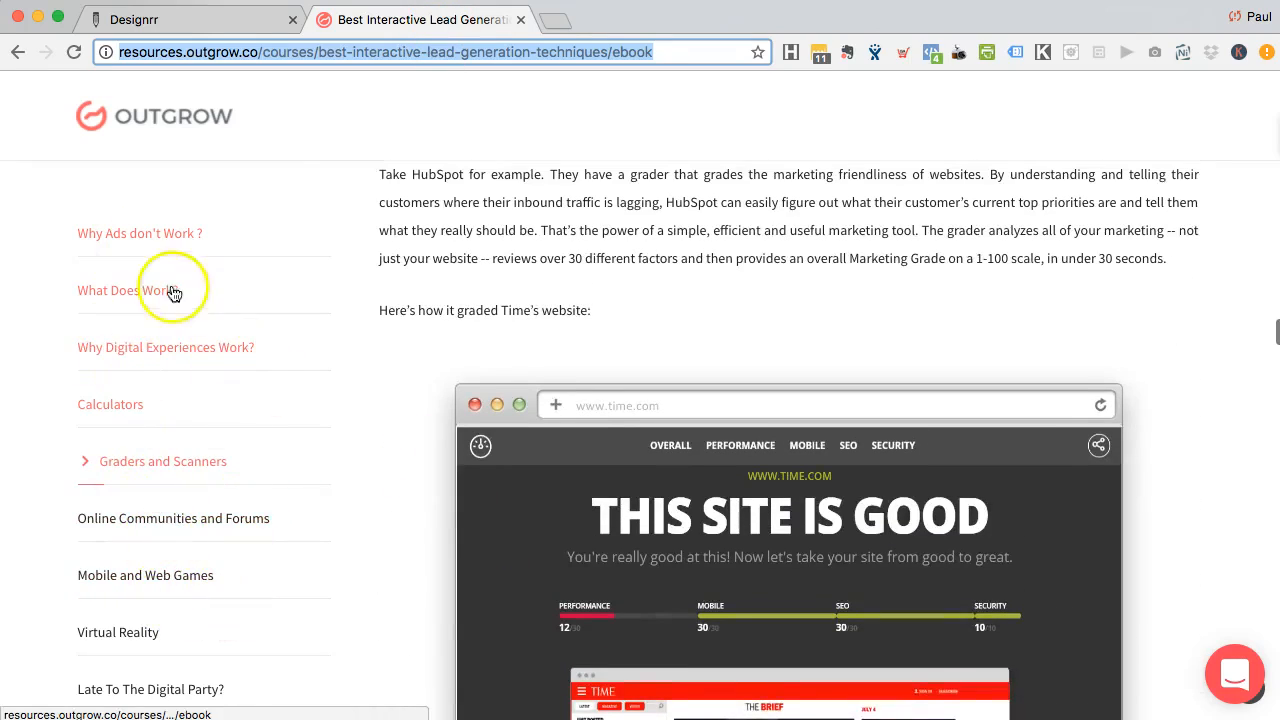
pyautogui.scroll(-3)
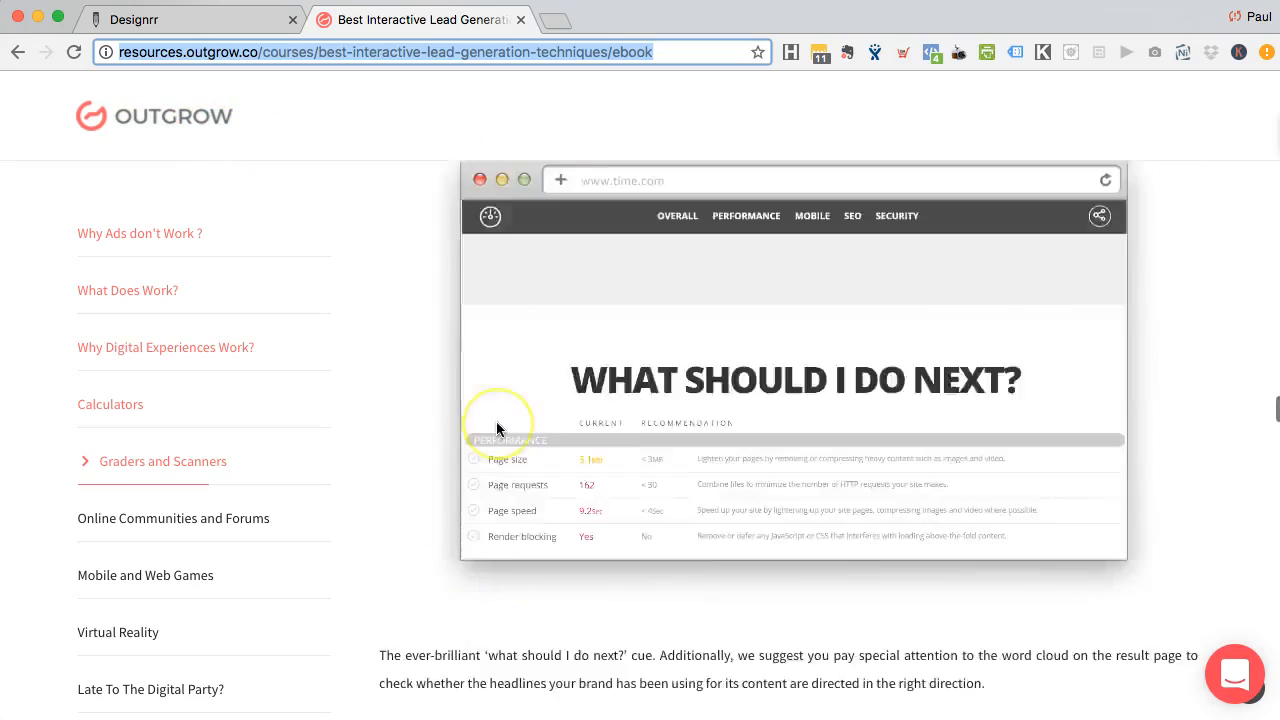
pyautogui.scroll(-3)
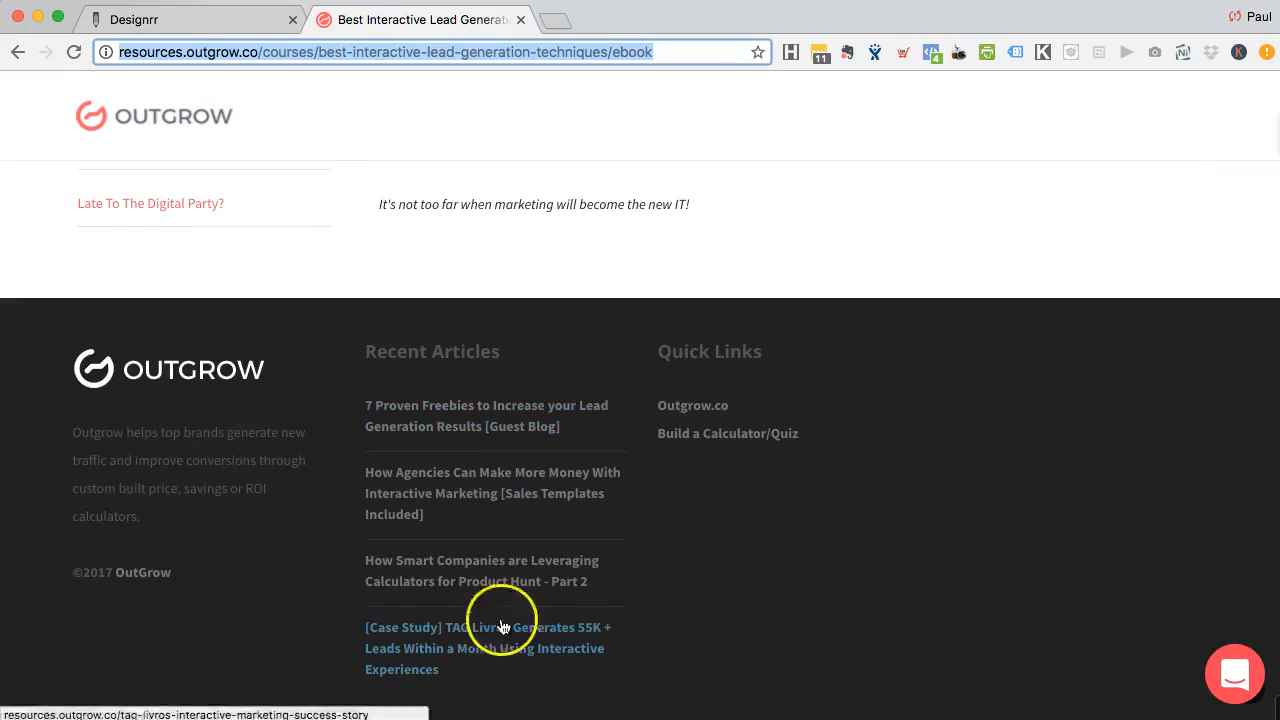
pyautogui.scroll(3)
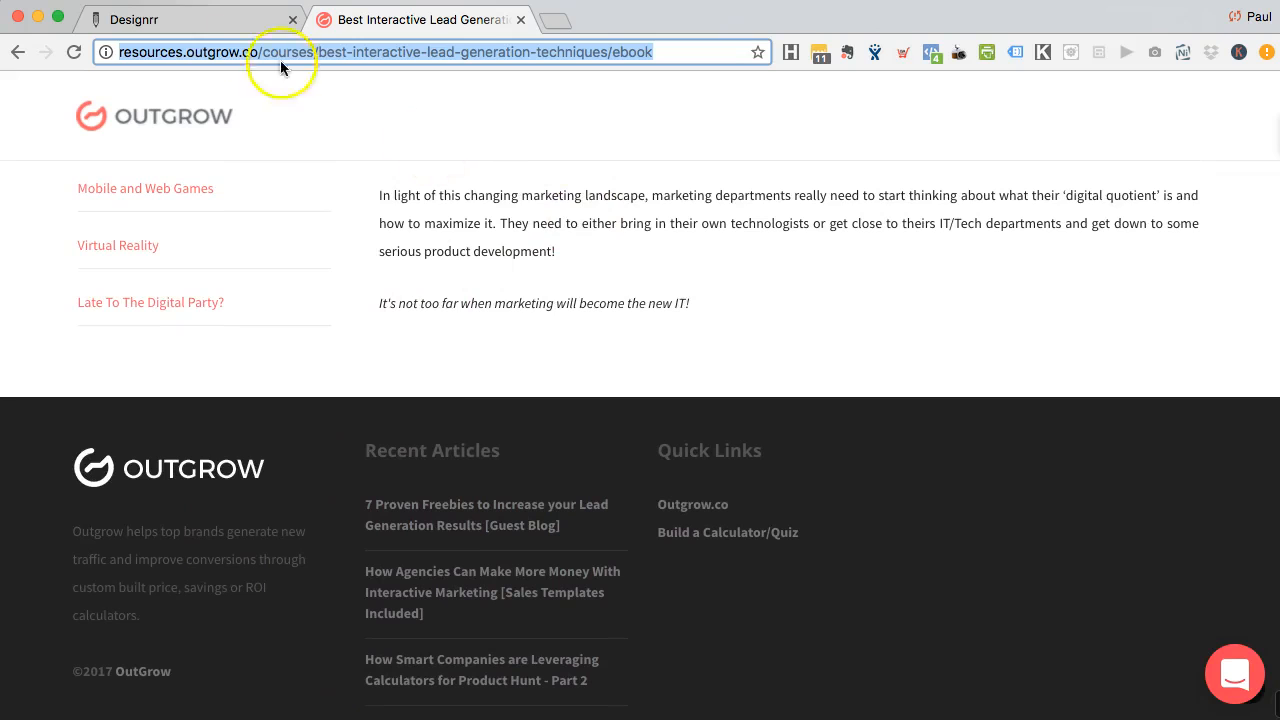
pyautogui.click(190, 19)
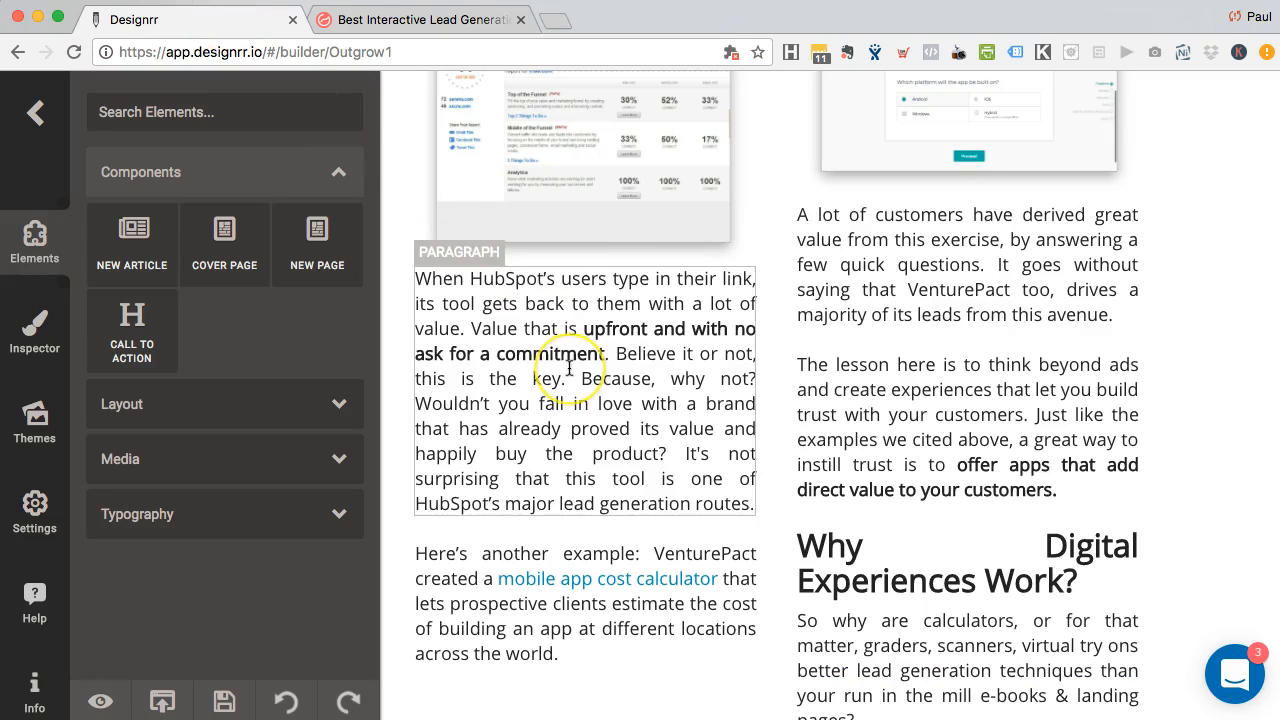
# Select the 'That's right…' paragraph under Why Ads Don't Work Anymore? in the Inspector
pyautogui.scroll(-3)
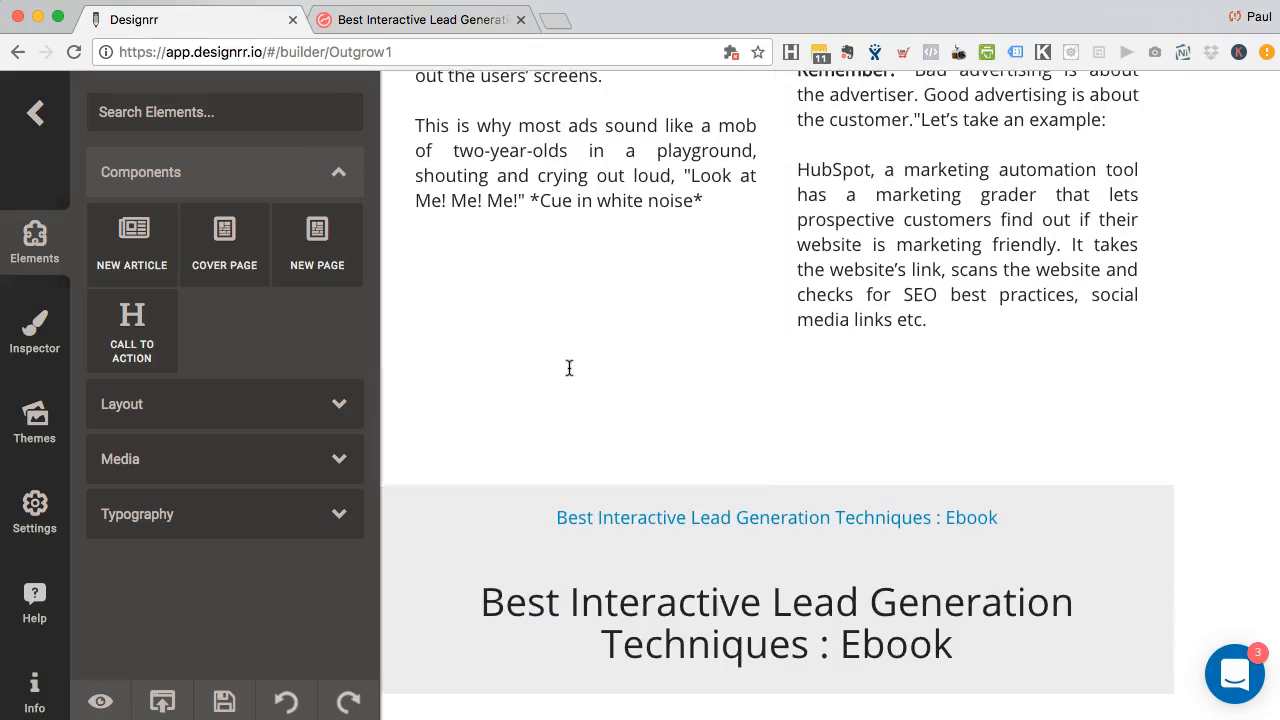
pyautogui.scroll(3)
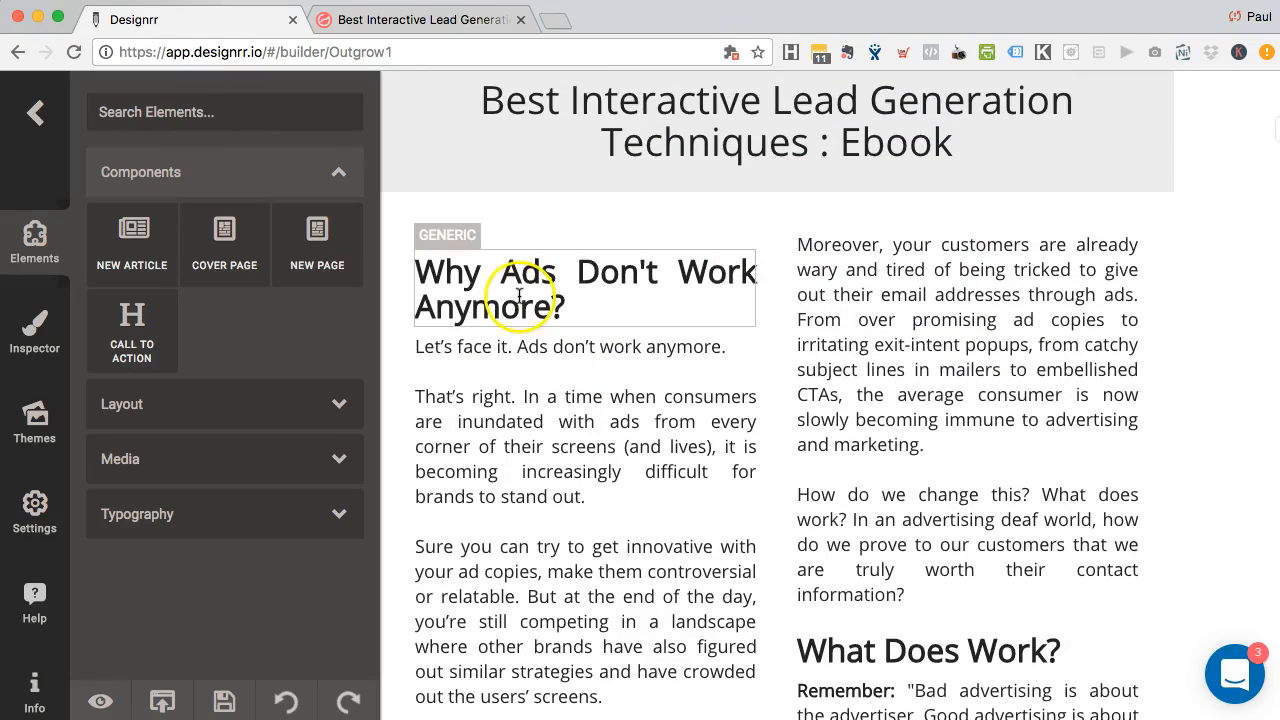
pyautogui.click(545, 445)
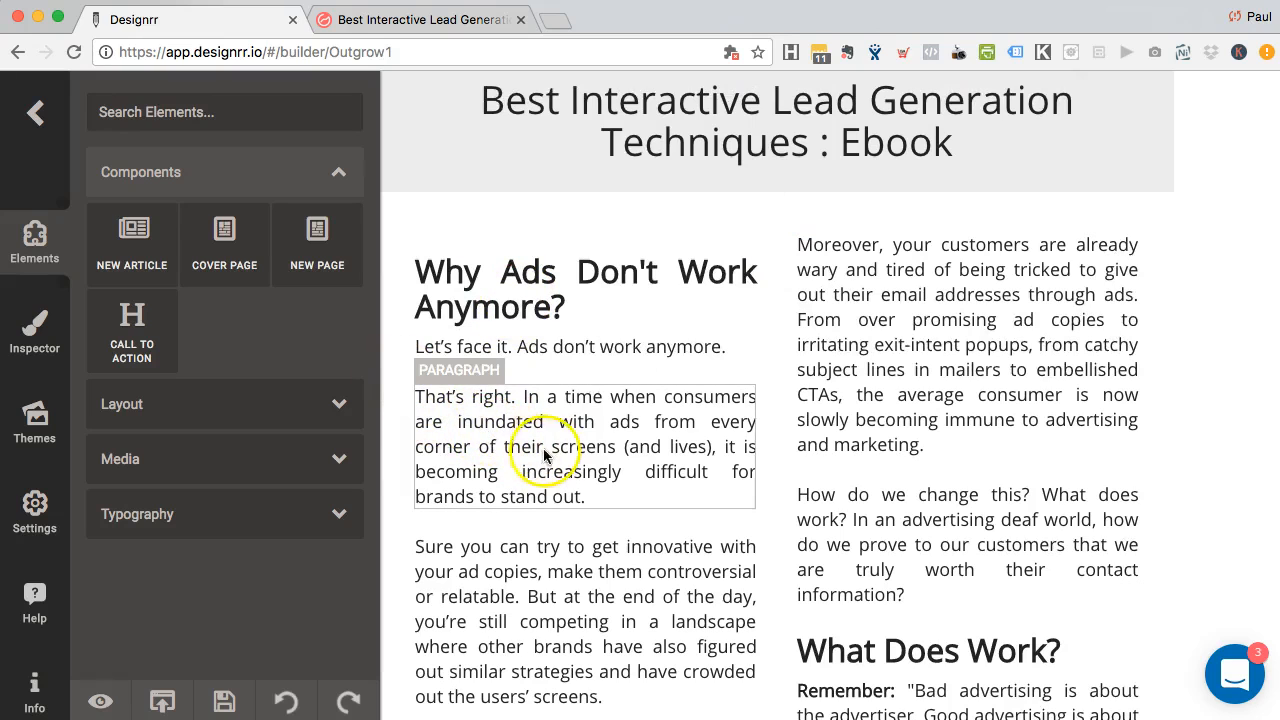
pyautogui.click(545, 455)
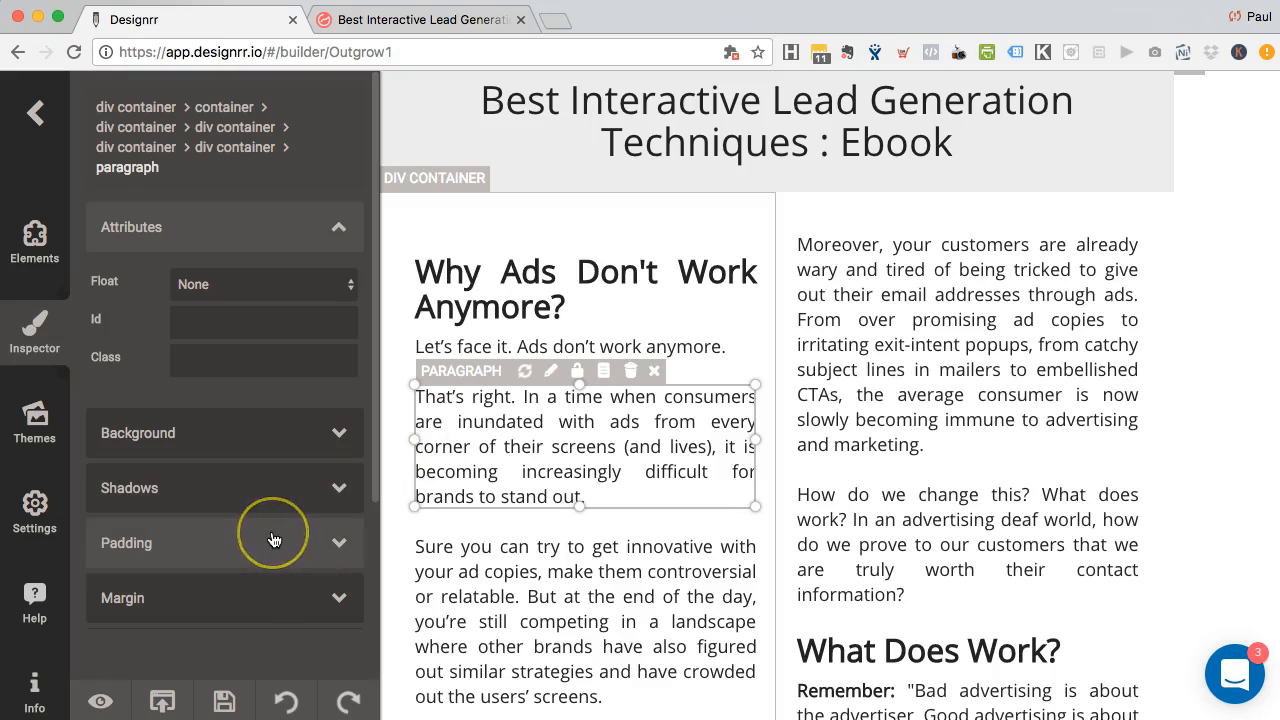
# Reduce body text size, set section headings like What Does Work? to 20 and the title to 24
pyautogui.scroll(-3)
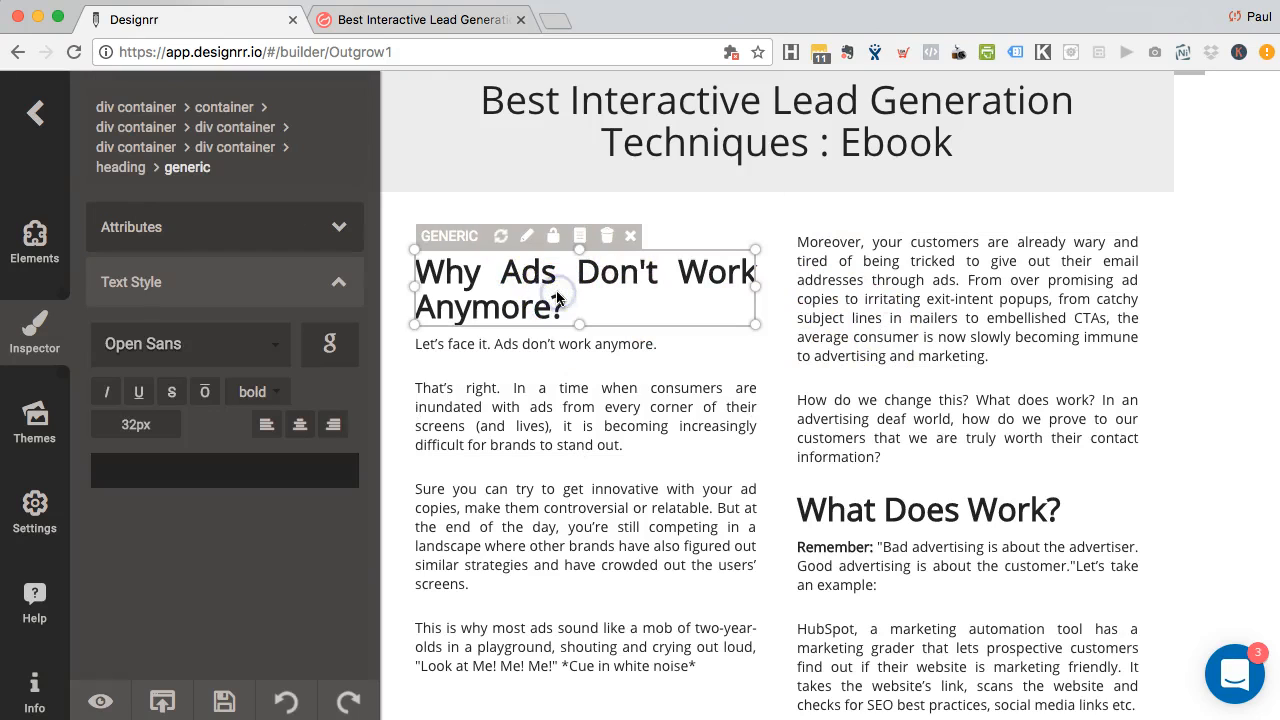
pyautogui.moveTo(613, 298)
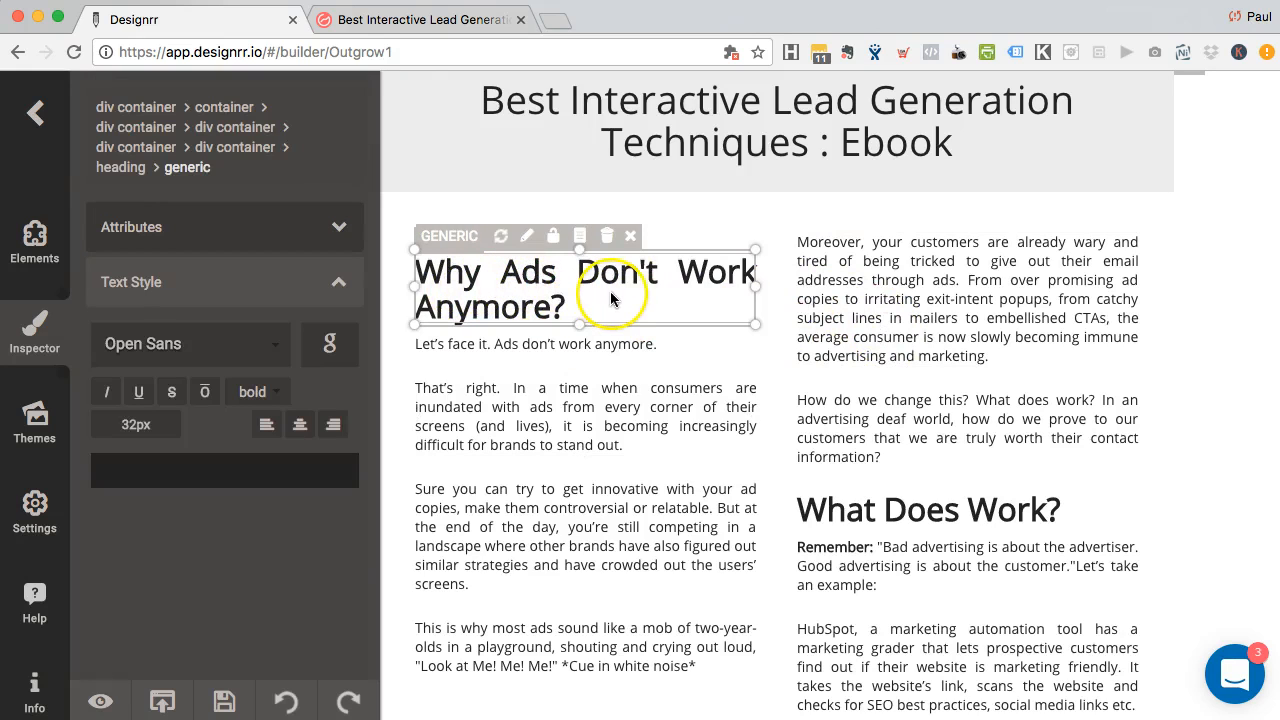
pyautogui.click(920, 509)
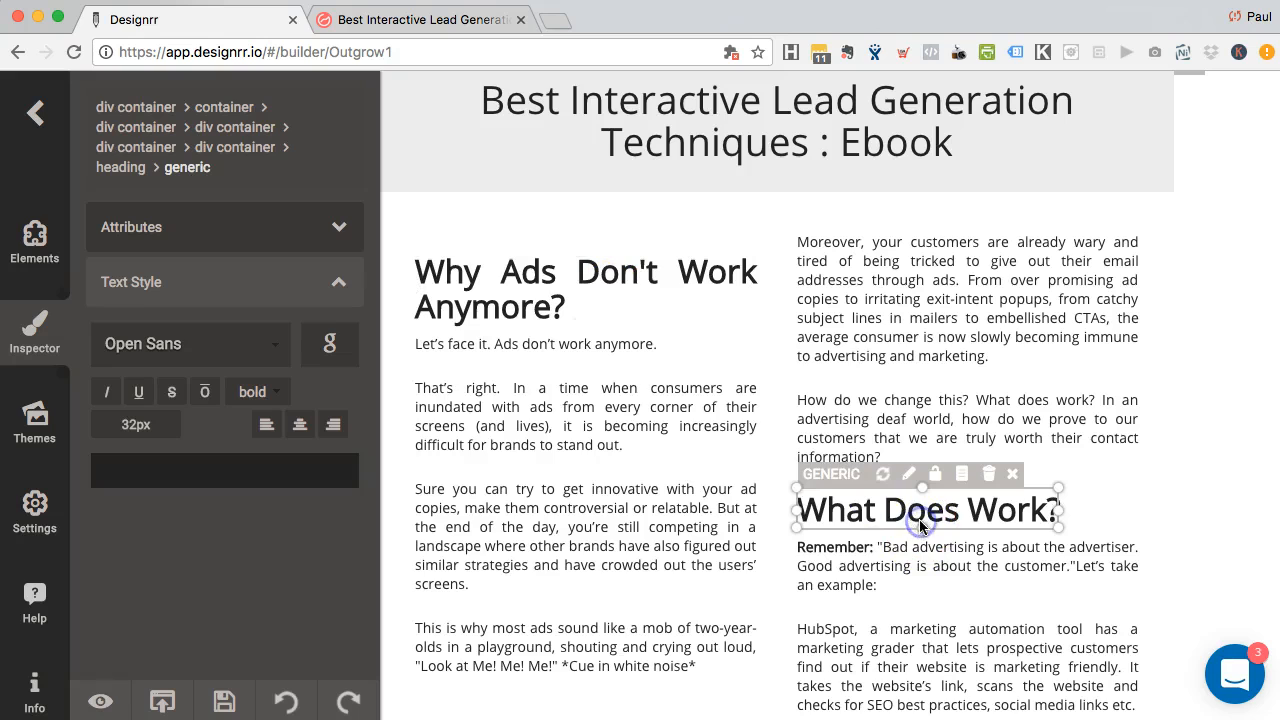
pyautogui.click(585, 289)
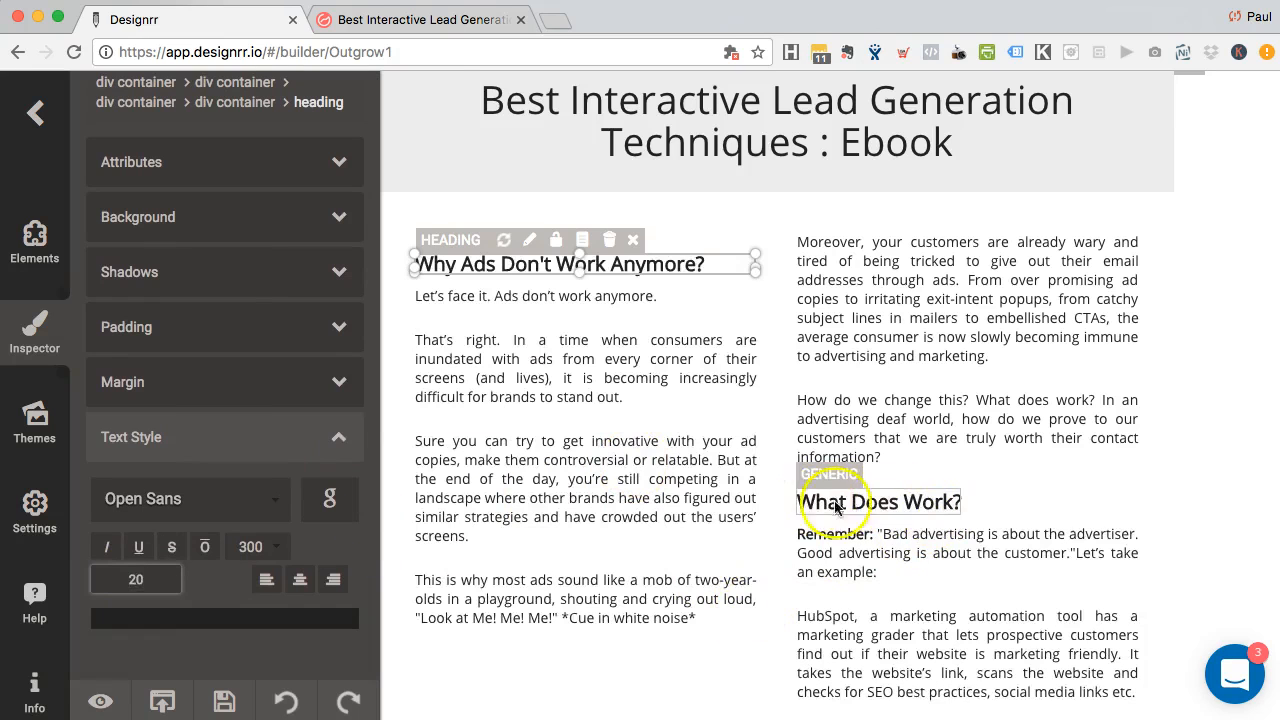
pyautogui.scroll(-3)
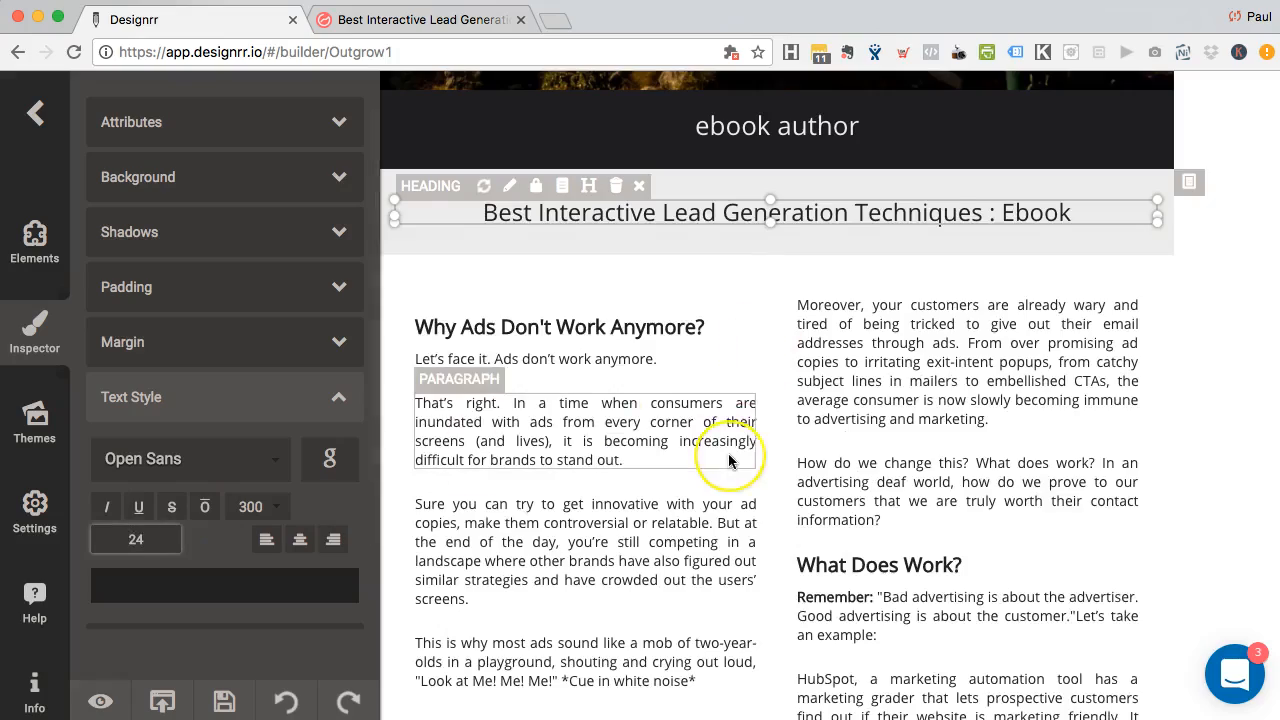
pyautogui.scroll(-3)
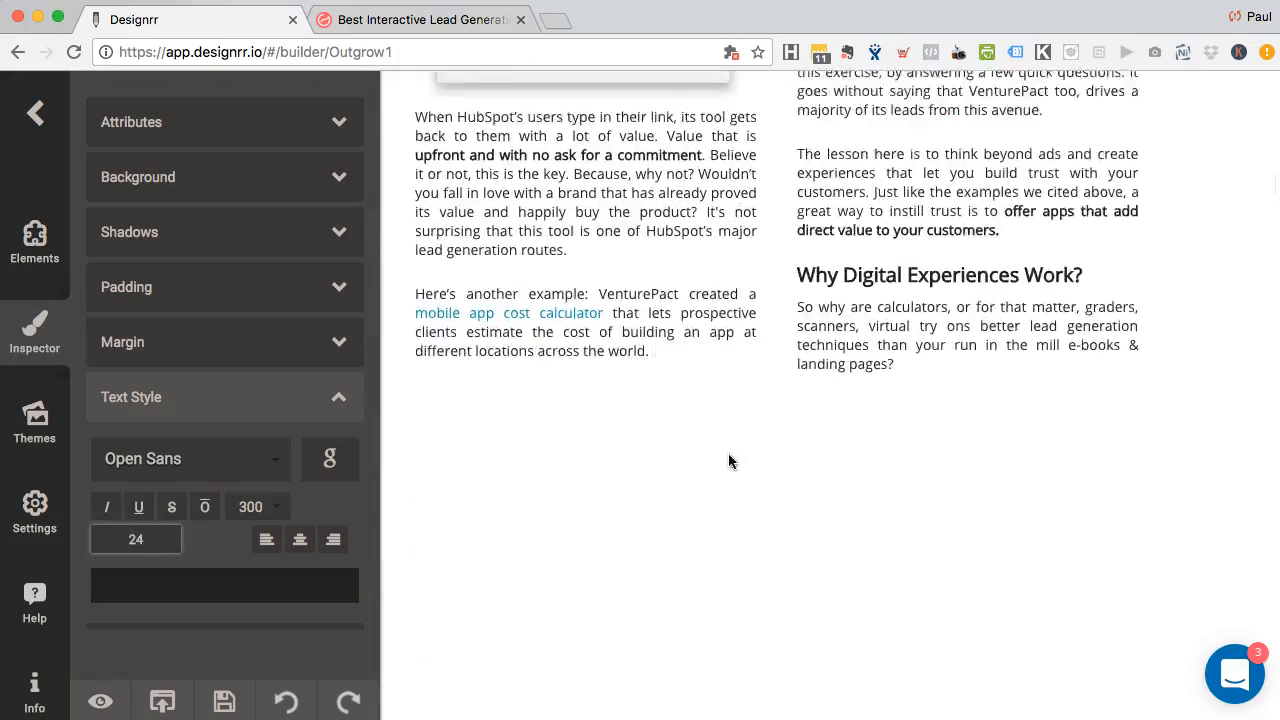
pyautogui.scroll(3)
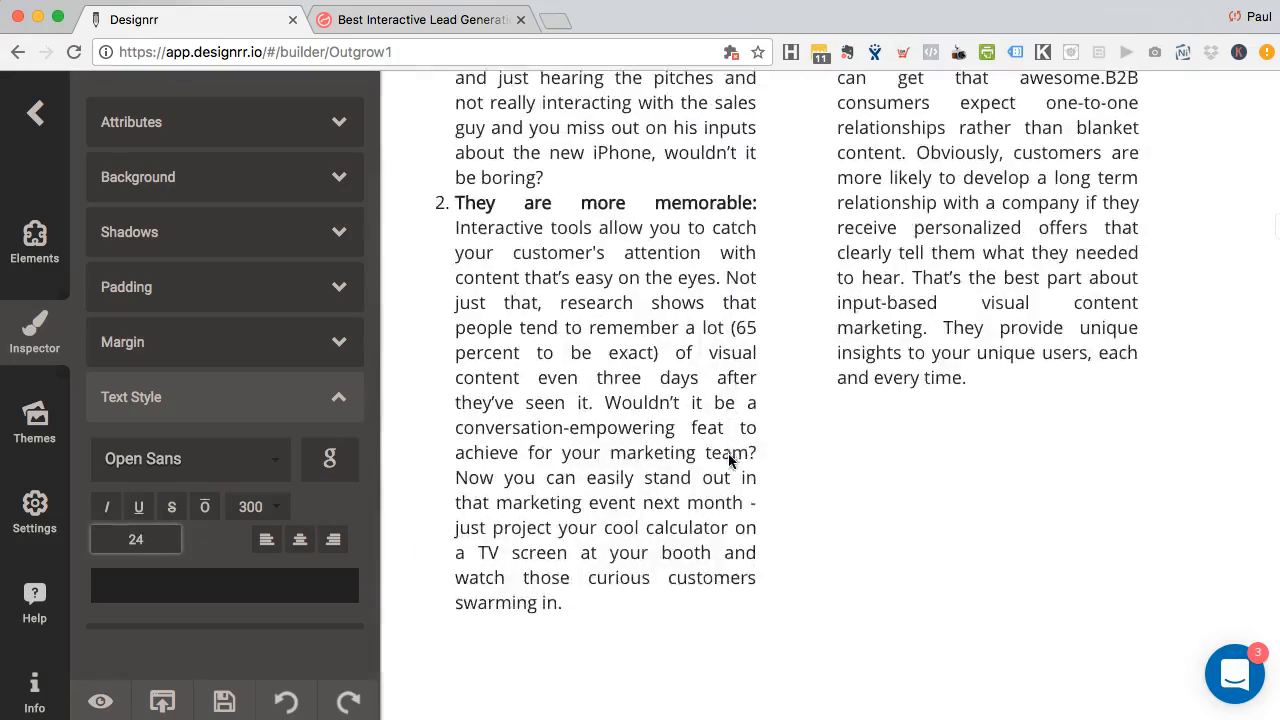
# Select the whole numbered list via the 'ol' breadcrumb and set its font size to 14
pyautogui.scroll(3)
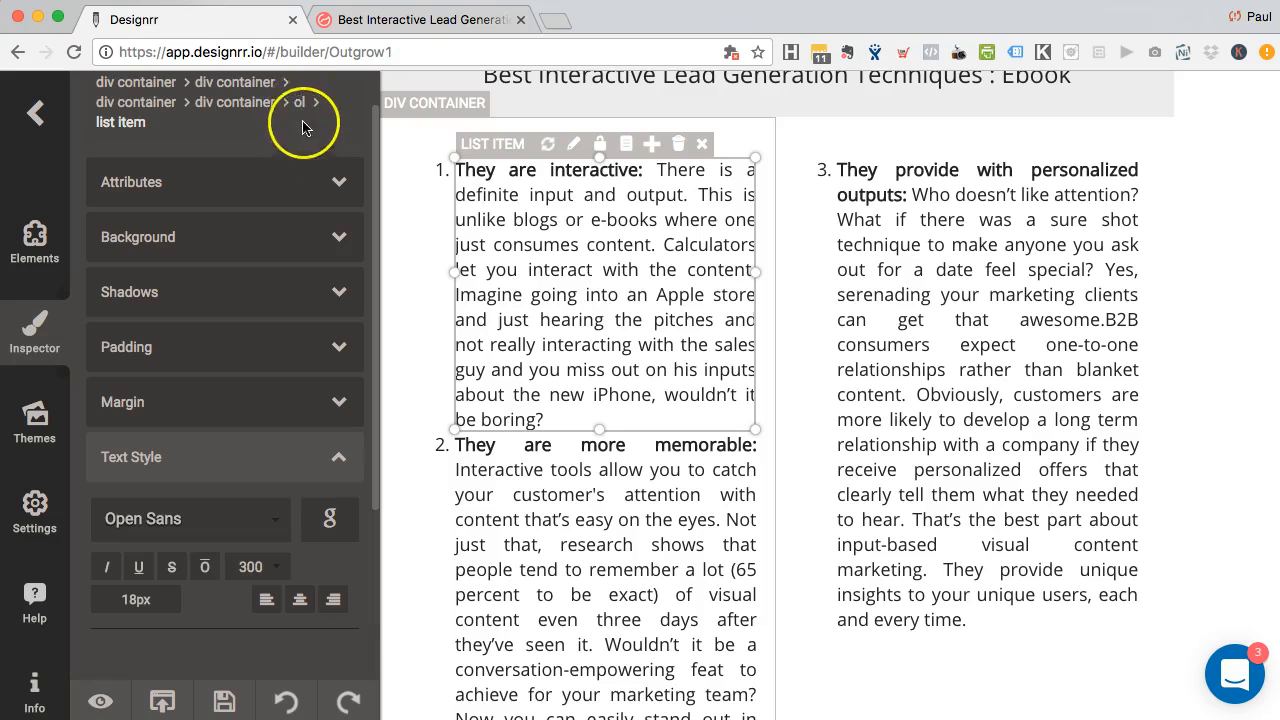
pyautogui.click(300, 102)
pyautogui.write('14')
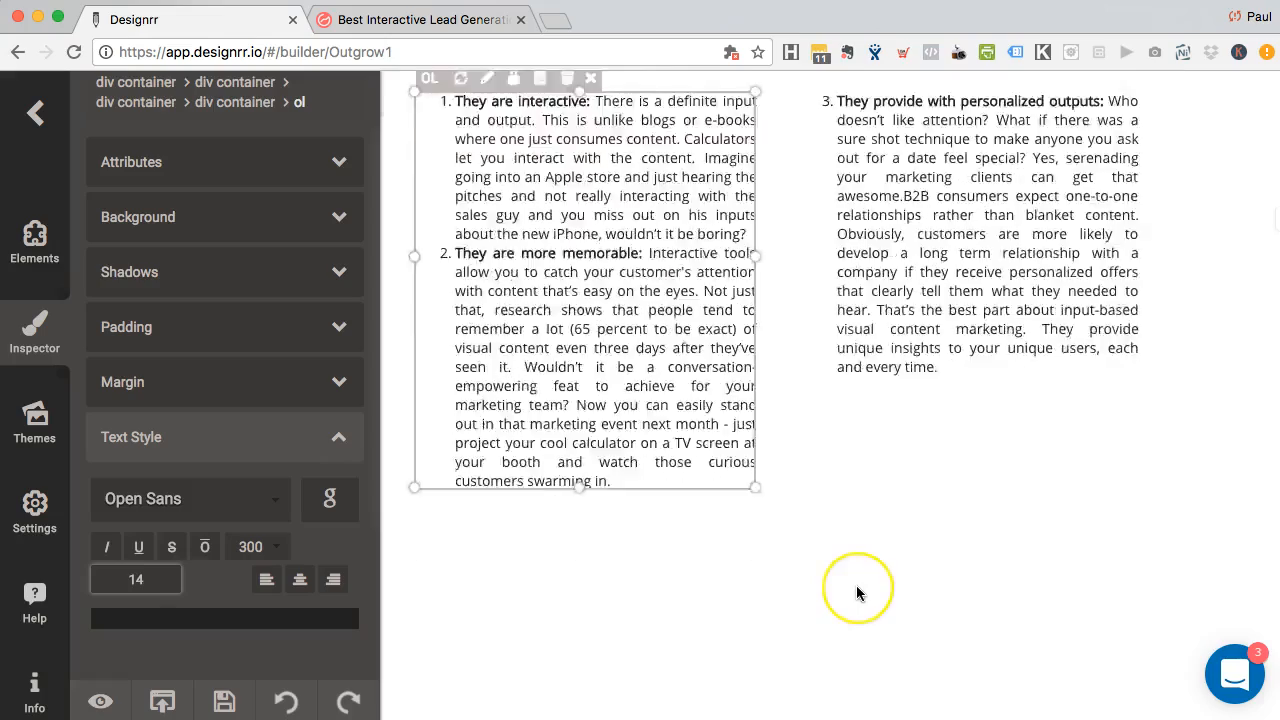
pyautogui.scroll(-3)
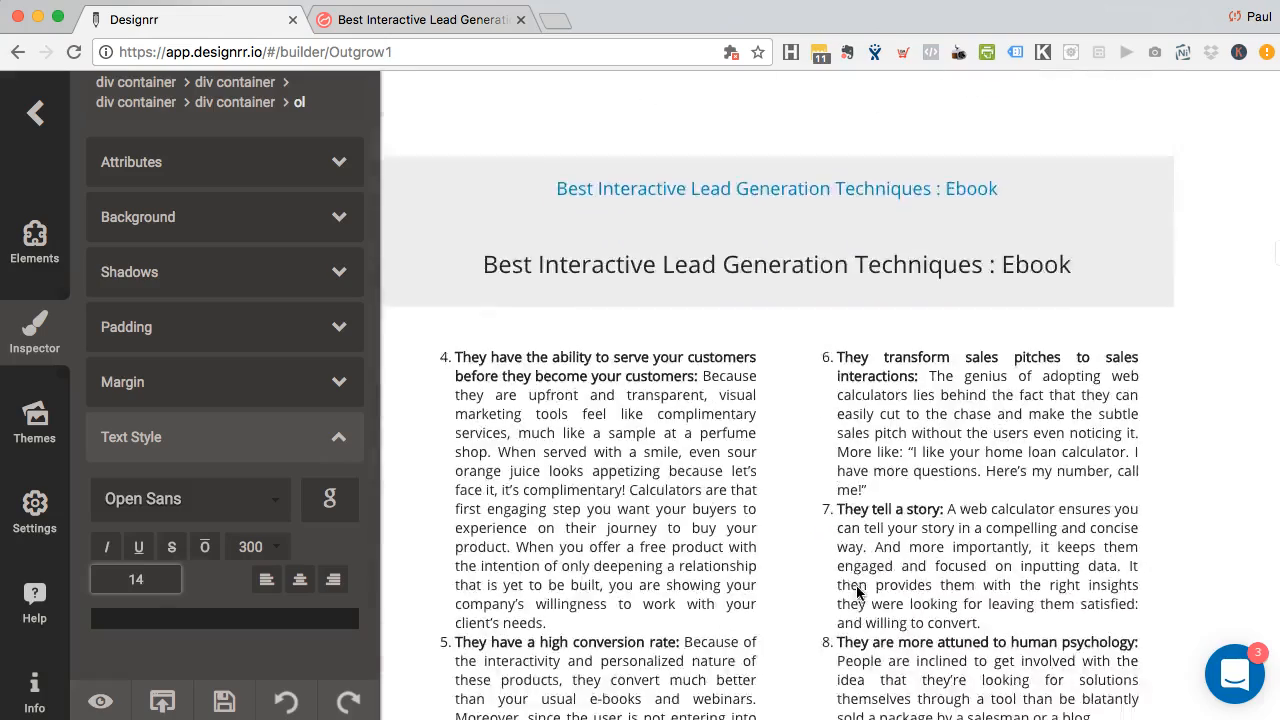
pyautogui.scroll(-3)
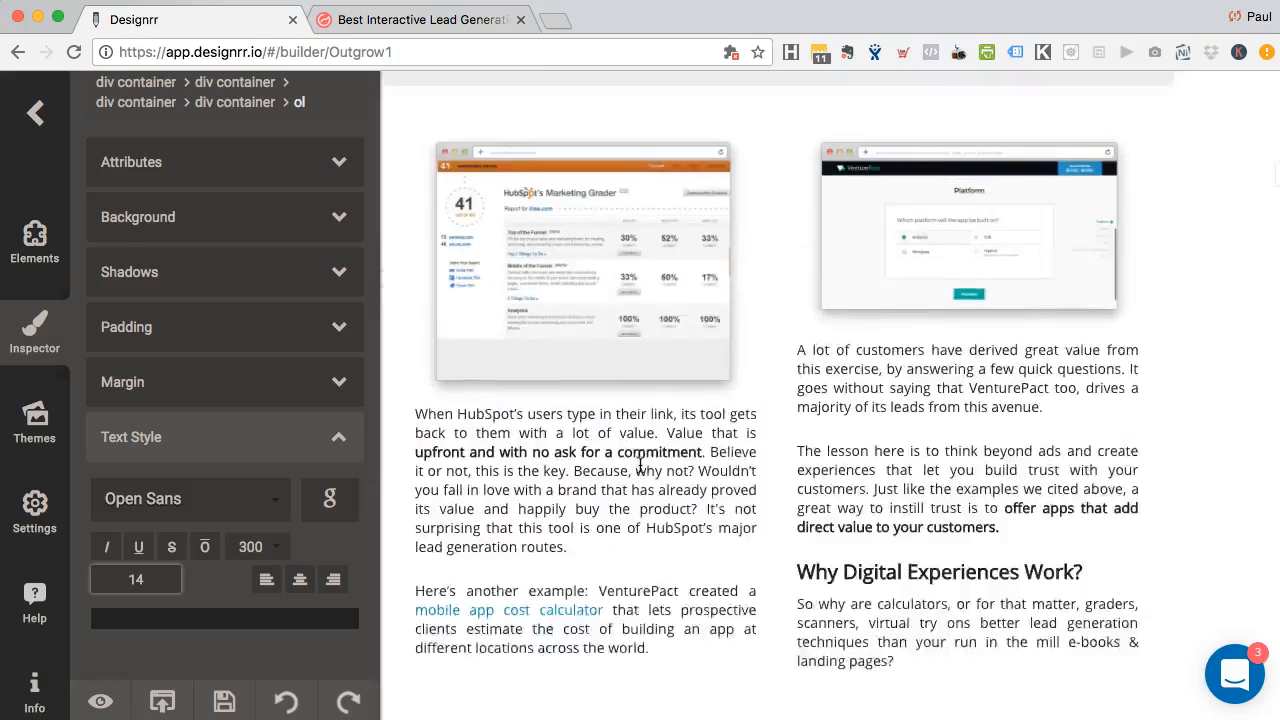
pyautogui.scroll(3)
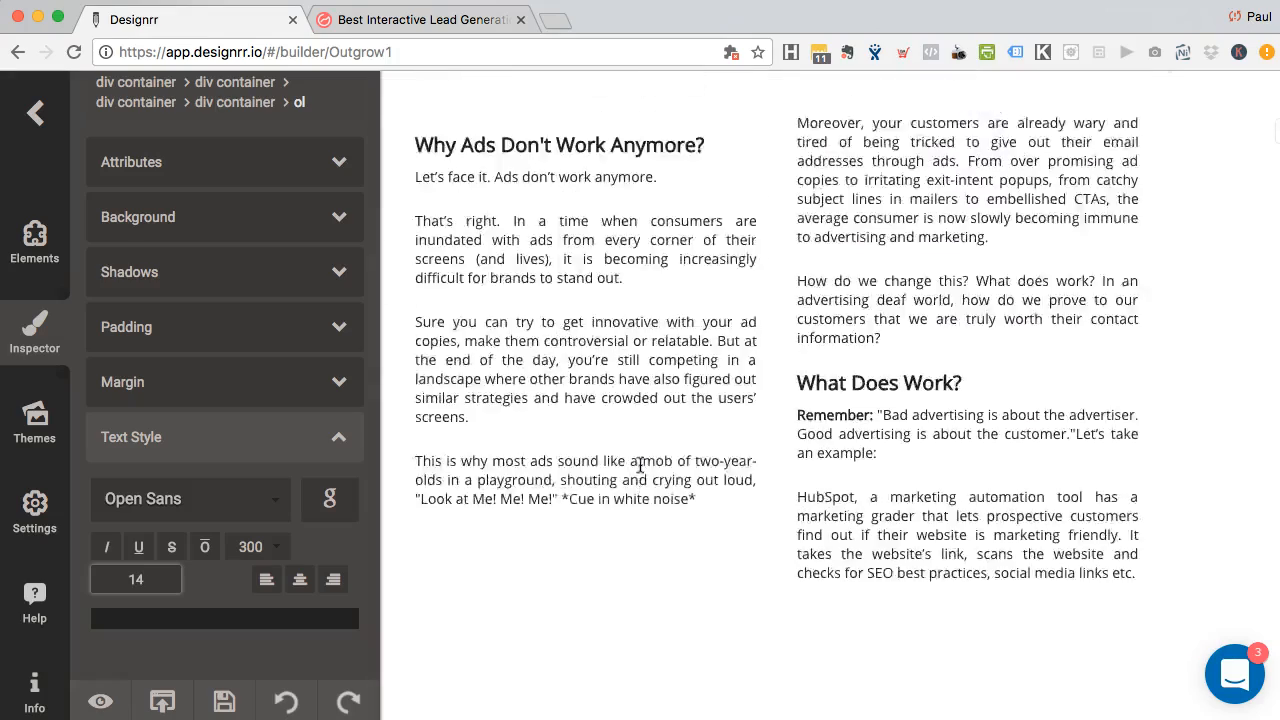
pyautogui.scroll(-3)
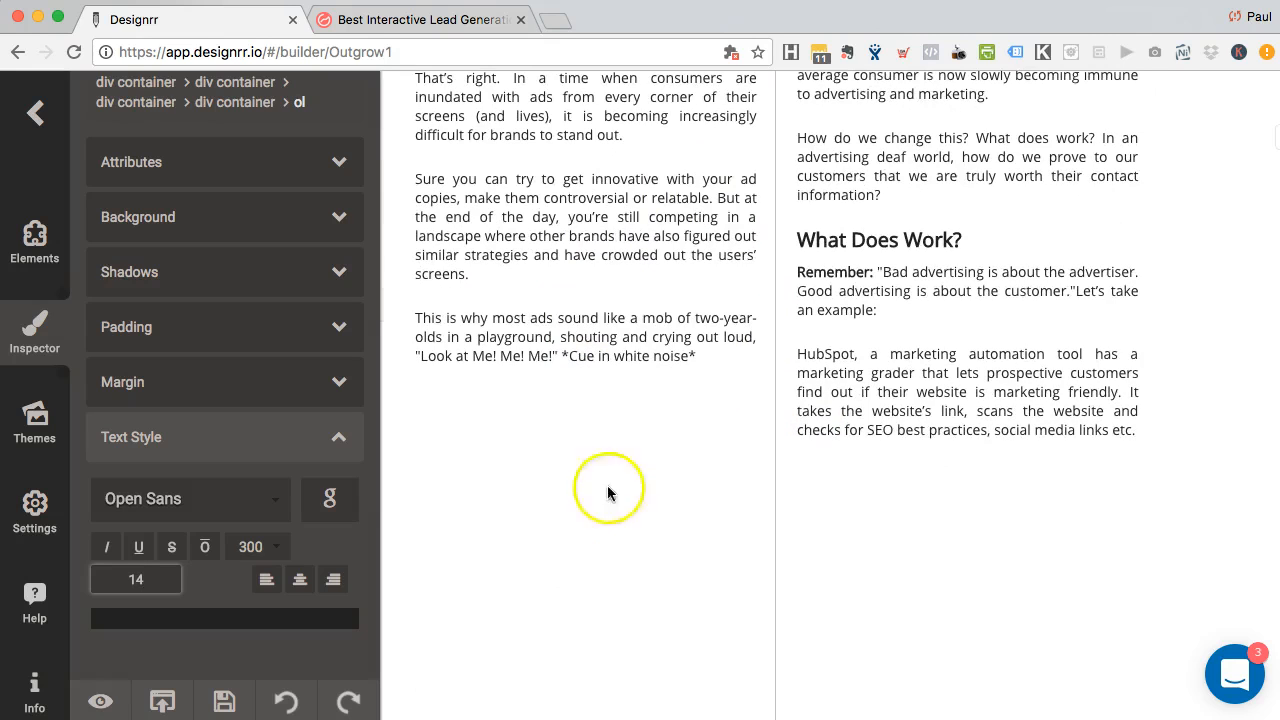
pyautogui.moveTo(648, 428)
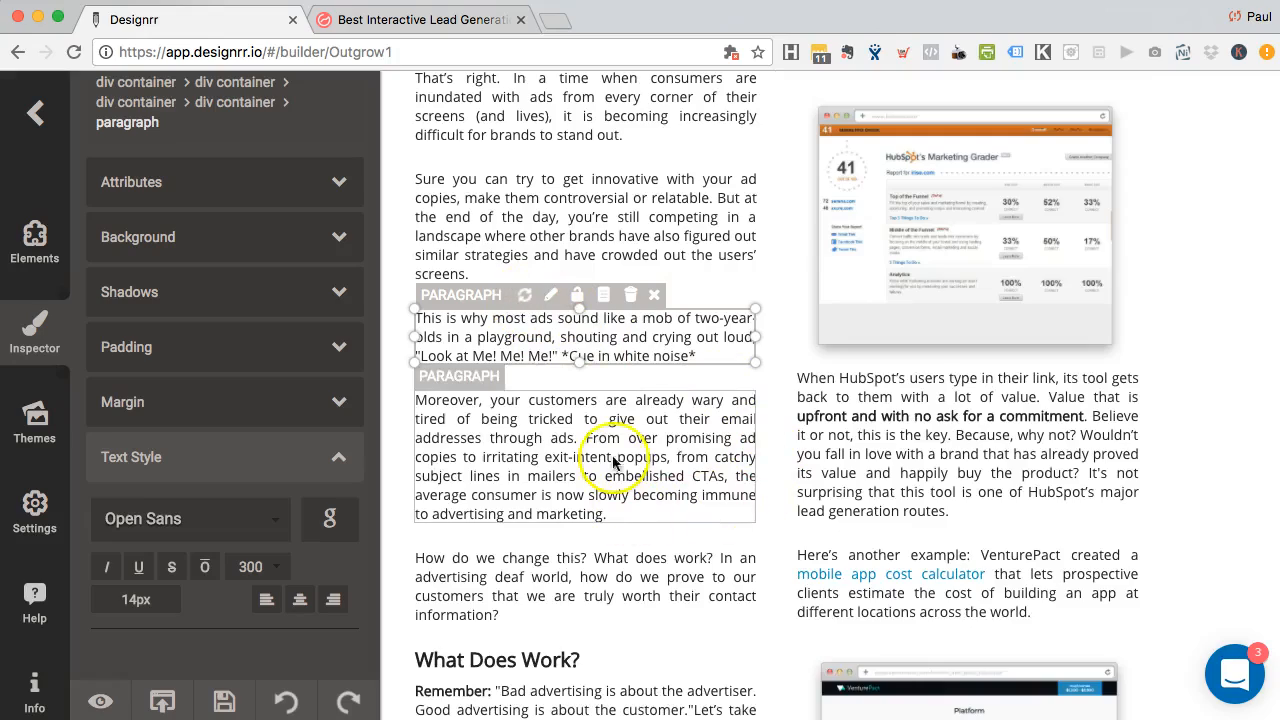
pyautogui.scroll(-3)
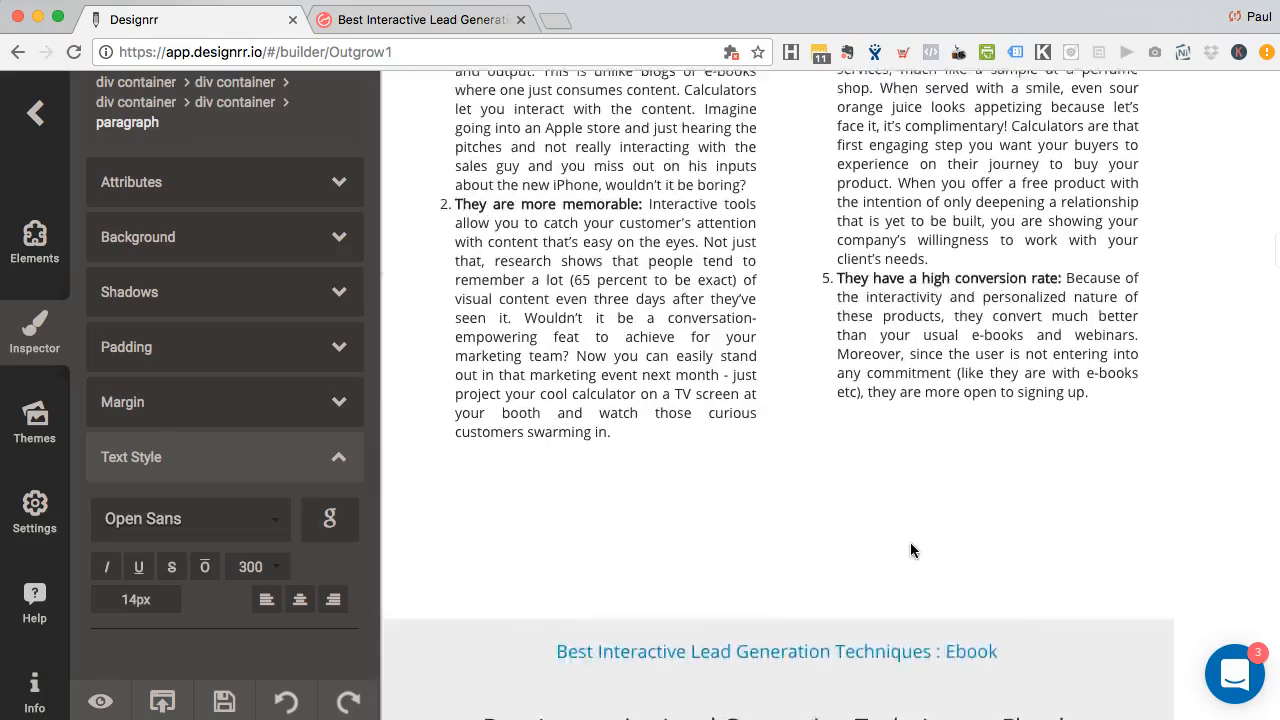
pyautogui.scroll(-3)
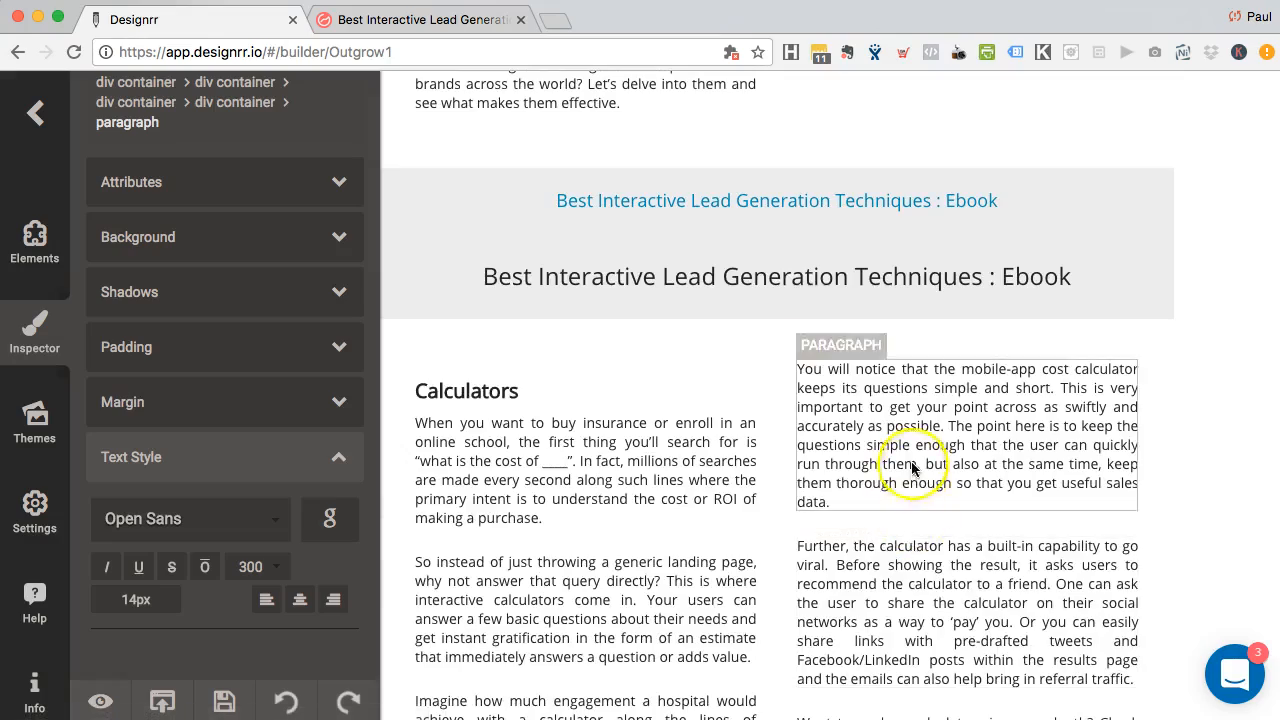
pyautogui.scroll(3)
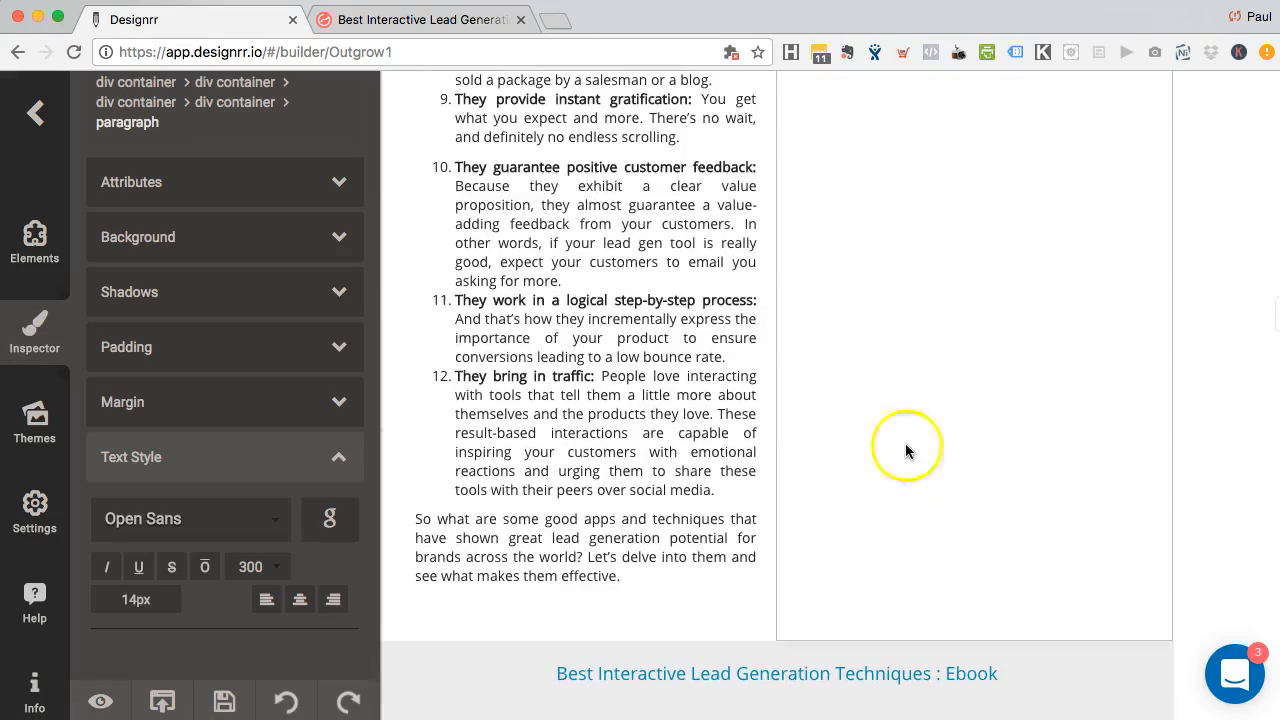
pyautogui.scroll(3)
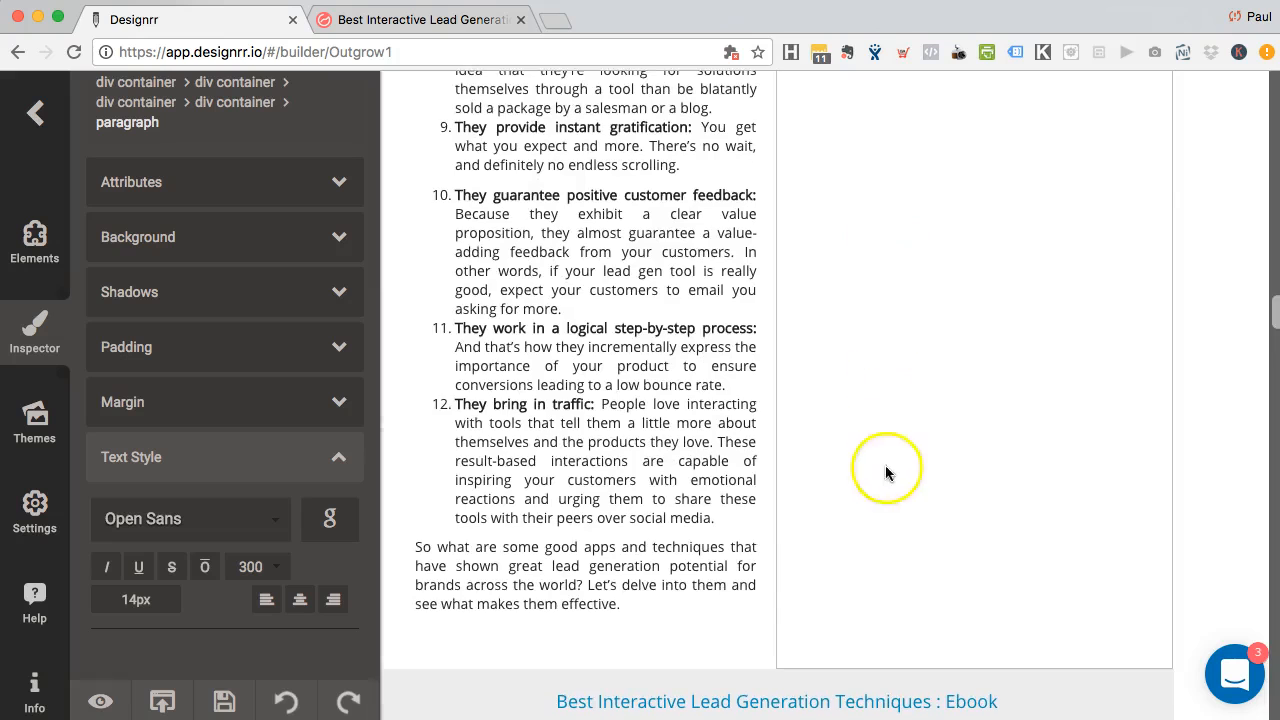
pyautogui.scroll(-3)
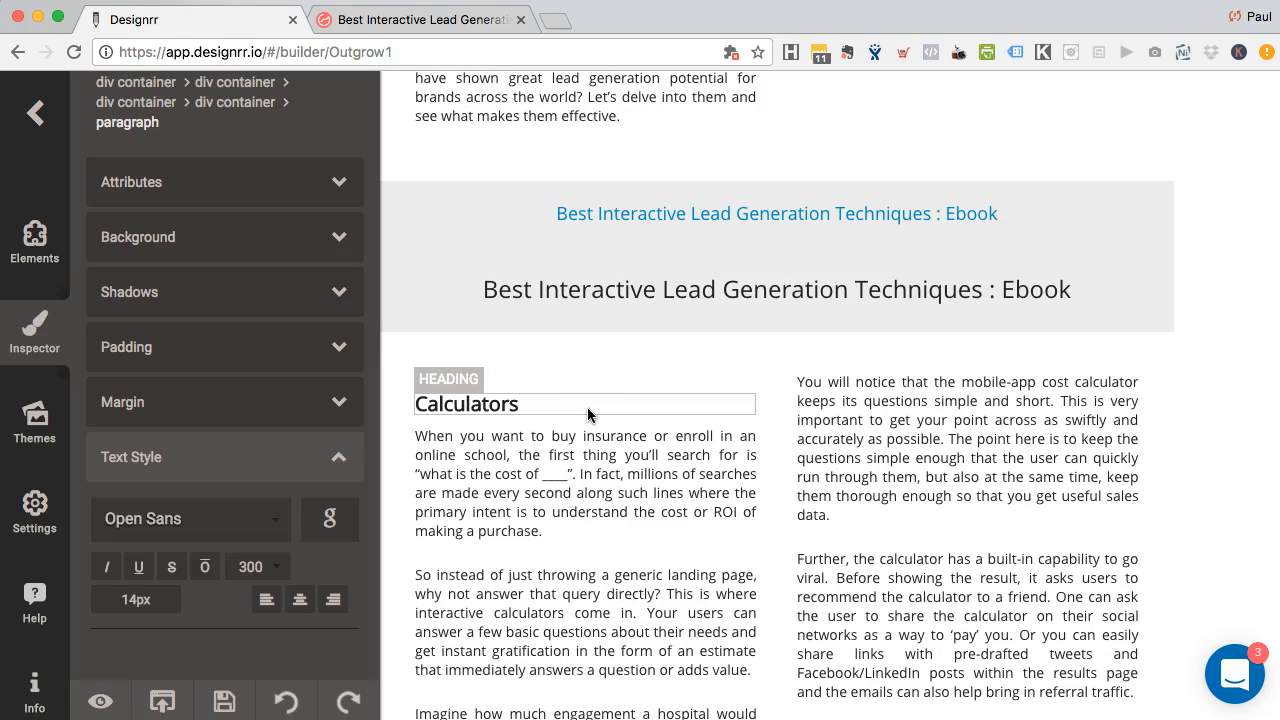
pyautogui.scroll(-3)
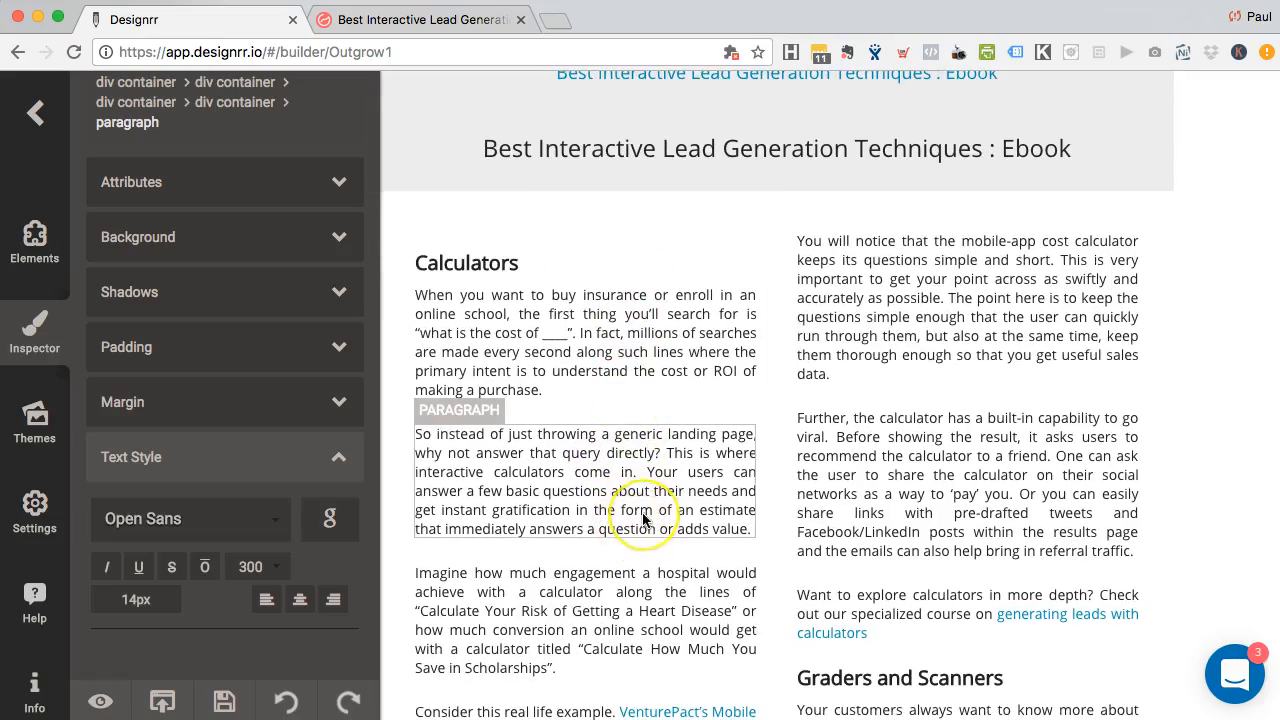
pyautogui.scroll(-3)
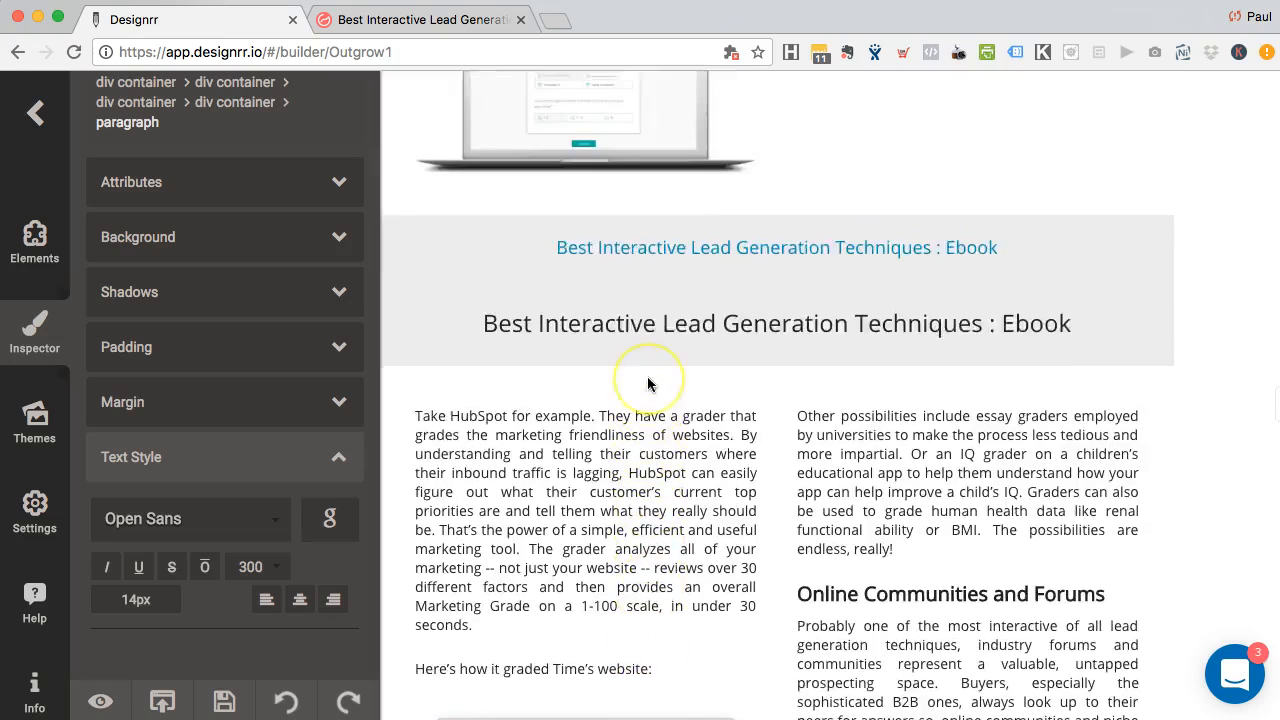
pyautogui.scroll(3)
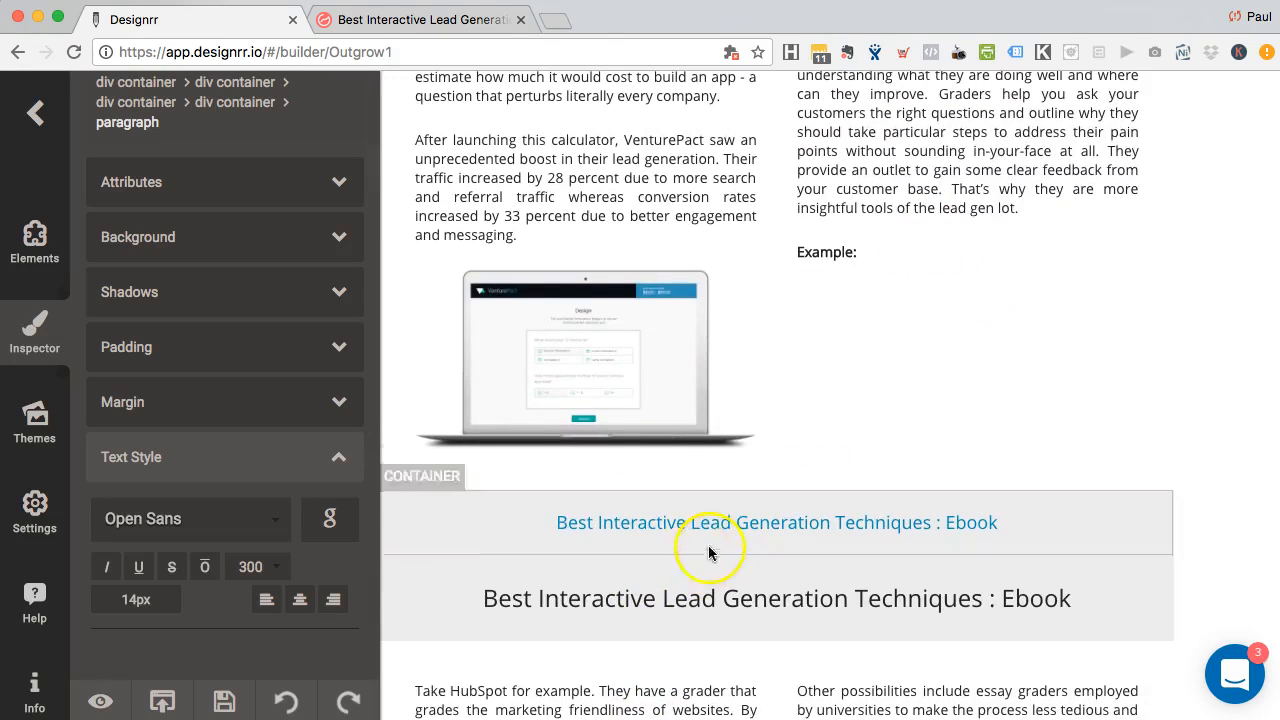
# Move the stray 'Example:' label above the HubSpot paragraph and review the later pages
pyautogui.click(826, 252)
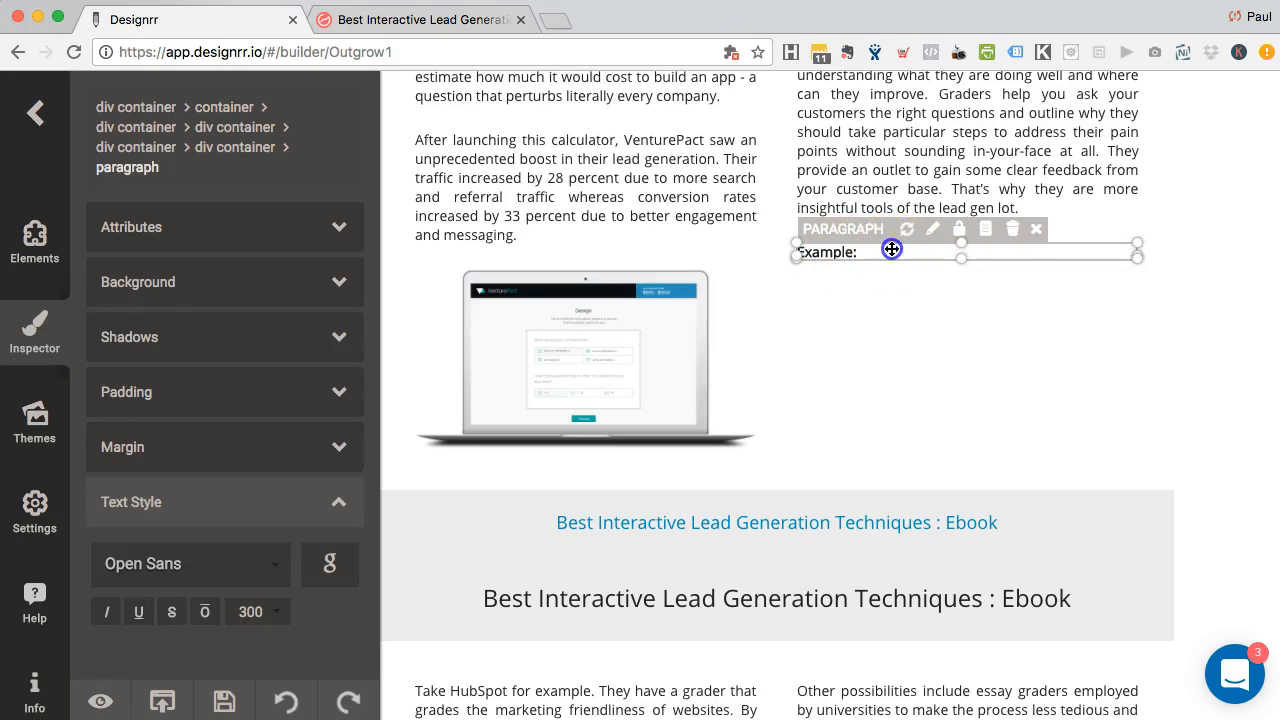
pyautogui.scroll(-3)
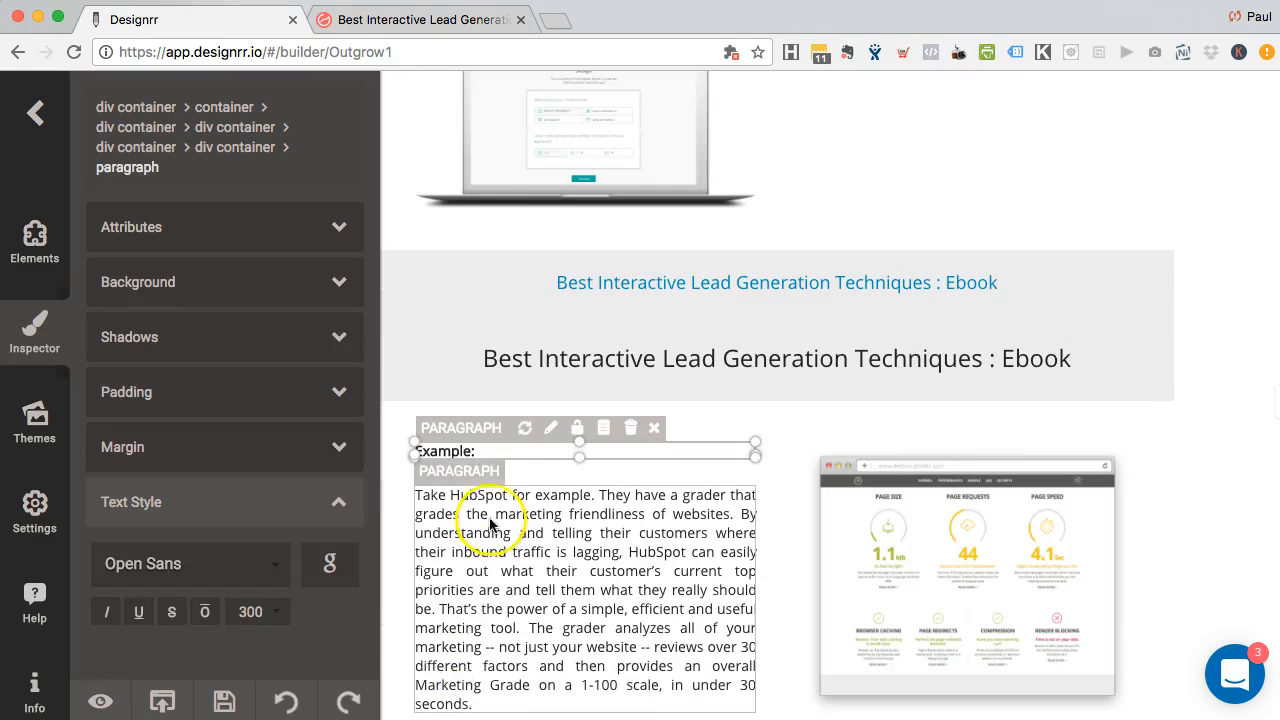
pyautogui.scroll(-3)
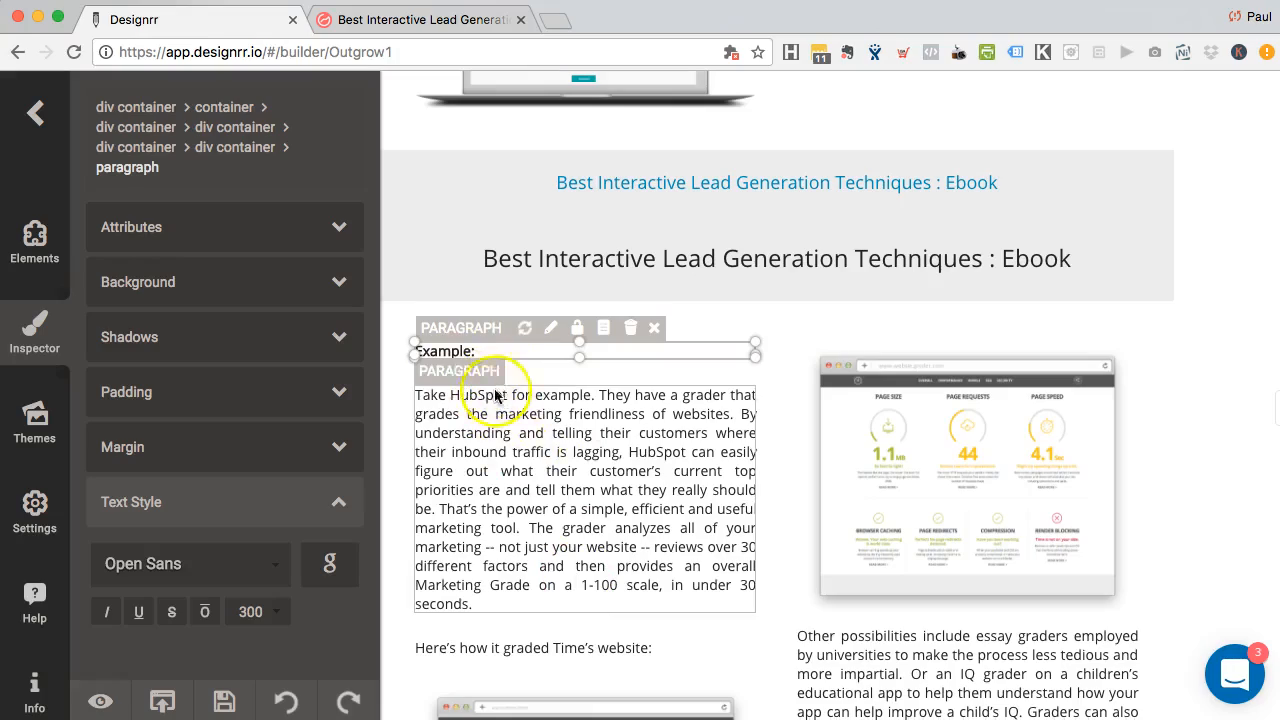
pyautogui.scroll(-3)
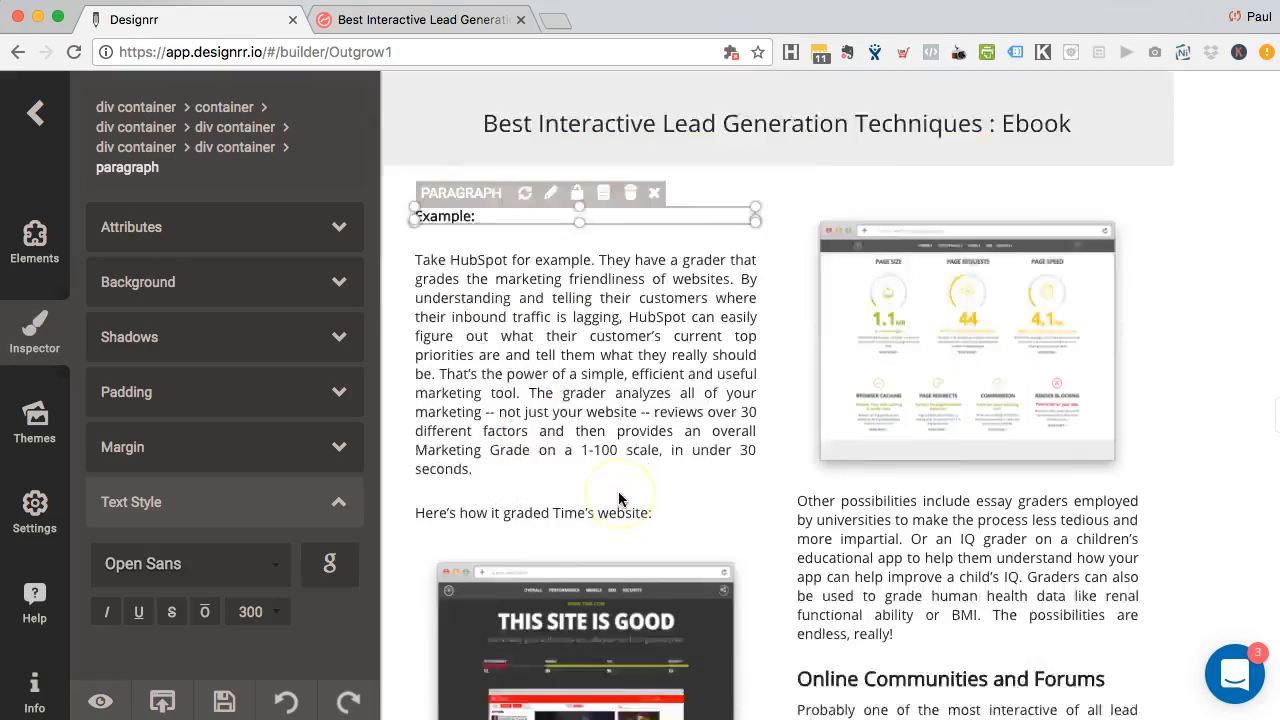
pyautogui.scroll(-3)
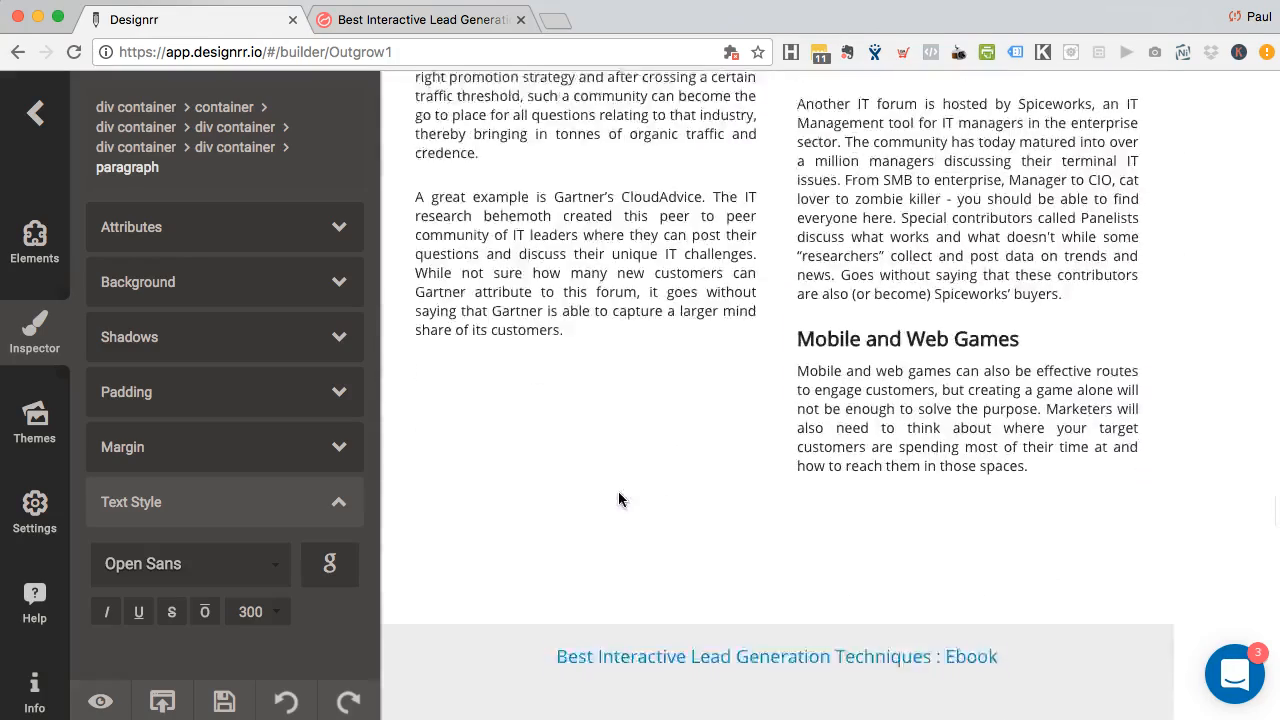
pyautogui.scroll(-3)
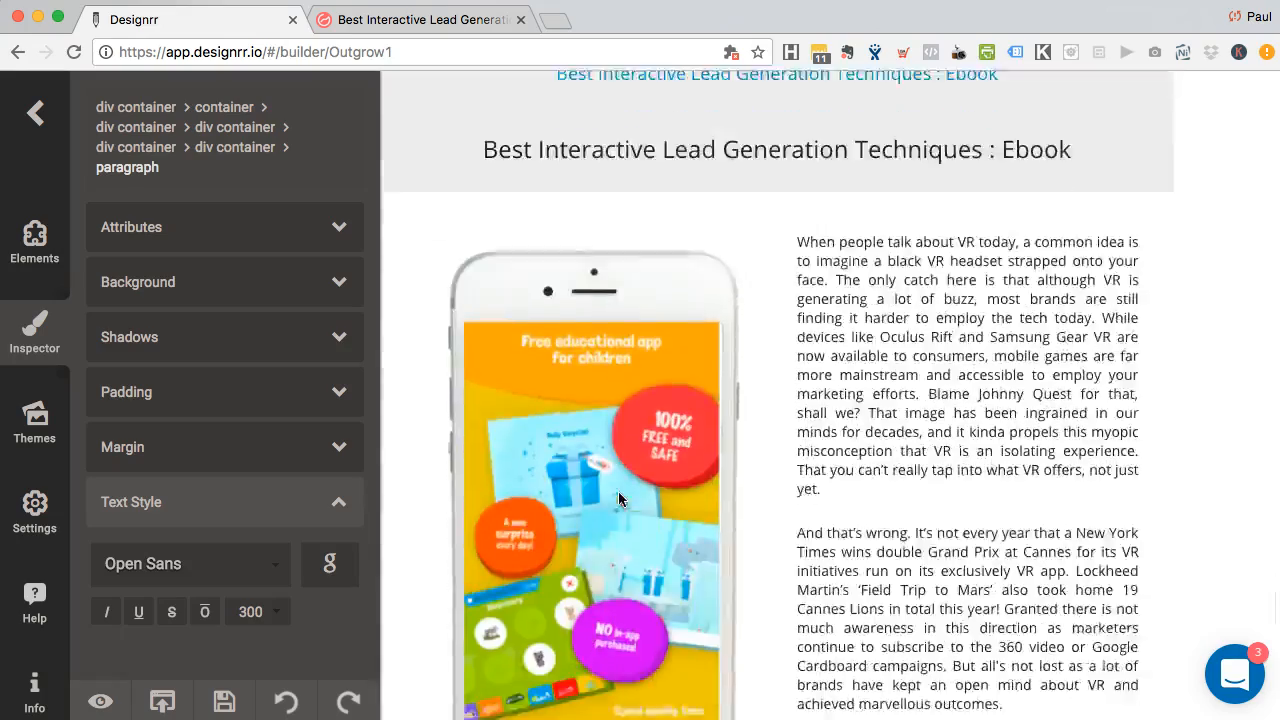
pyautogui.scroll(-3)
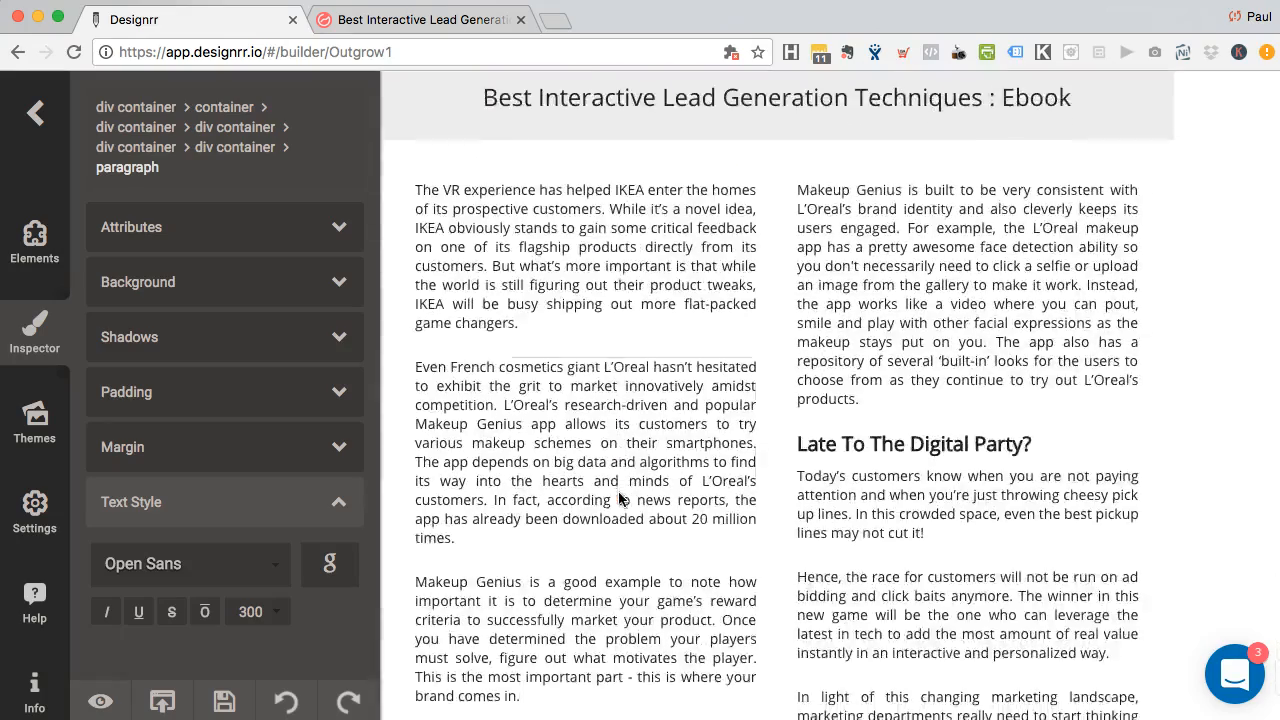
pyautogui.scroll(-3)
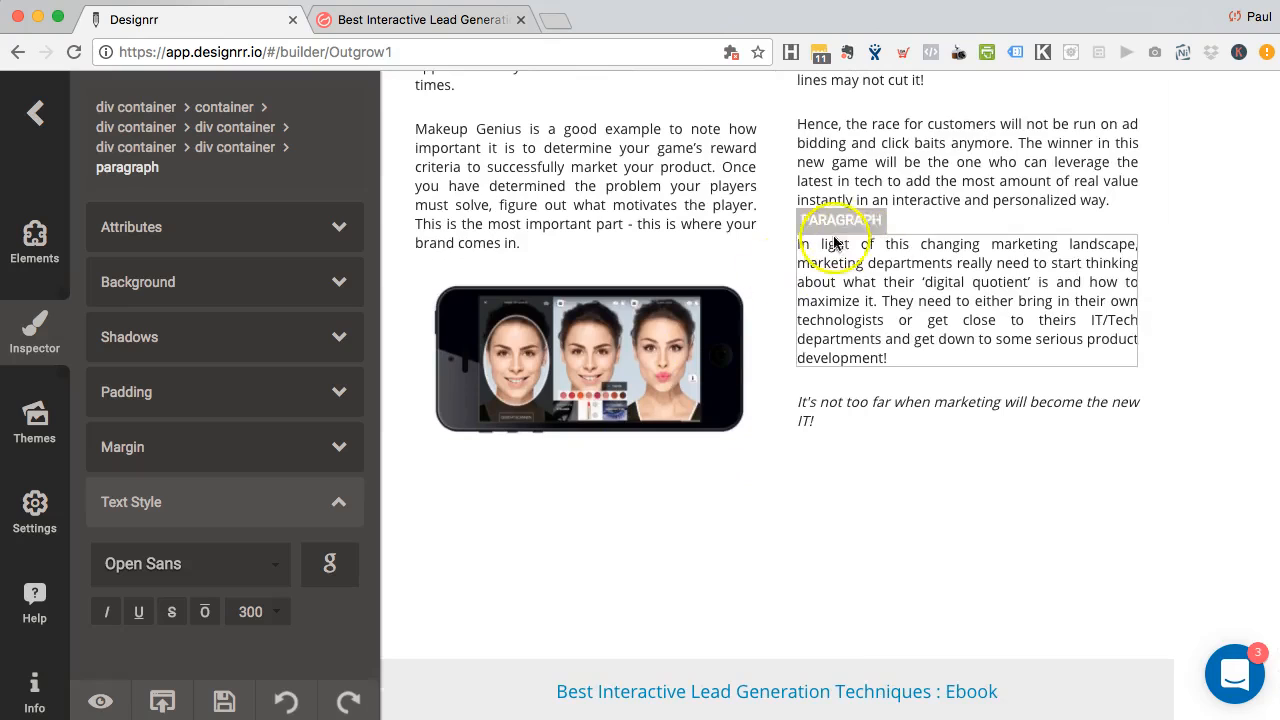
pyautogui.scroll(3)
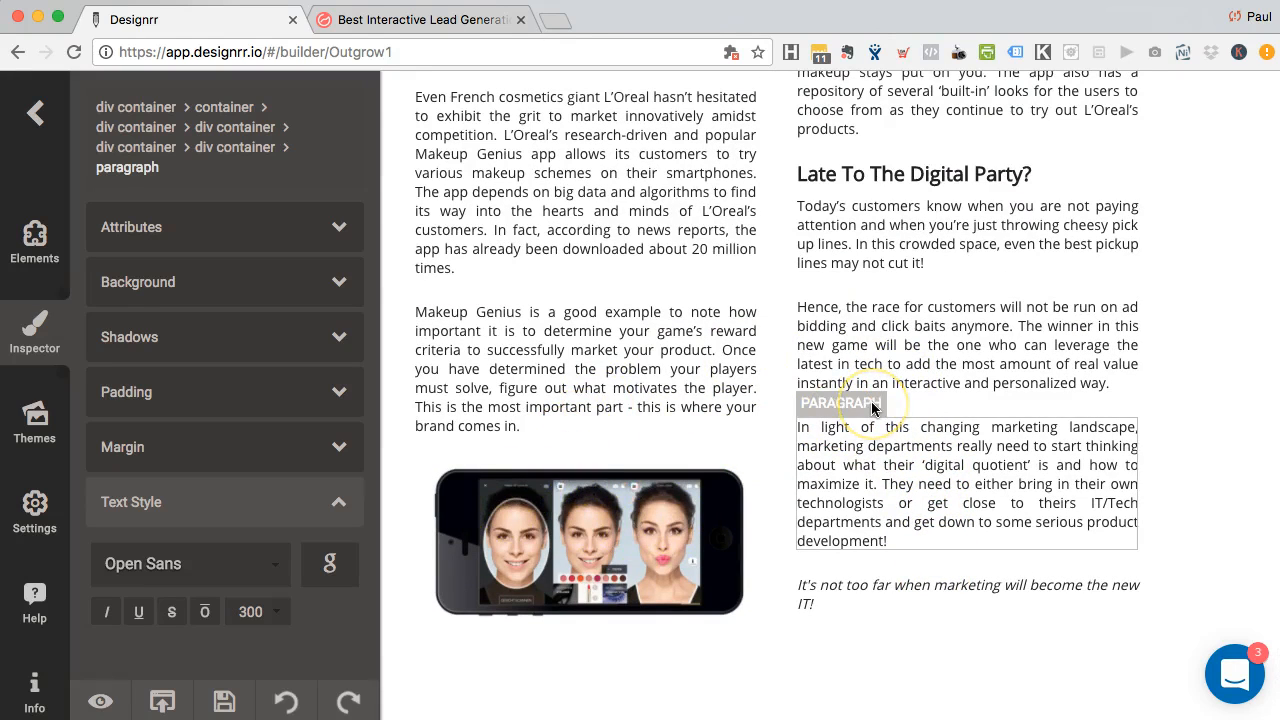
pyautogui.scroll(3)
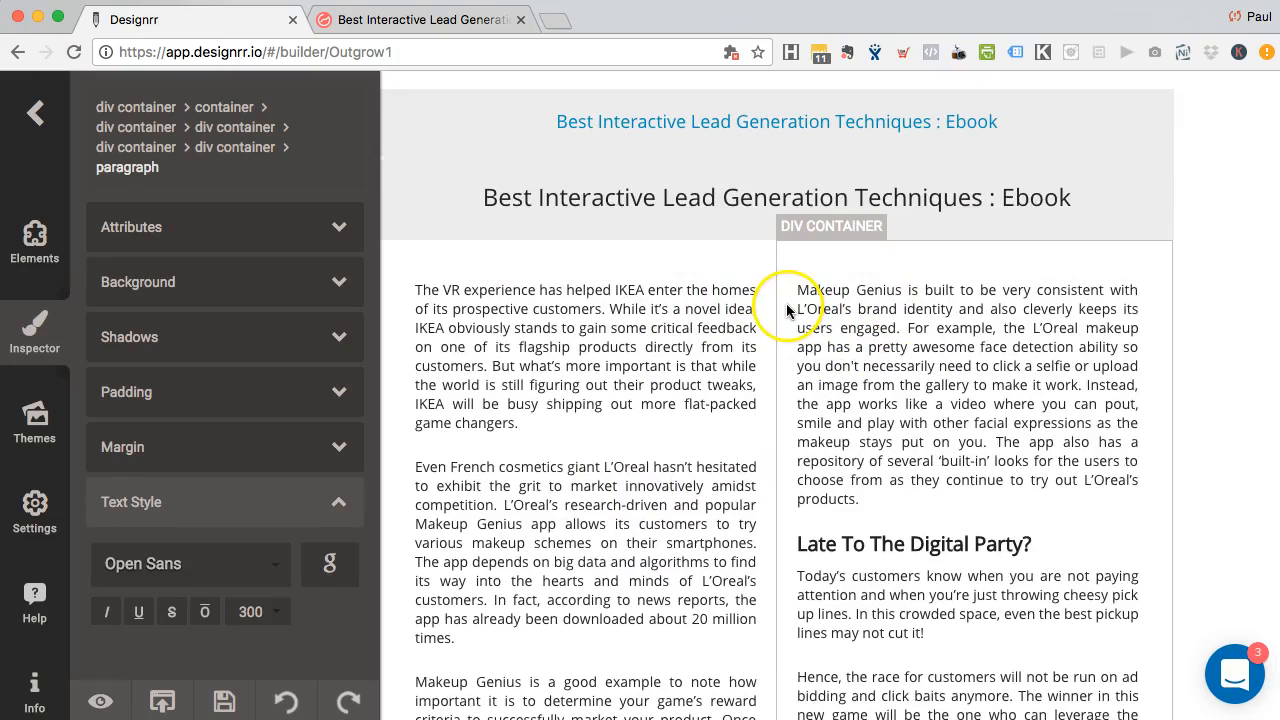
# Give the right text column container a gray left border as the column divider
pyautogui.click(787, 270)
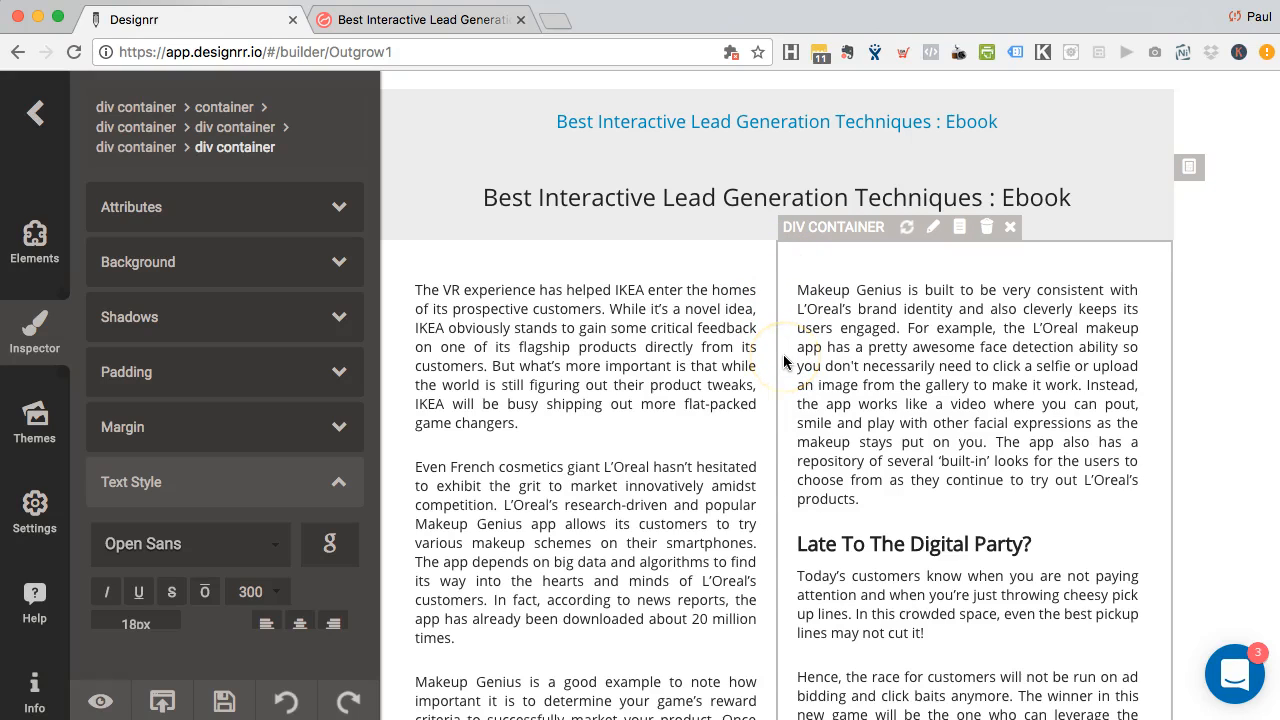
pyautogui.moveTo(793, 277)
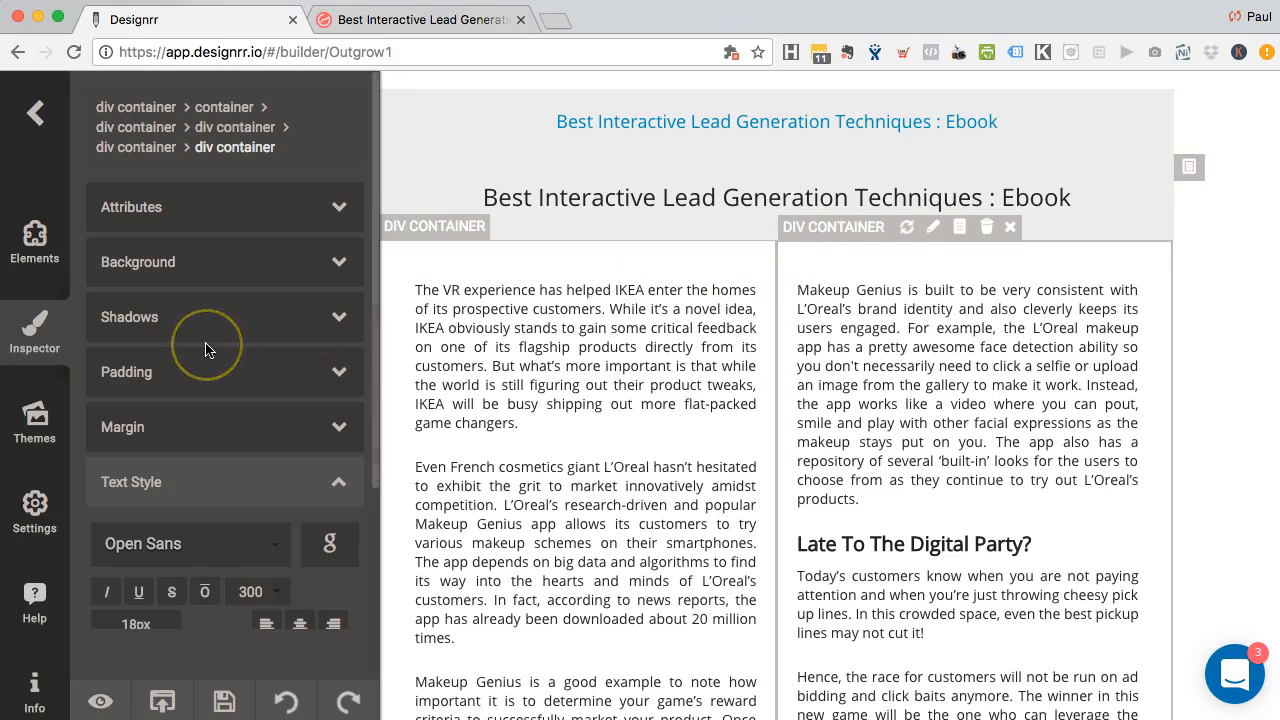
pyautogui.scroll(-3)
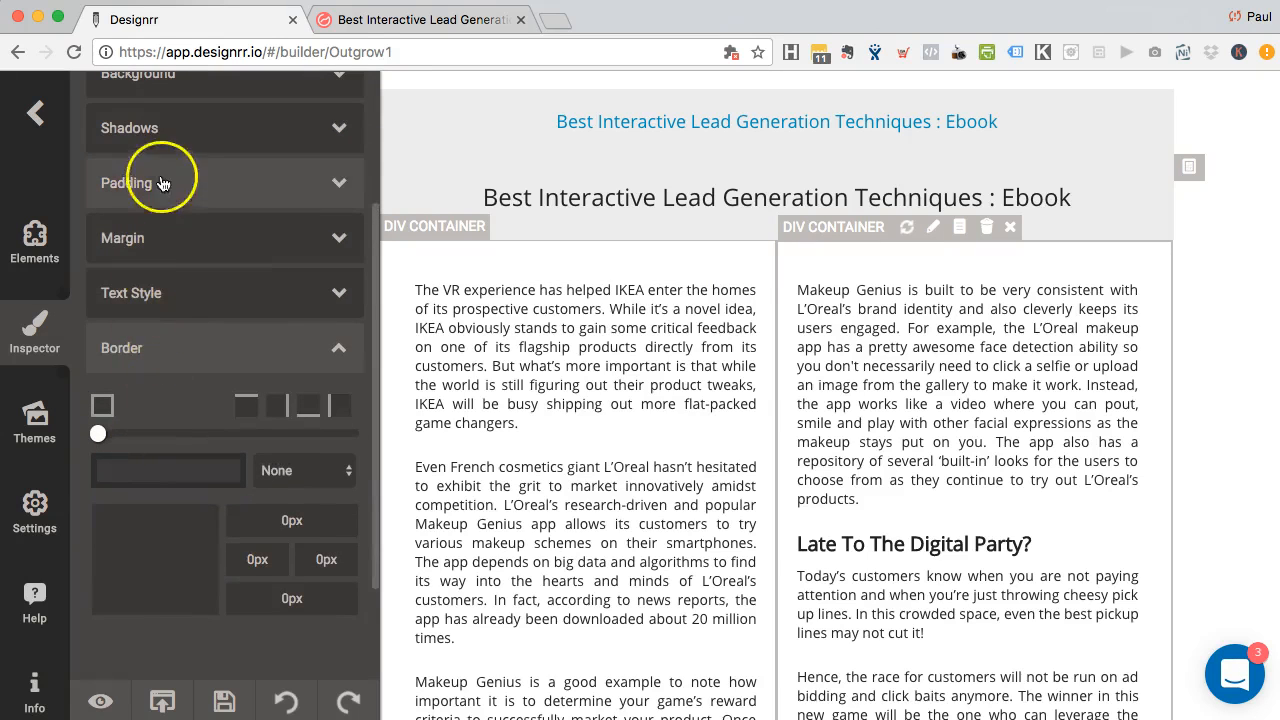
pyautogui.moveTo(157, 360)
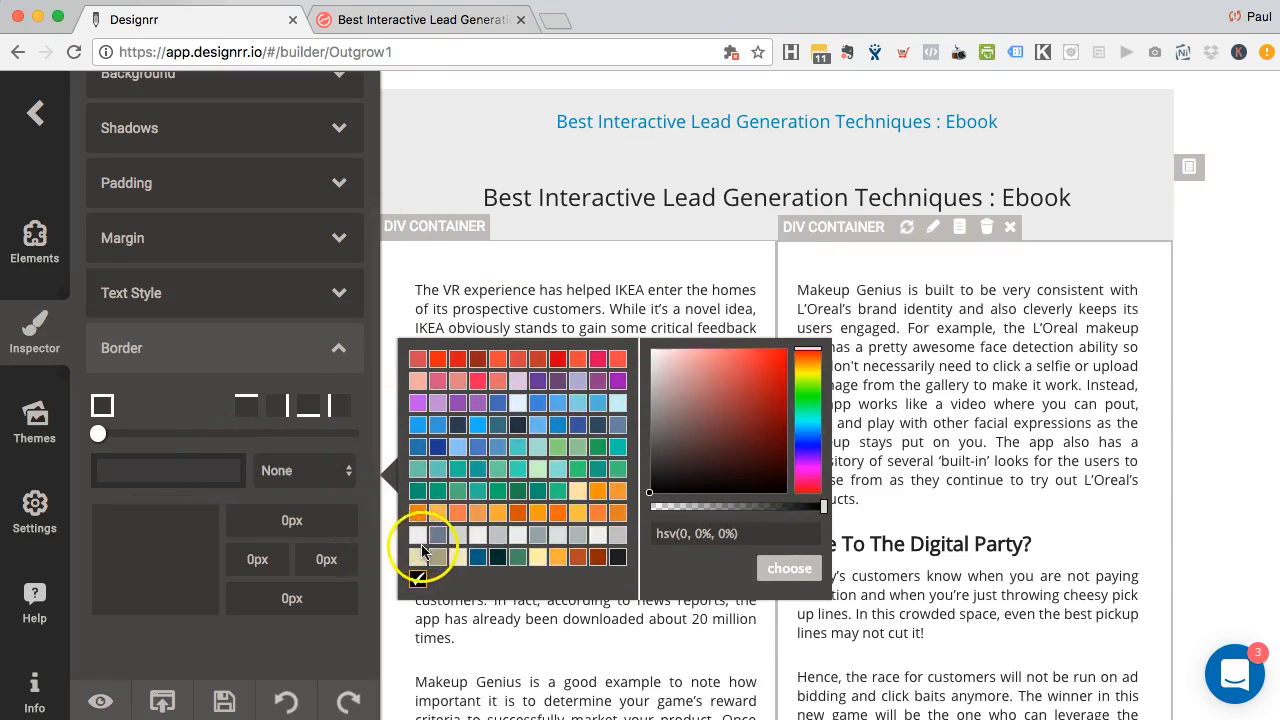
pyautogui.click(417, 535)
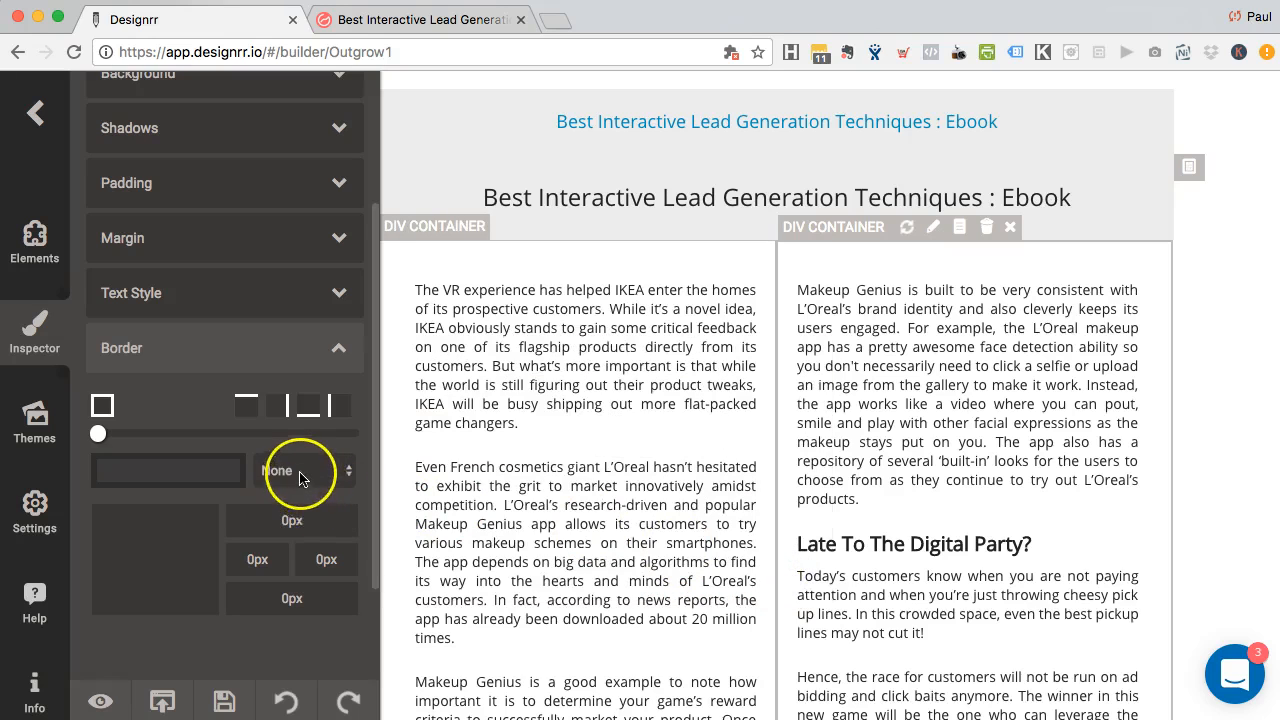
pyautogui.click(300, 470)
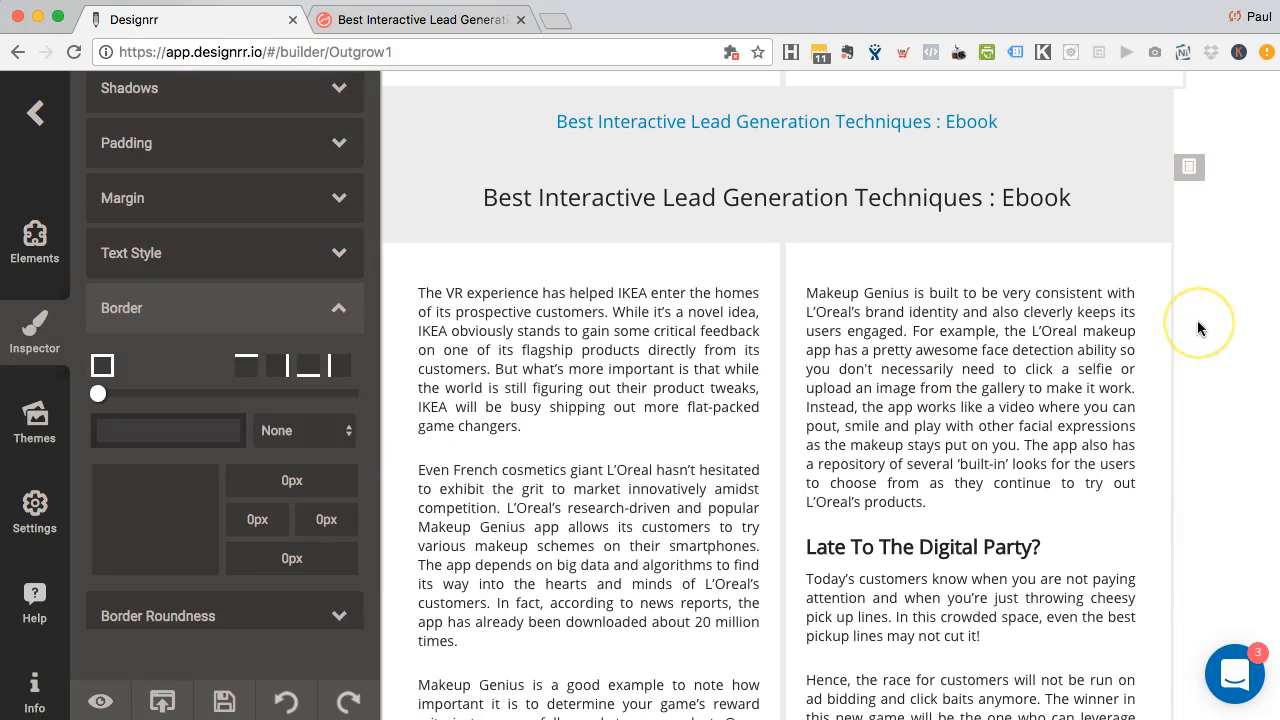
pyautogui.moveTo(793, 247)
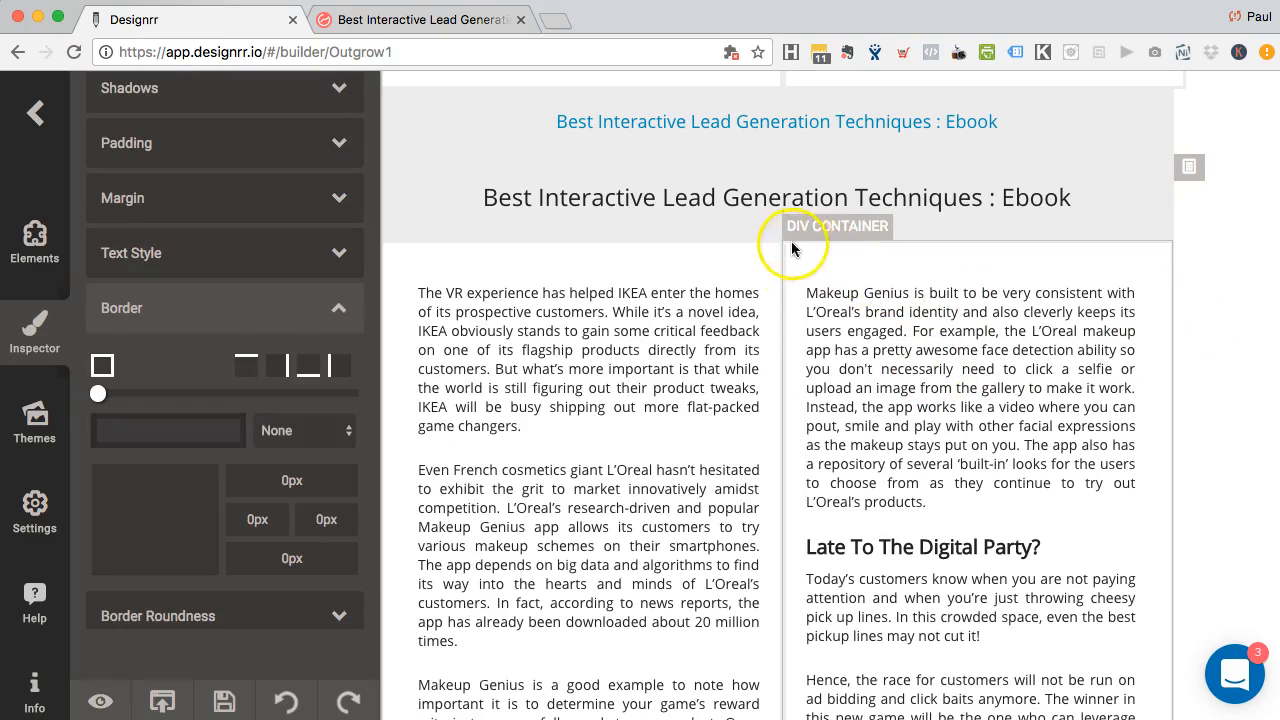
pyautogui.moveTo(1237, 273)
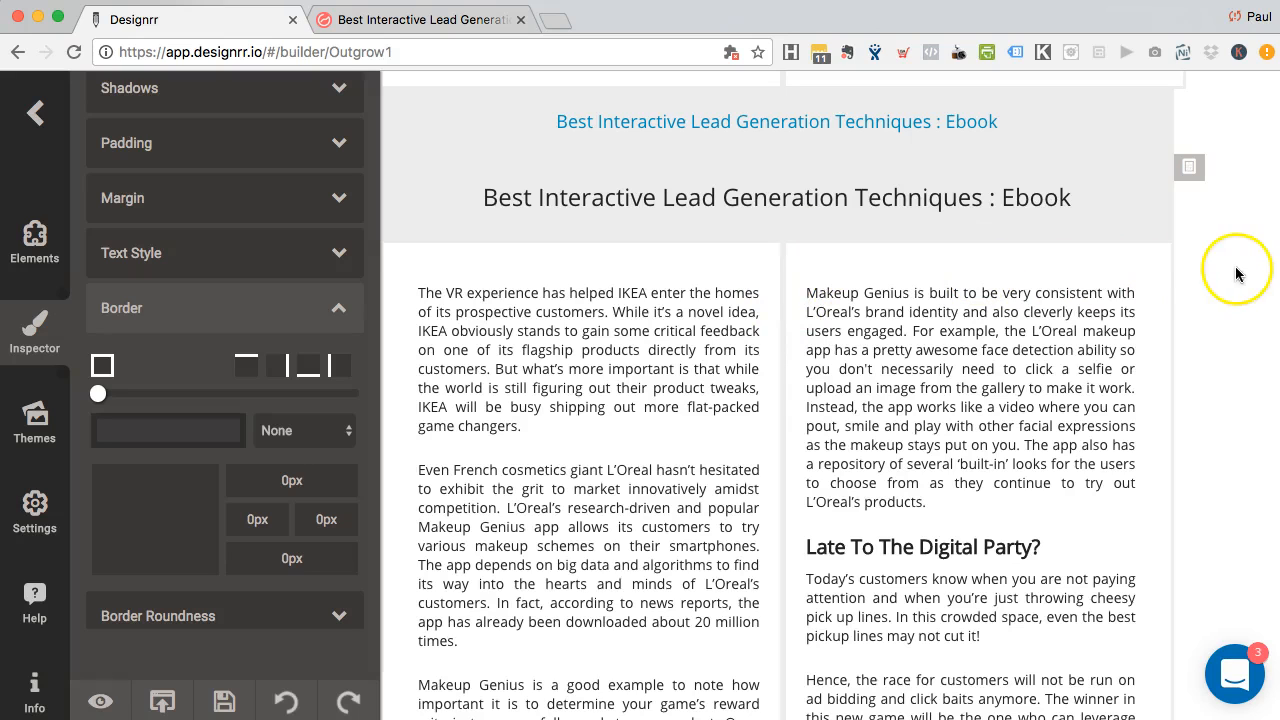
pyautogui.moveTo(782, 267)
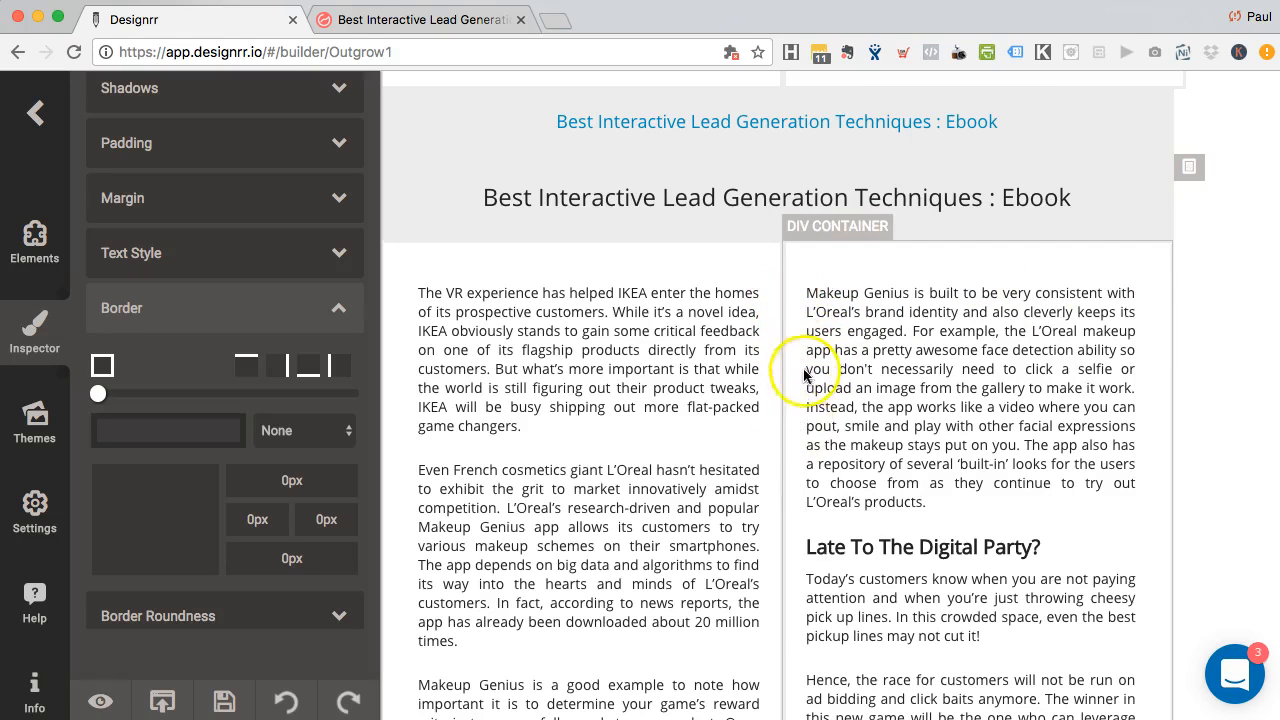
pyautogui.moveTo(1118, 273)
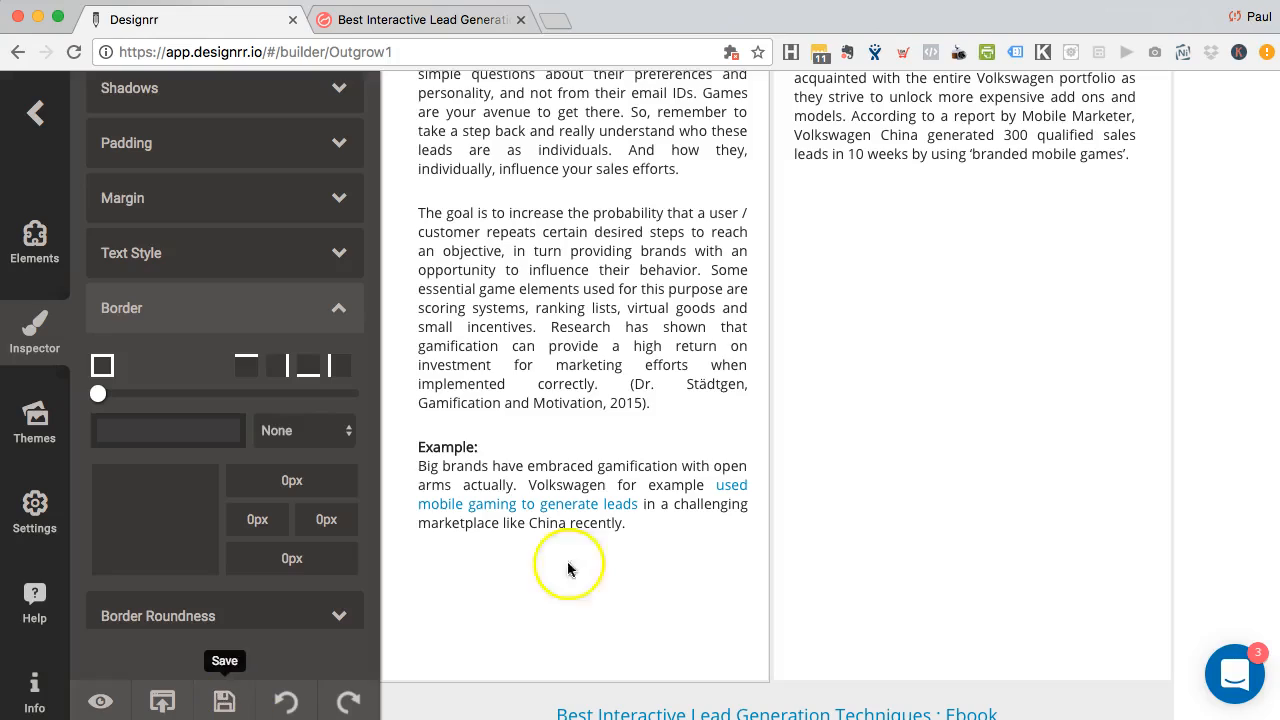
# Select the cover title container and open the Media Manager via Set Cover Image
pyautogui.scroll(-3)
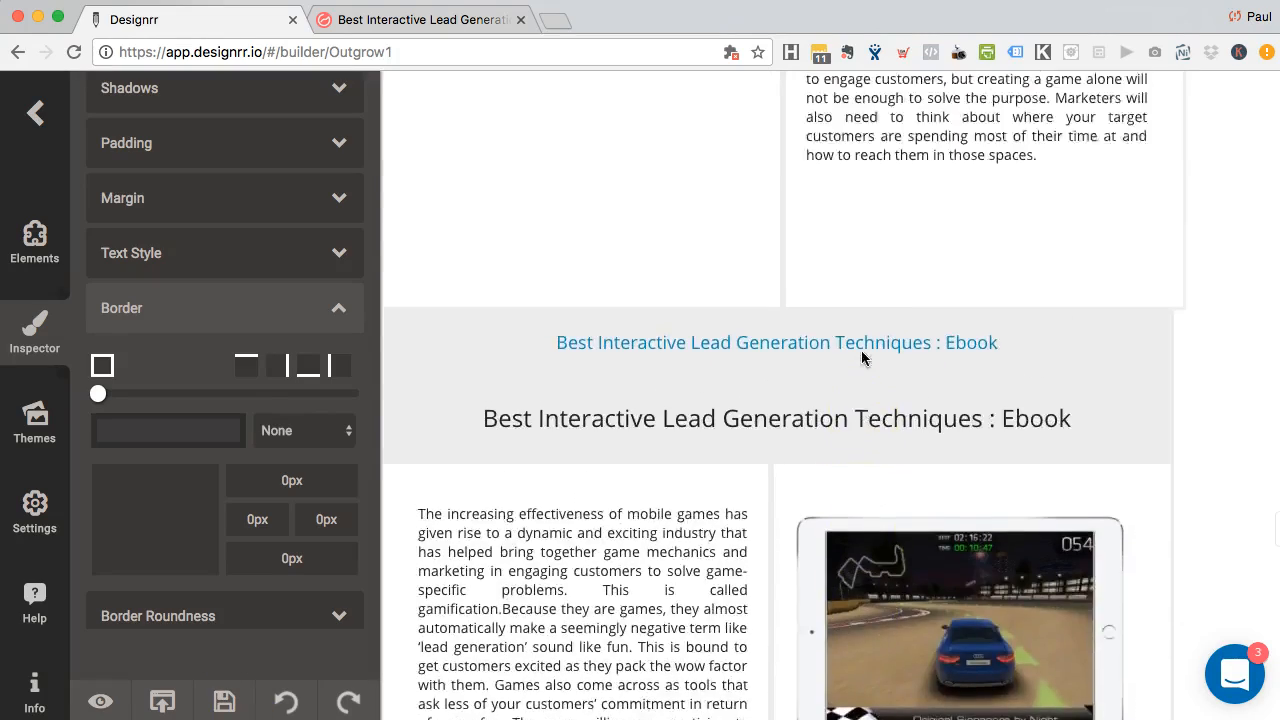
pyautogui.scroll(-3)
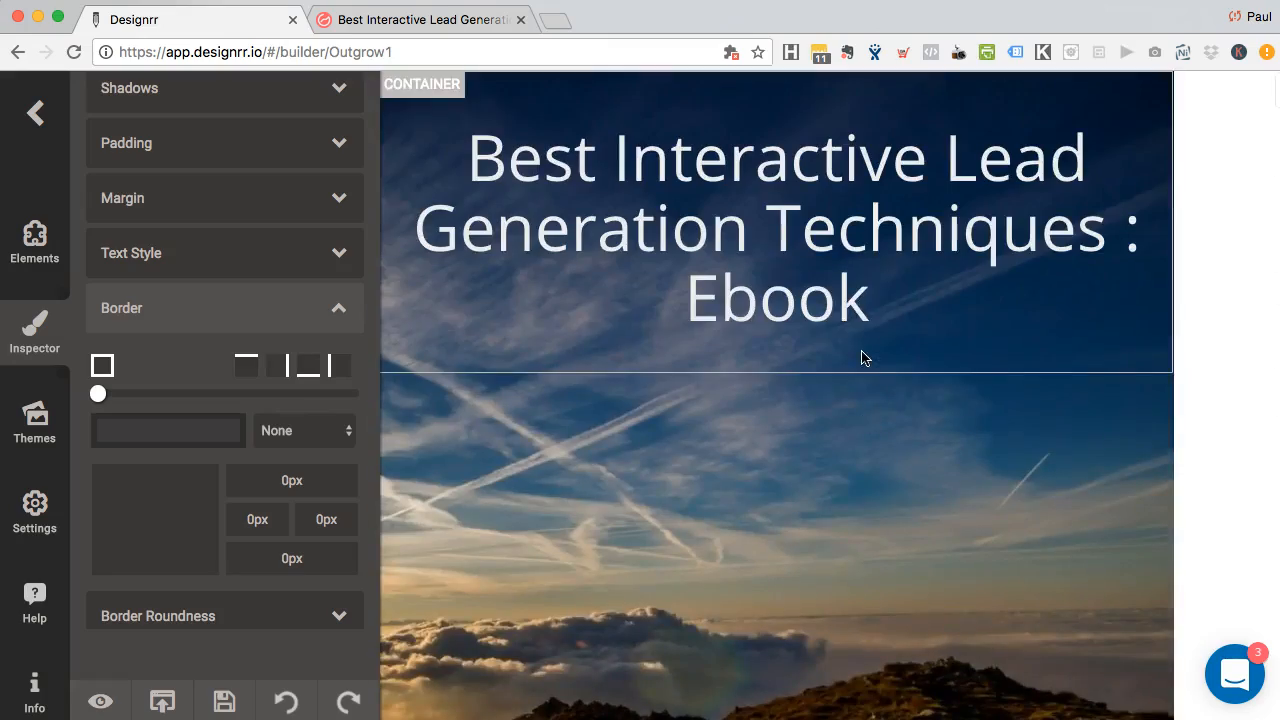
pyautogui.click(785, 487)
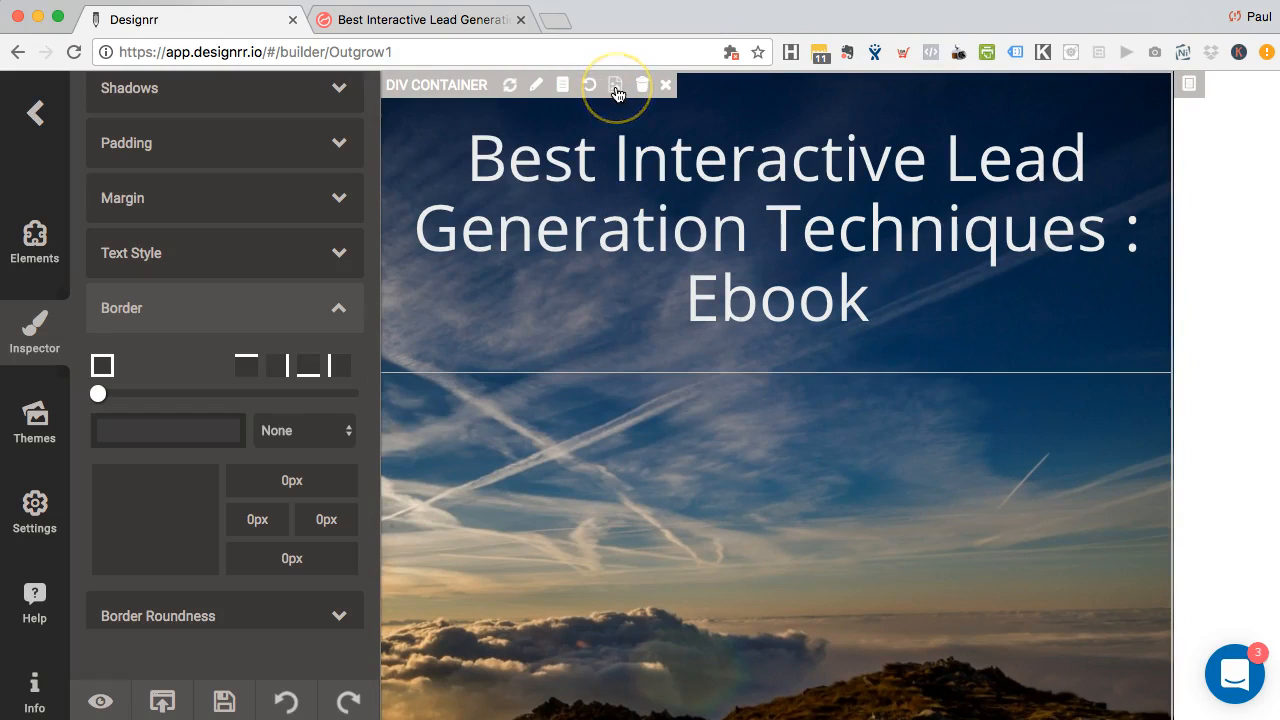
pyautogui.moveTo(615, 85)
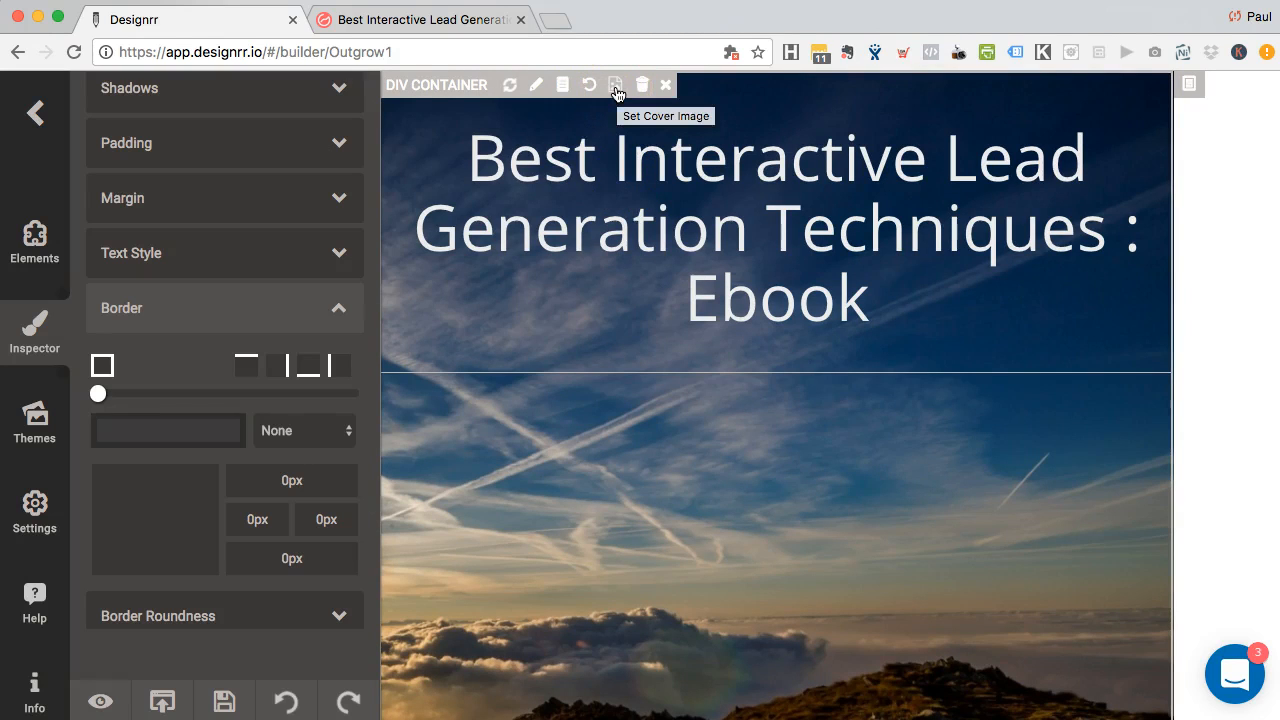
pyautogui.click(615, 84)
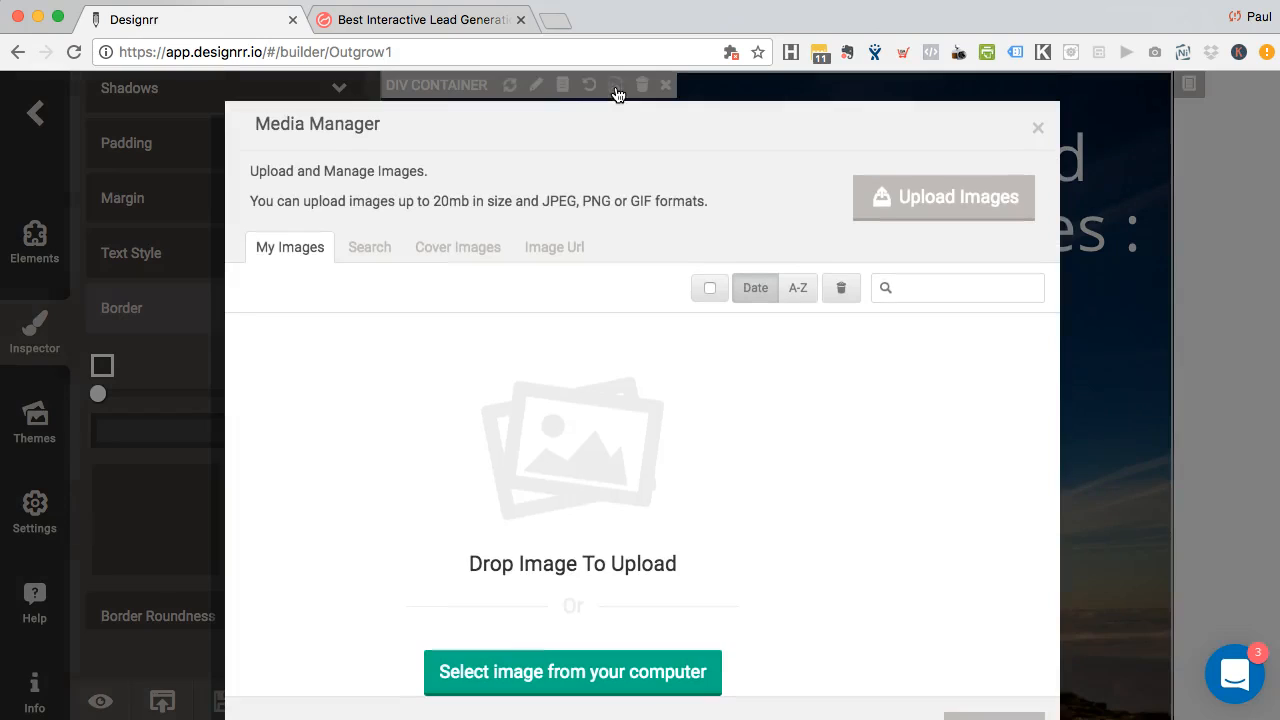
# Search the image library for 'calculator' and use the typewriter keys photo as the cover
pyautogui.click(369, 247)
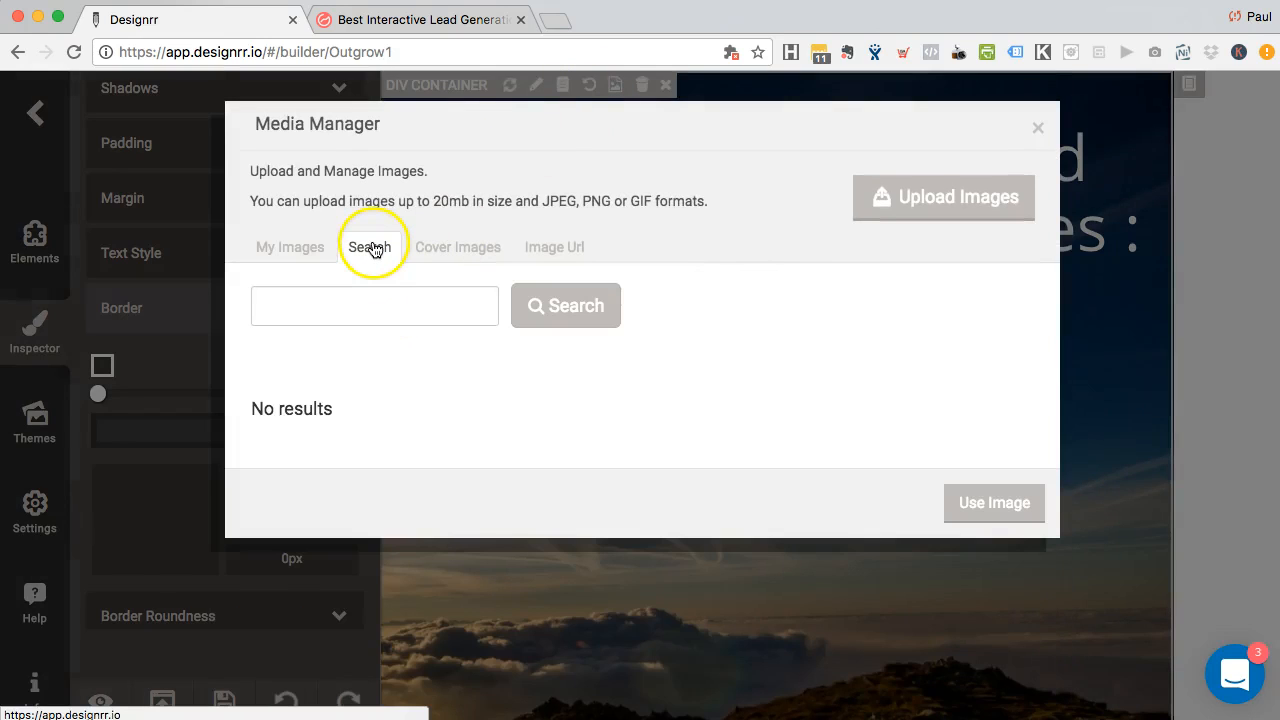
pyautogui.click(374, 306)
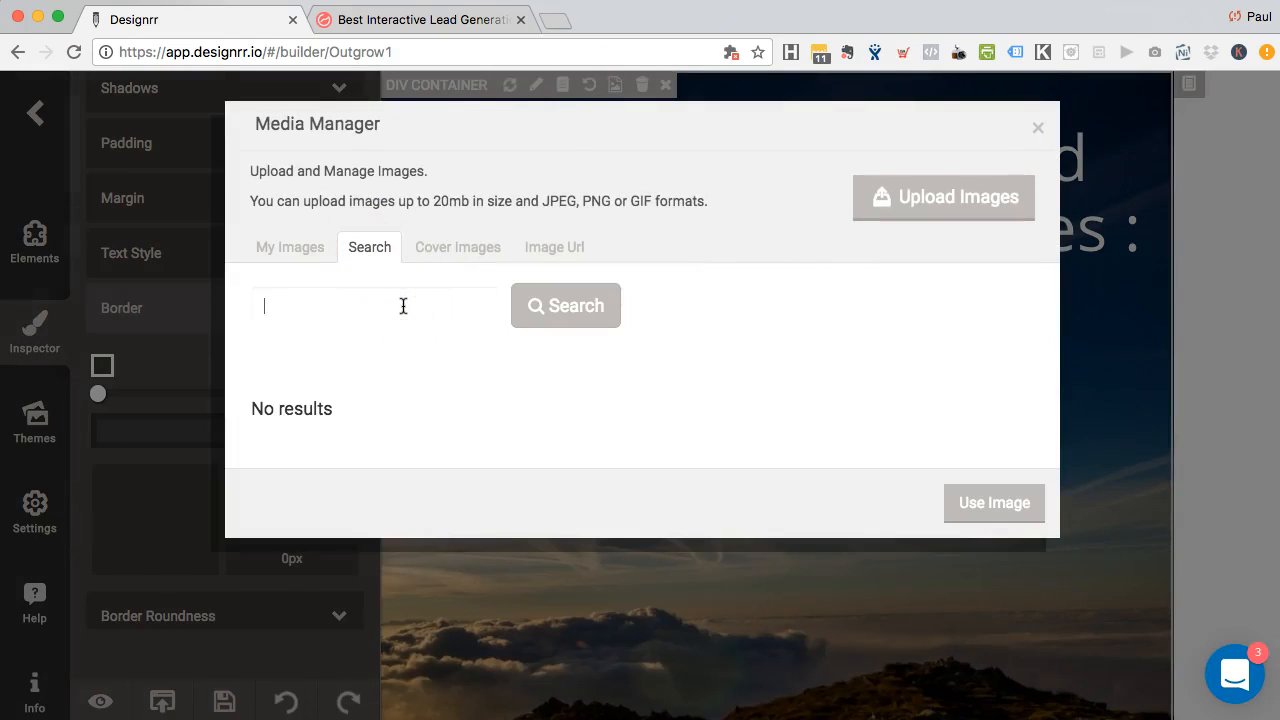
pyautogui.write('calculator')
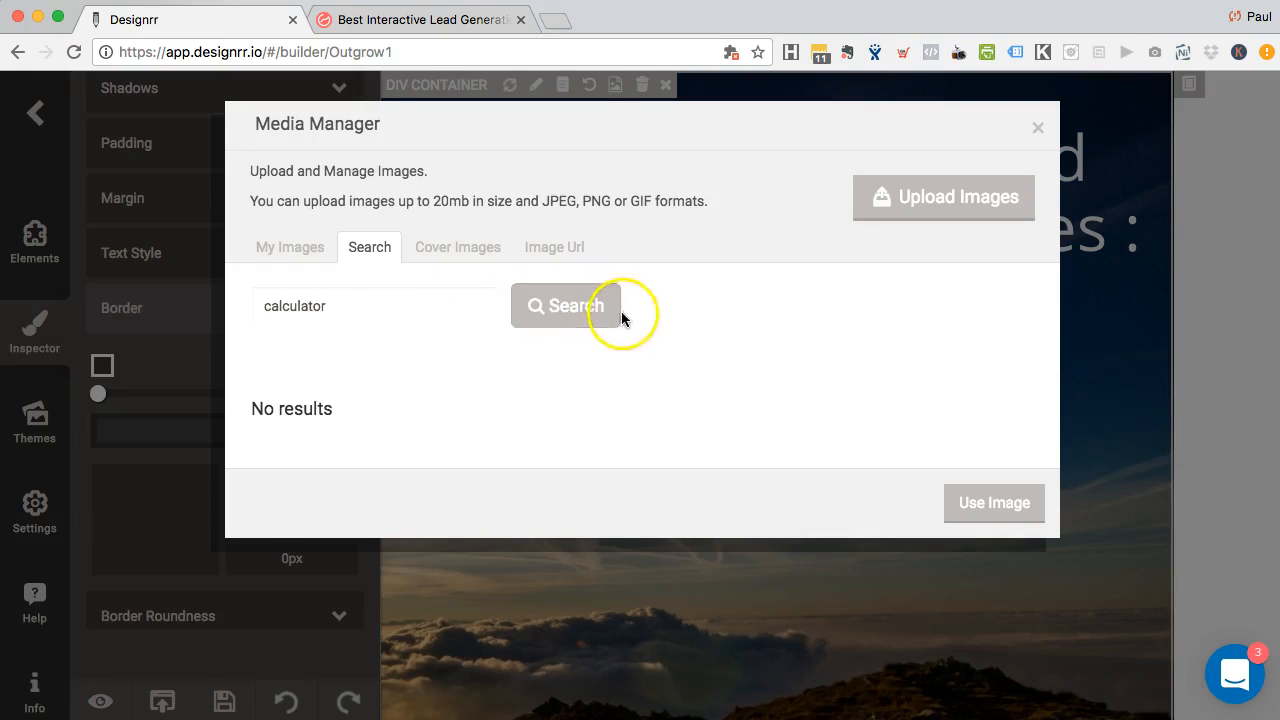
pyautogui.click(566, 306)
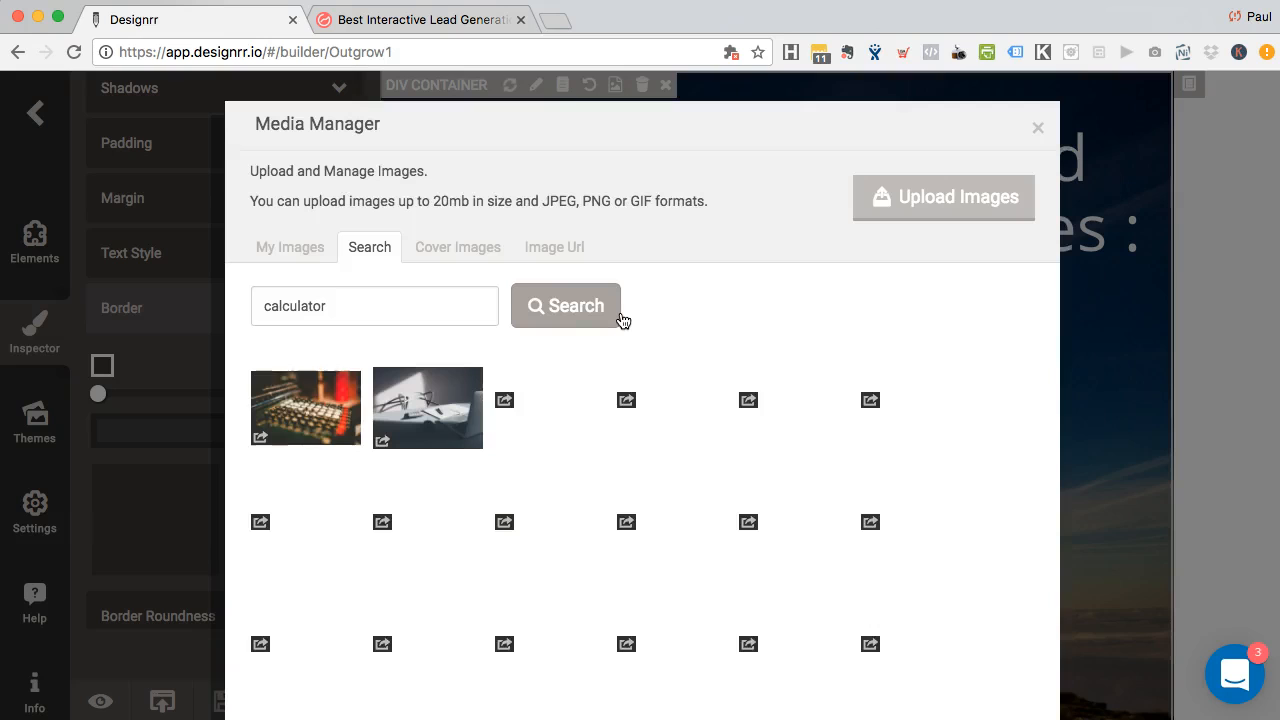
pyautogui.click(565, 305)
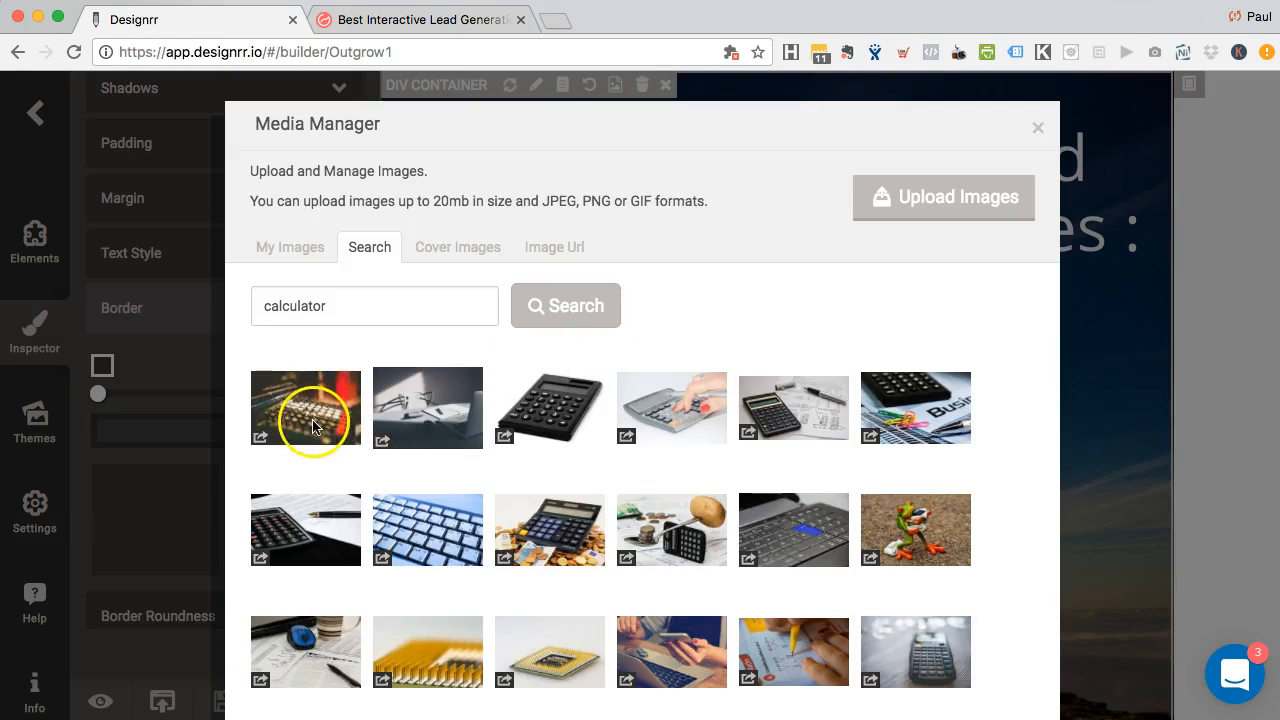
pyautogui.click(1037, 127)
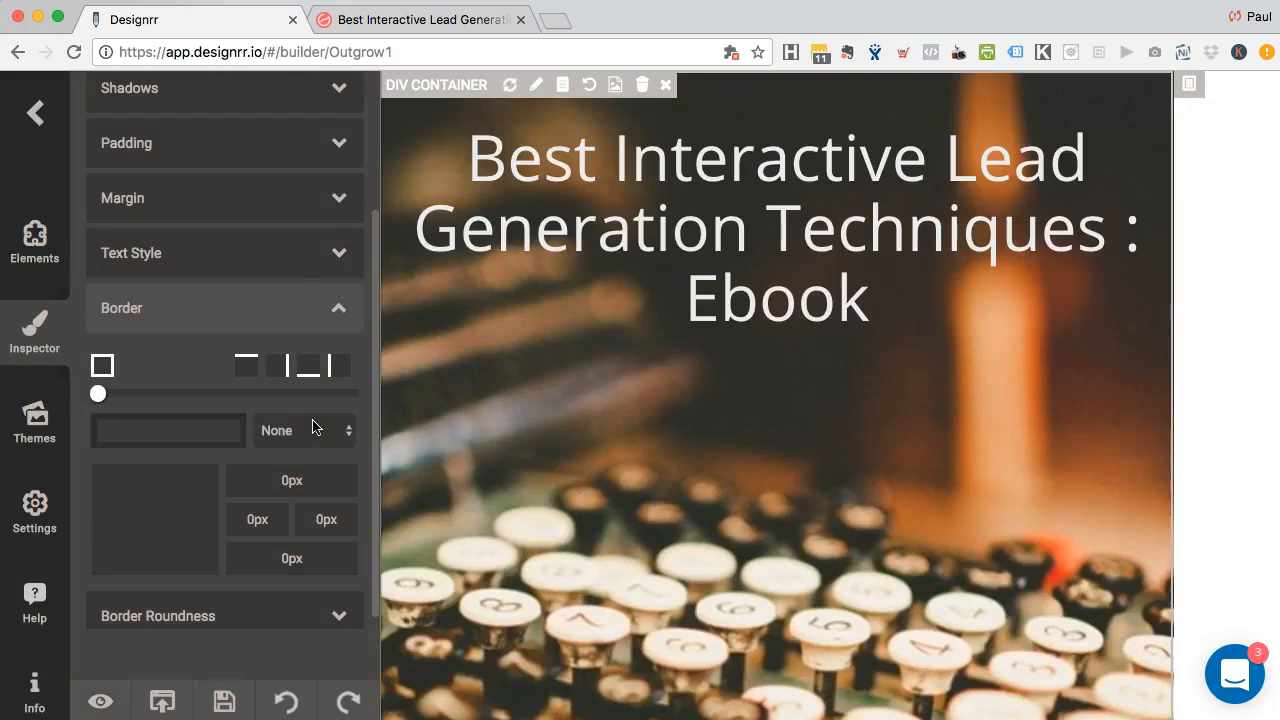
# Change the author line to 'Paul Clifford in Partnership with Outgrow'
pyautogui.scroll(-3)
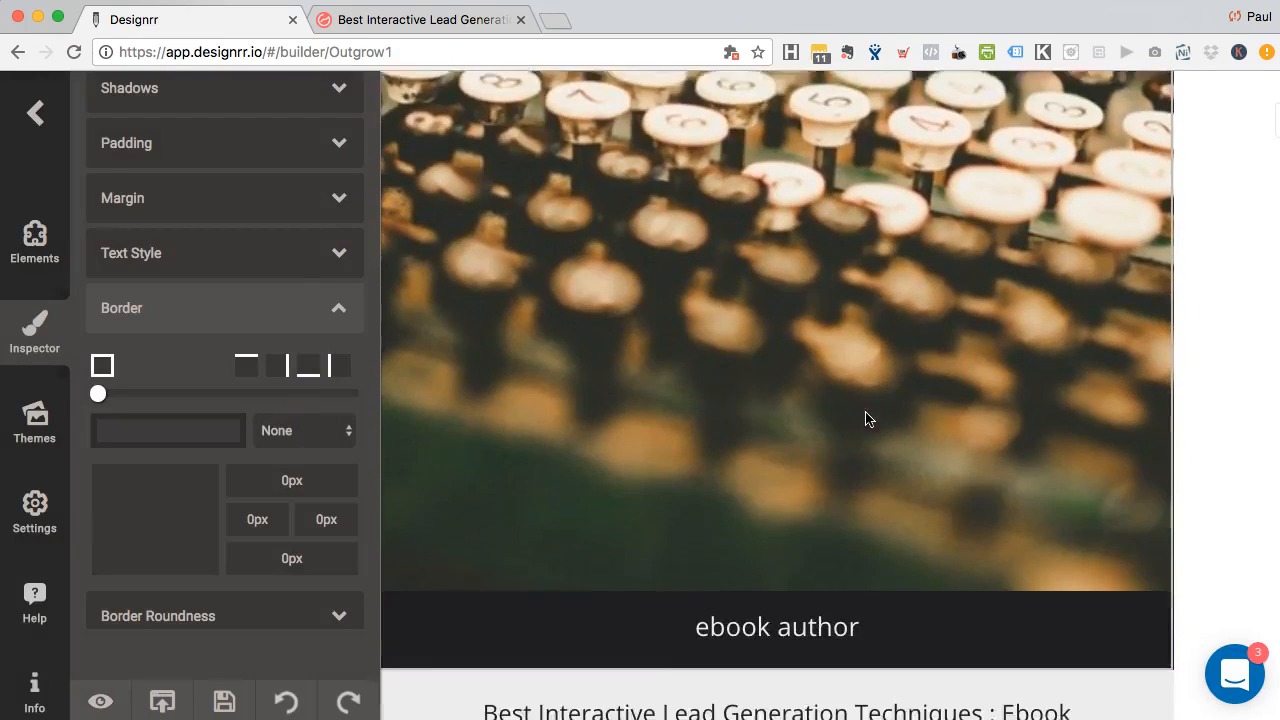
pyautogui.click(777, 626)
pyautogui.write('P')
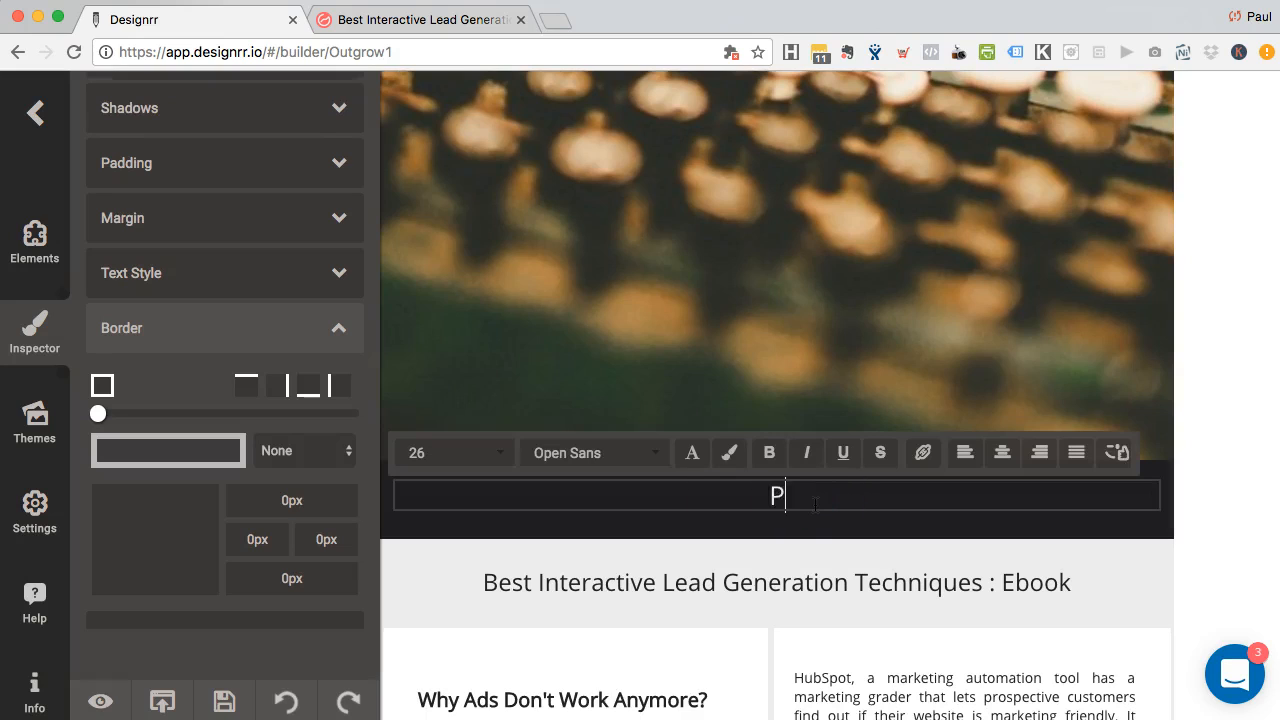
pyautogui.write('aul Clifford')
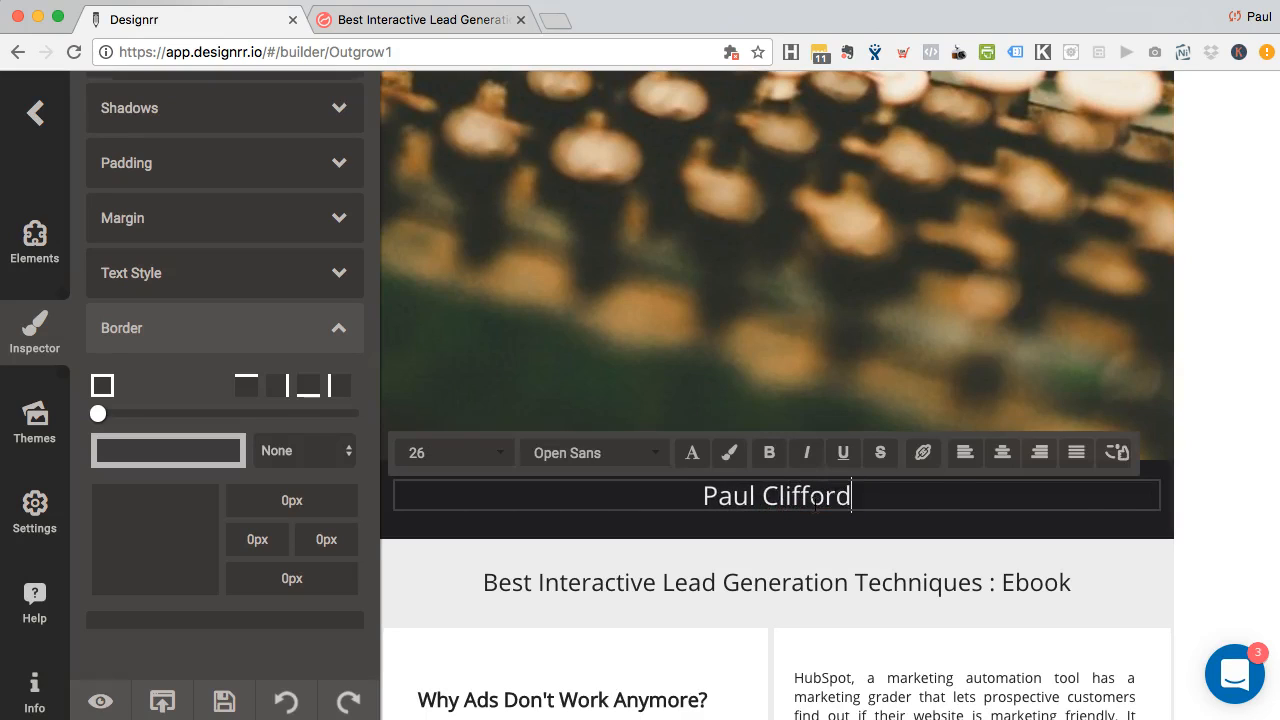
pyautogui.write('i')
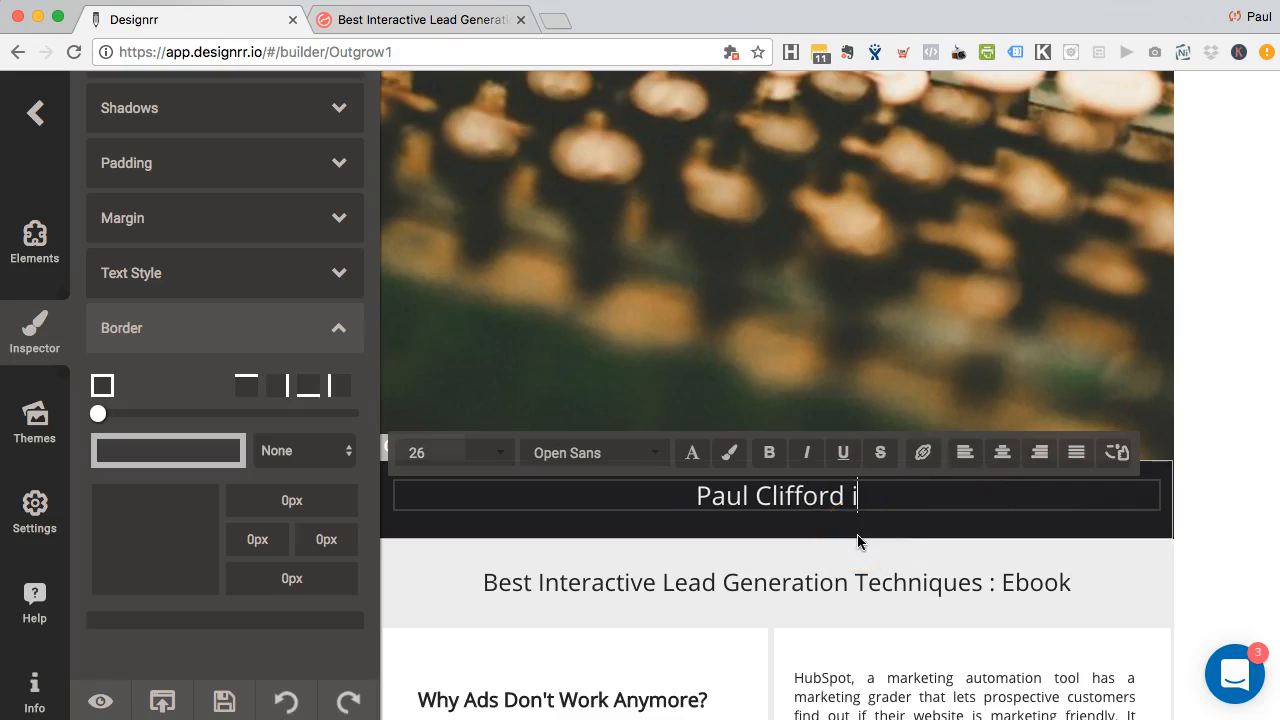
pyautogui.write('n Partnership with Ou')
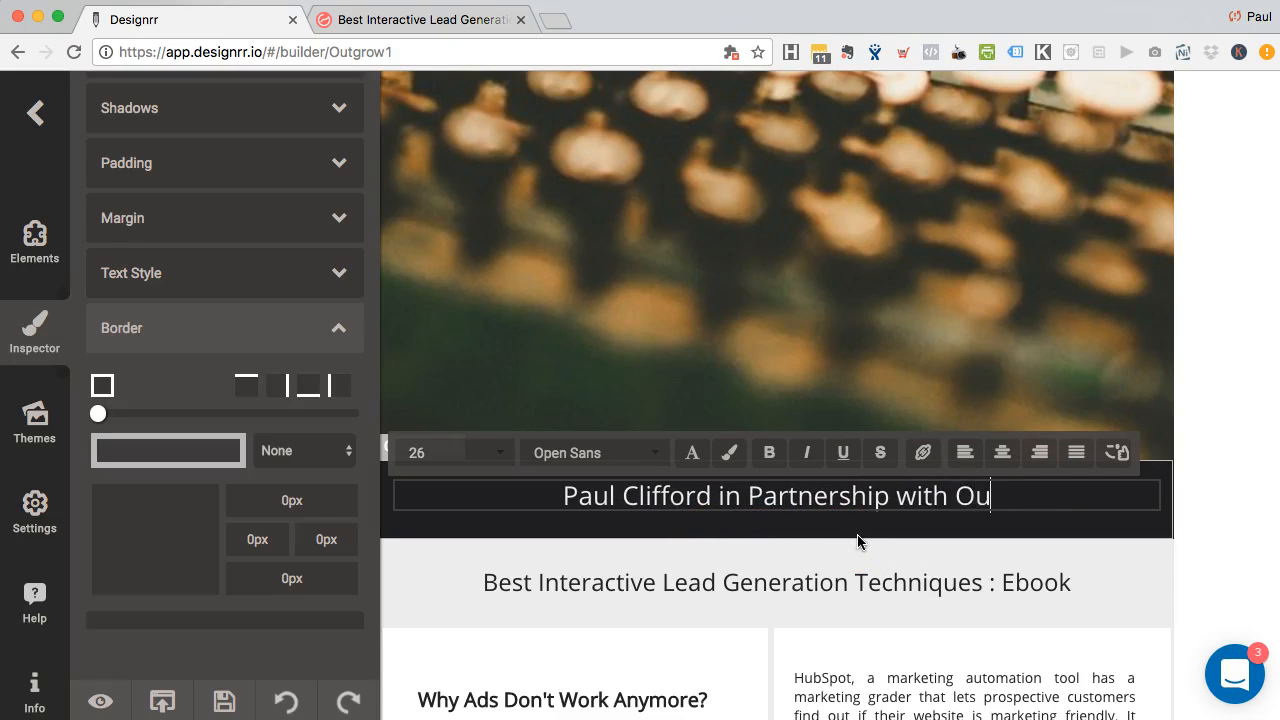
pyautogui.write('tgrow')
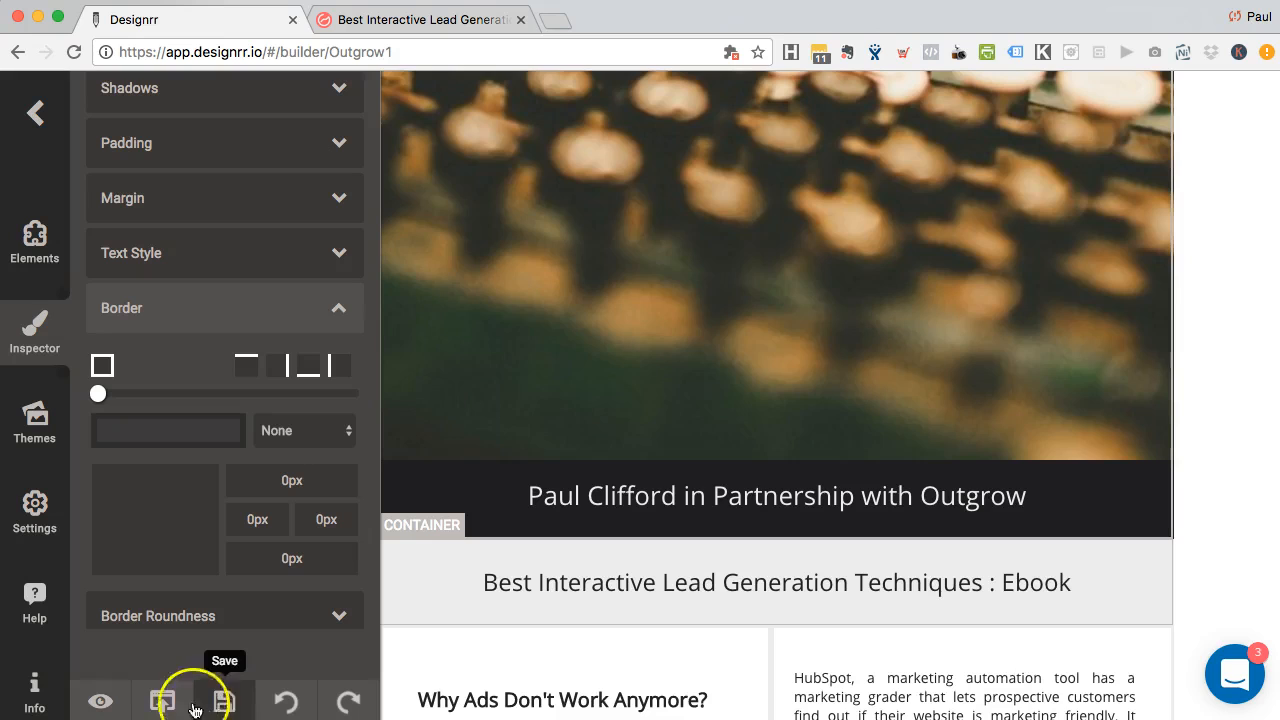
# Publish the ebook and export it as a PDF
pyautogui.click(162, 700)
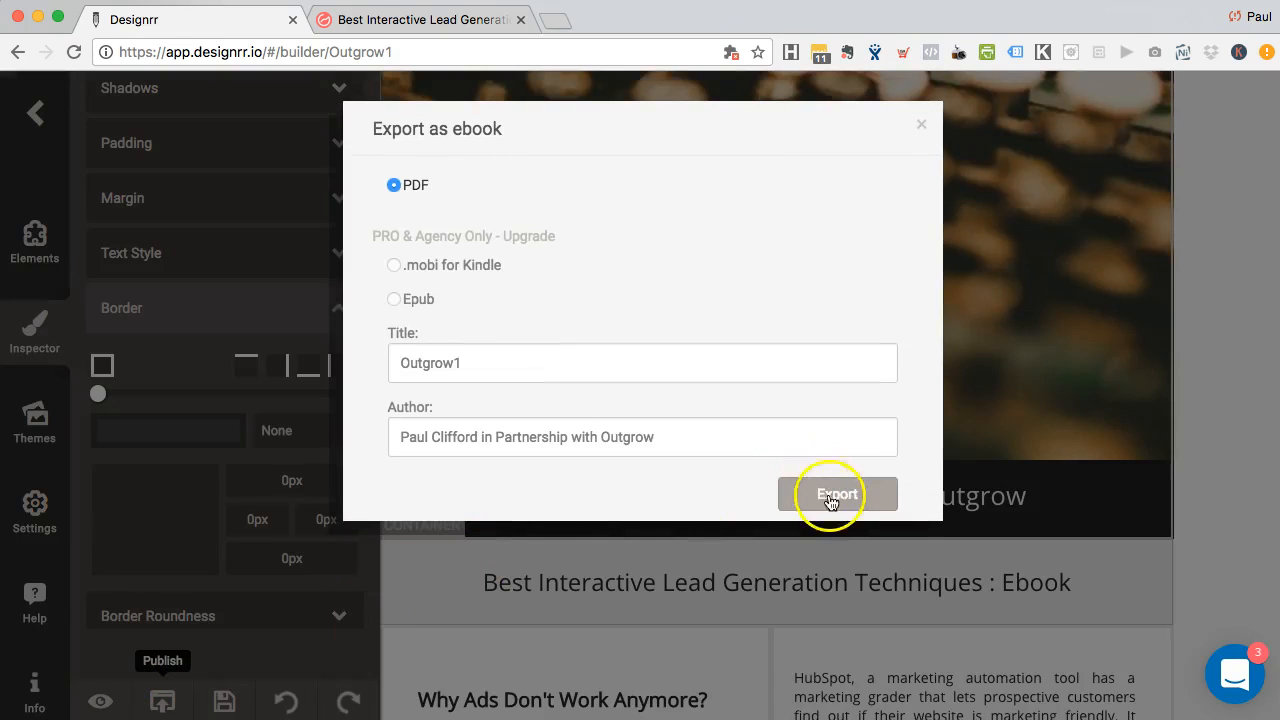
pyautogui.click(836, 494)
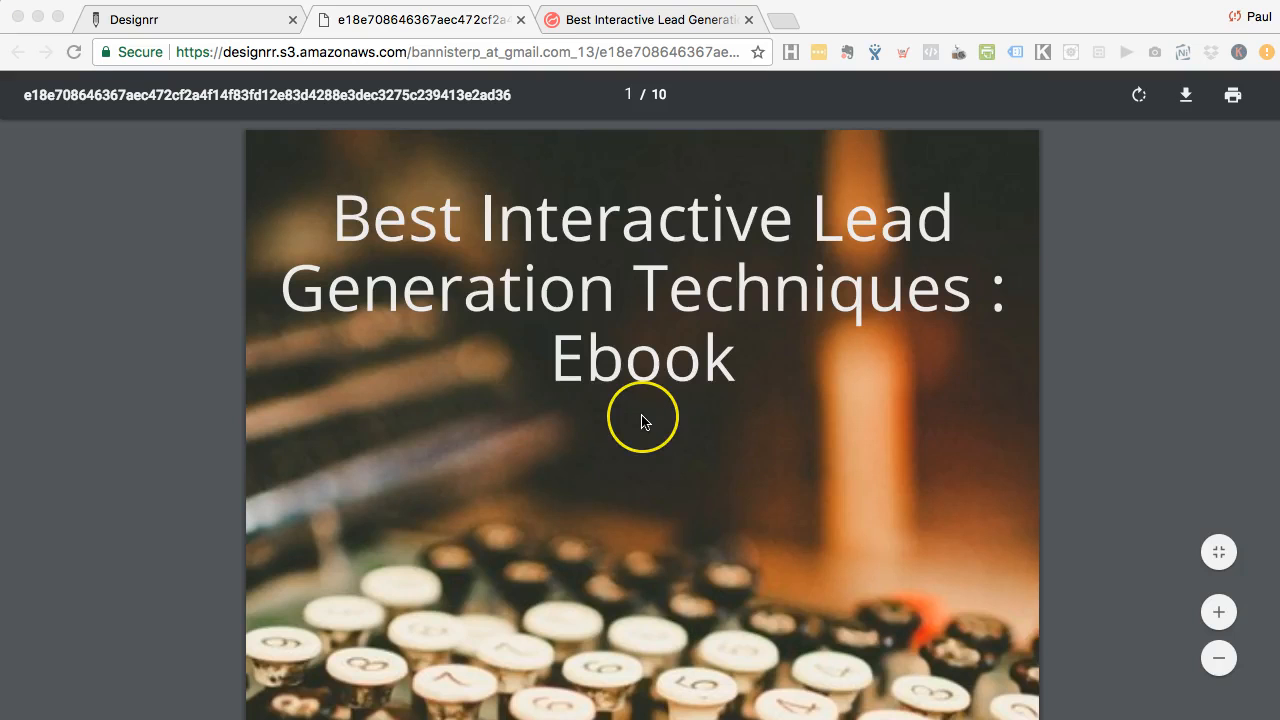
pyautogui.scroll(-3)
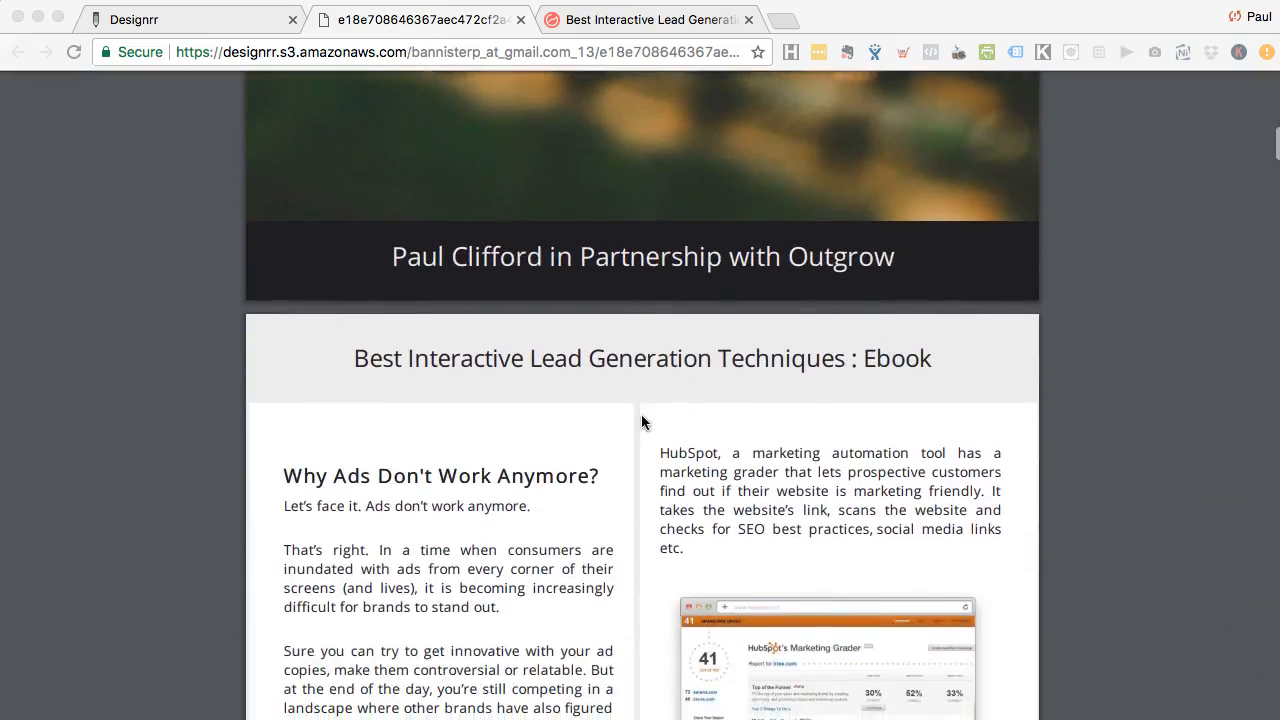
pyautogui.scroll(3)
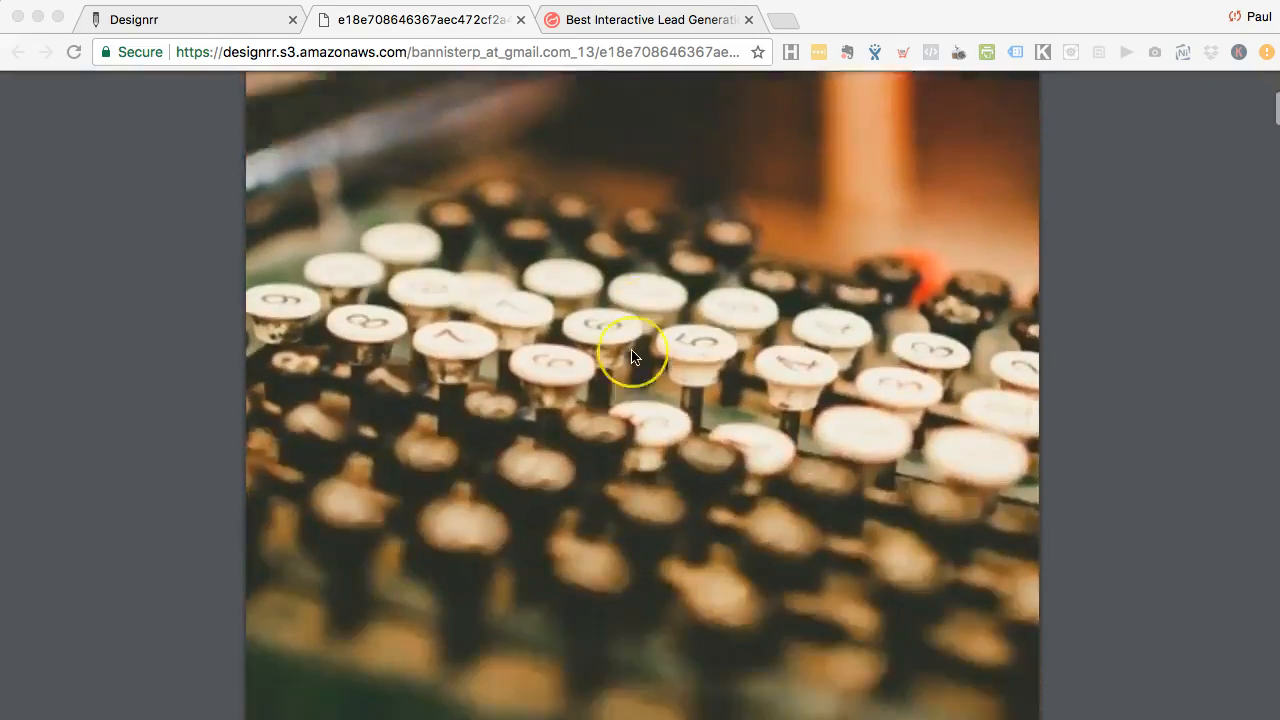
pyautogui.scroll(-3)
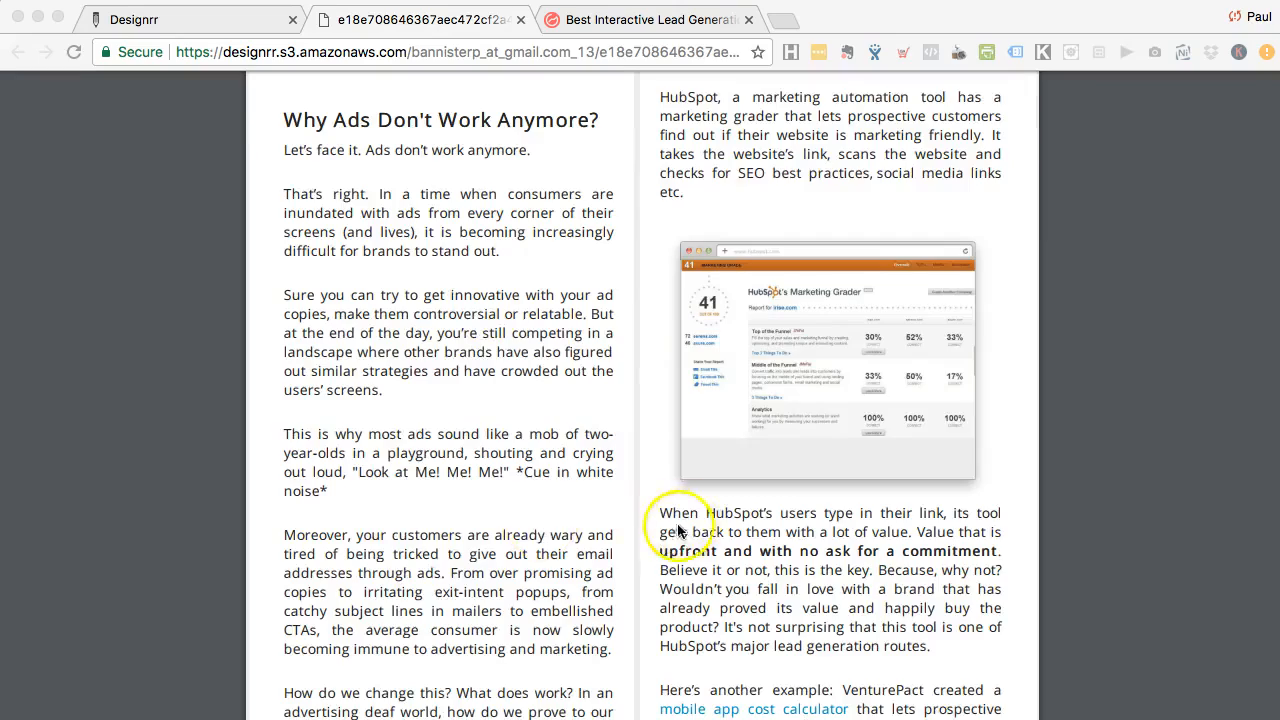
pyautogui.scroll(-3)
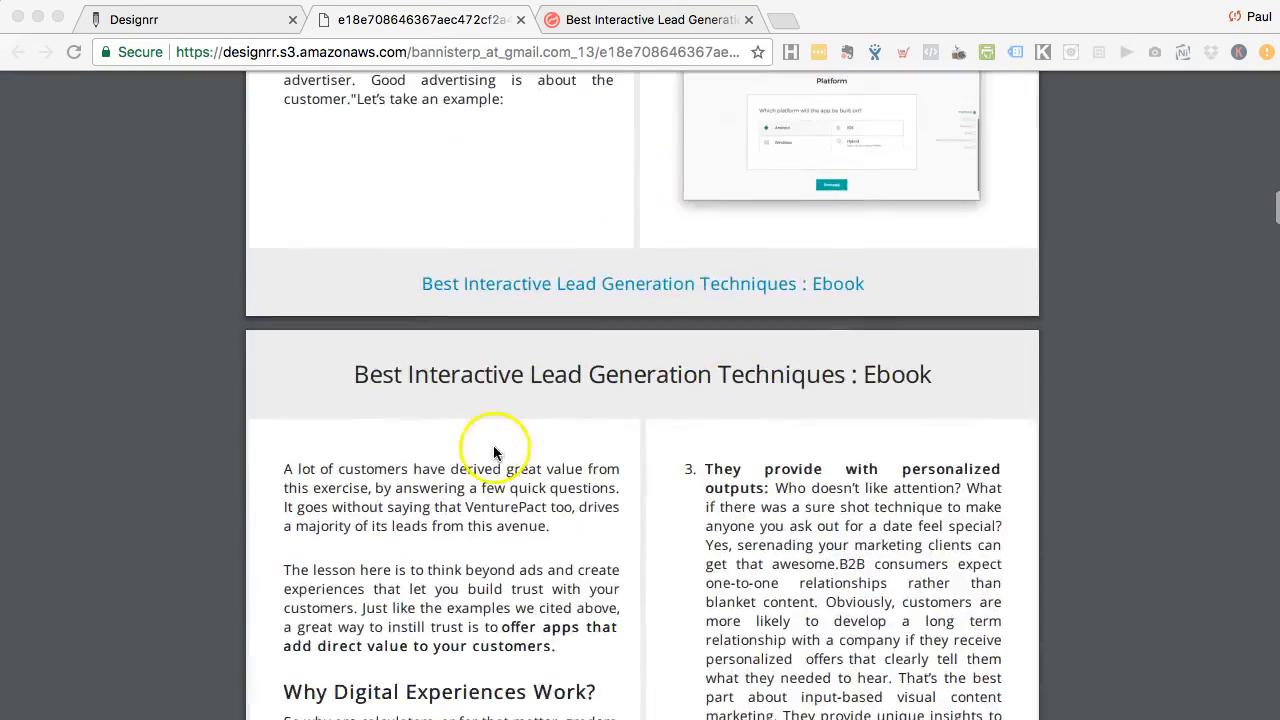
pyautogui.scroll(-3)
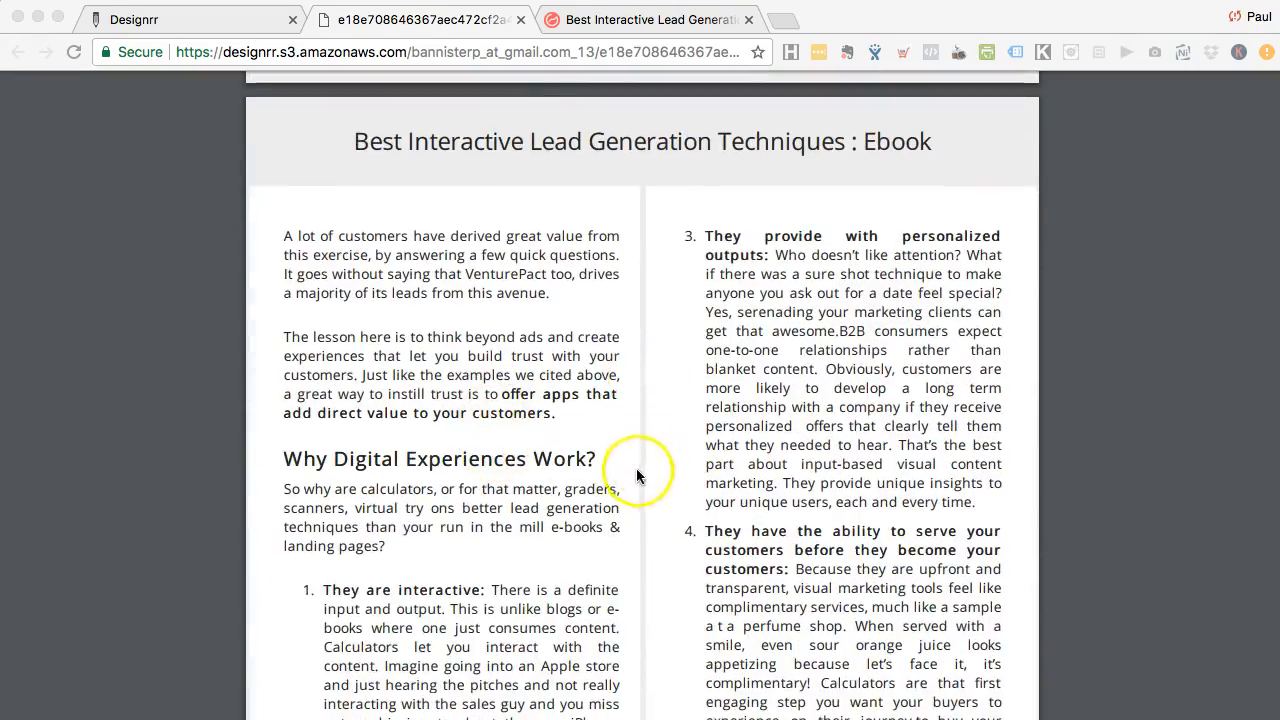
pyautogui.scroll(-3)
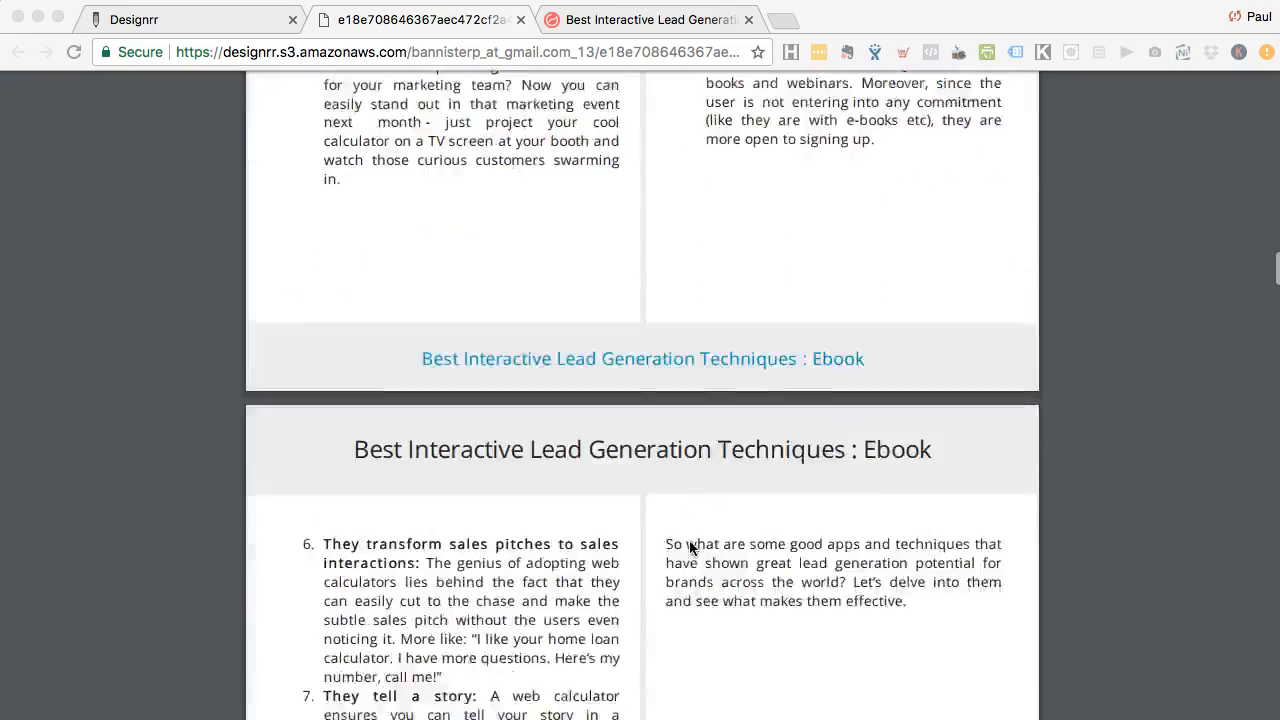
pyautogui.scroll(-3)
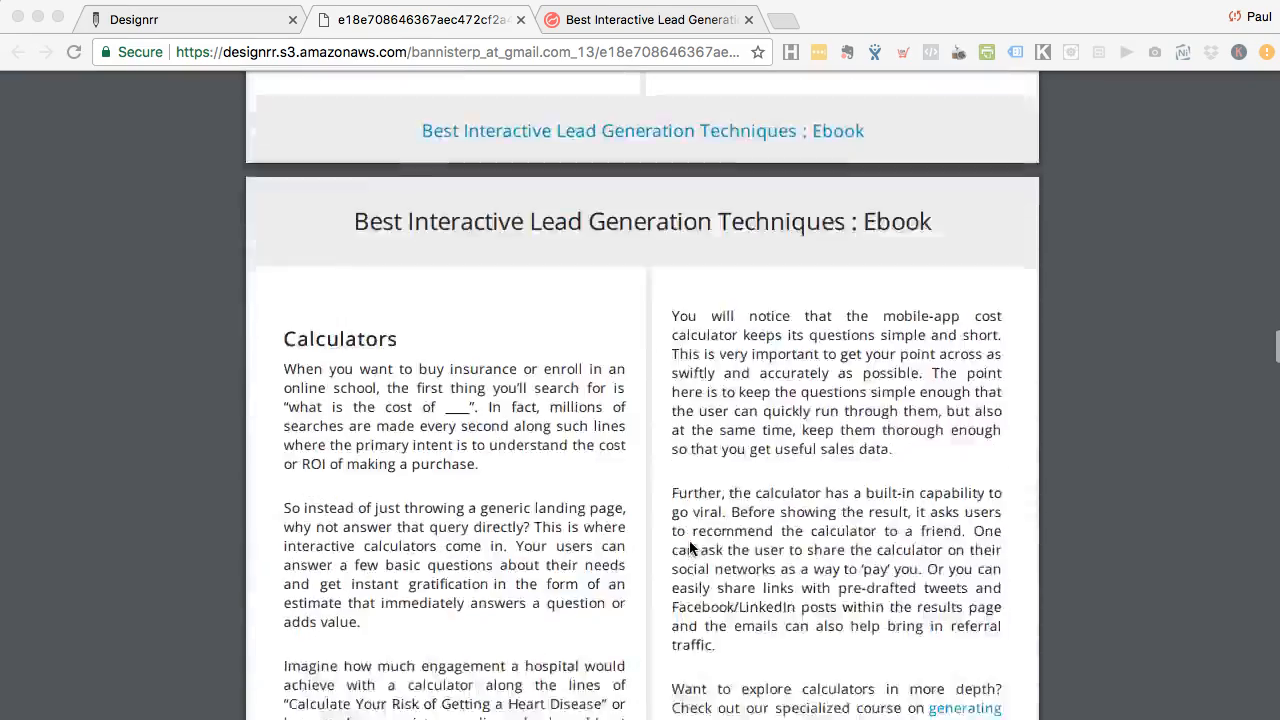
pyautogui.scroll(-3)
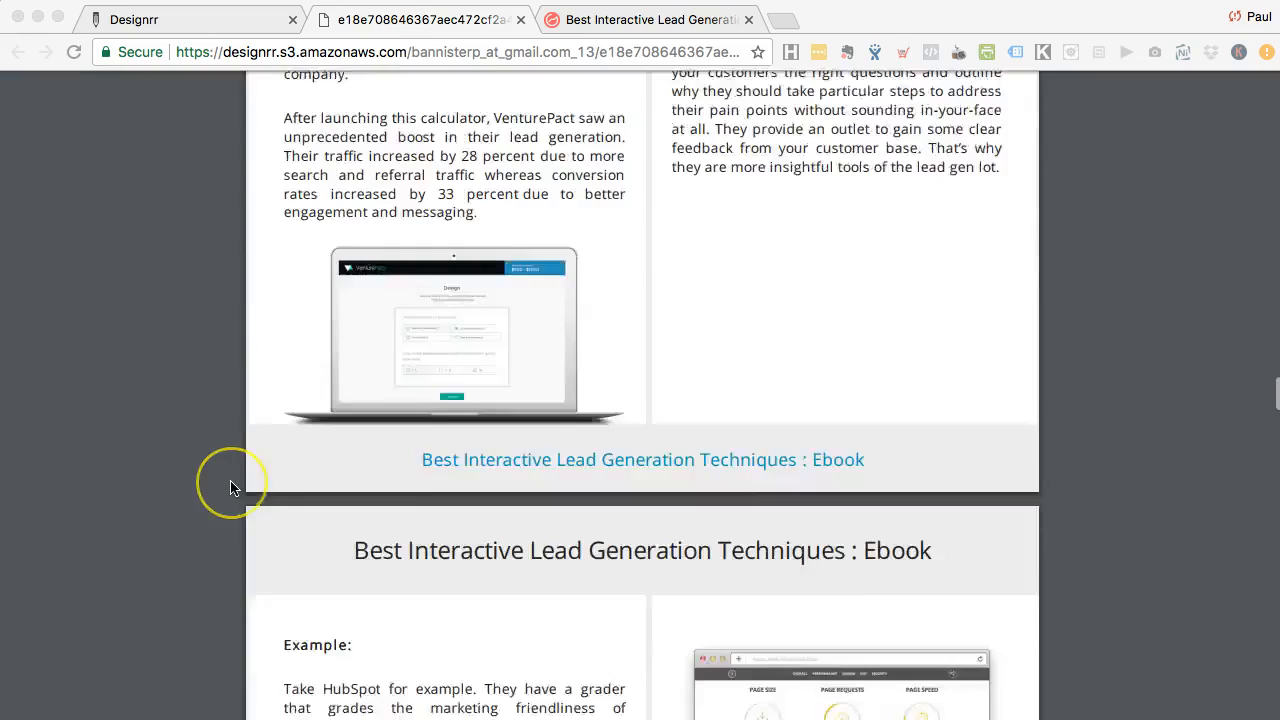
pyautogui.scroll(-3)
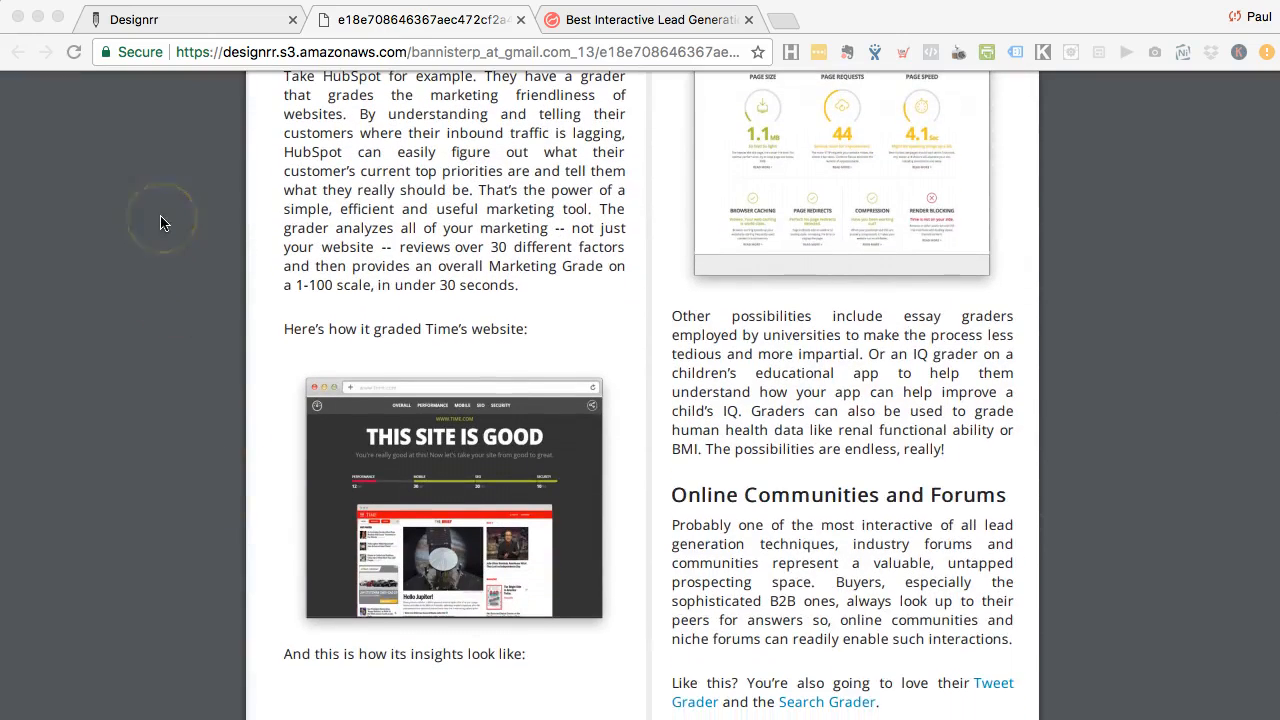
pyautogui.scroll(-3)
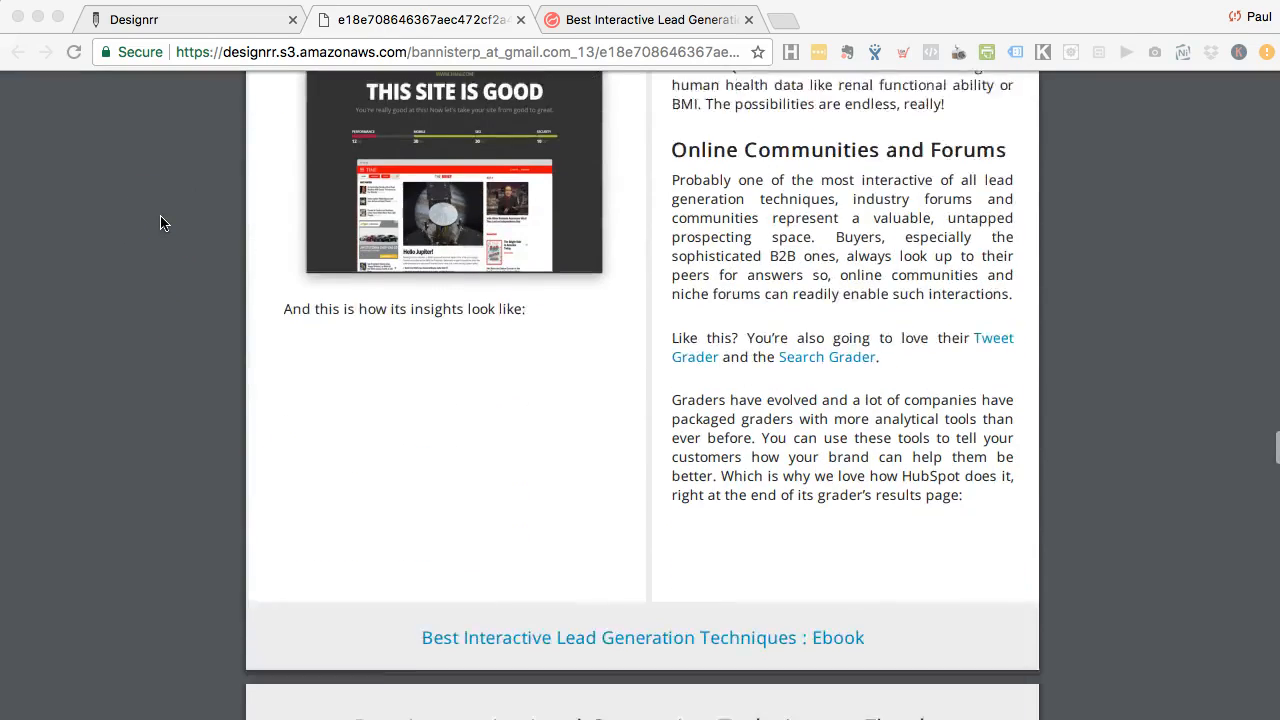